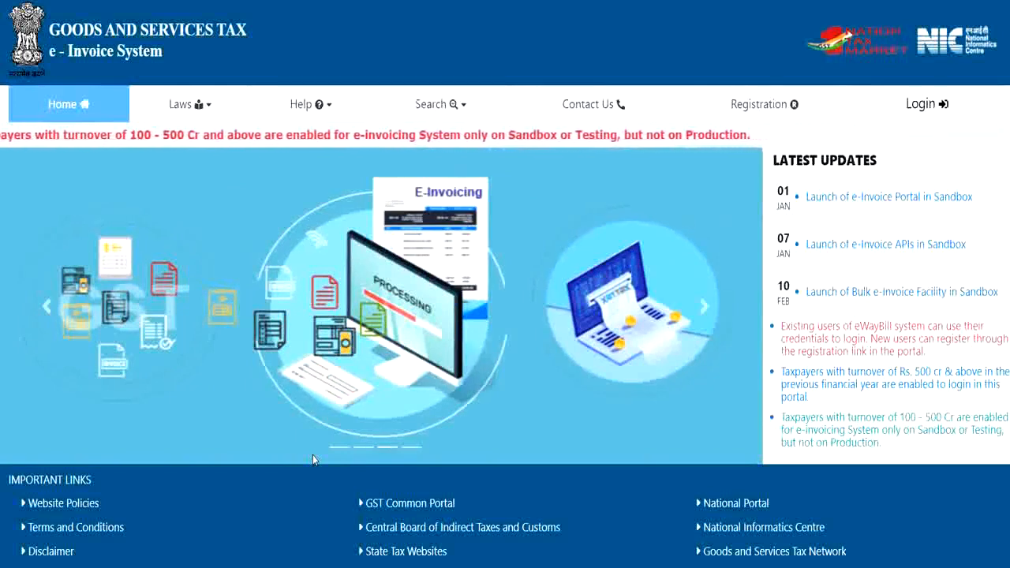
- Navigate the e-Invoice portal via Help > Tools to the Bulk Generation Tools page
click(306, 105)
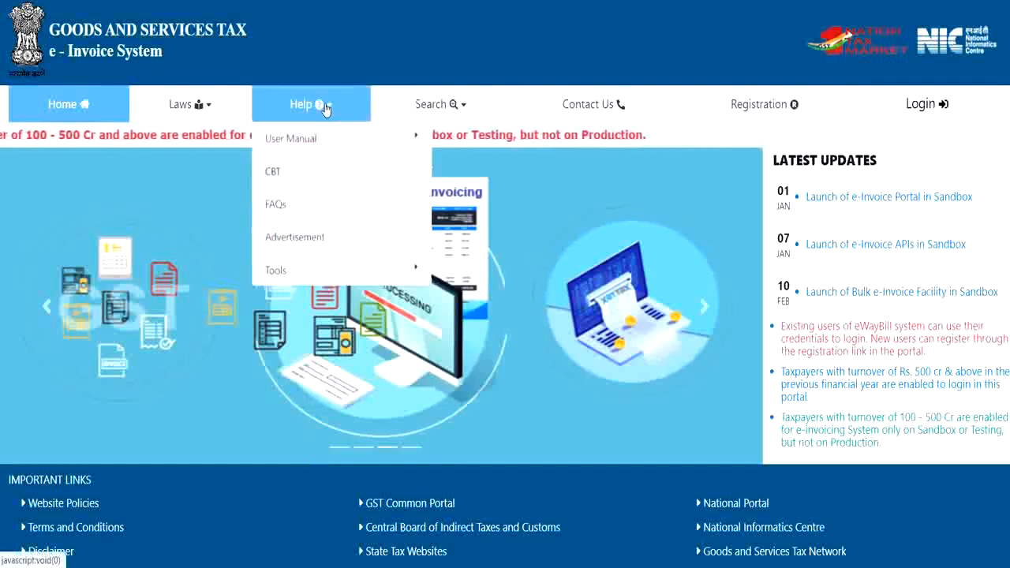
mouse_move(275, 270)
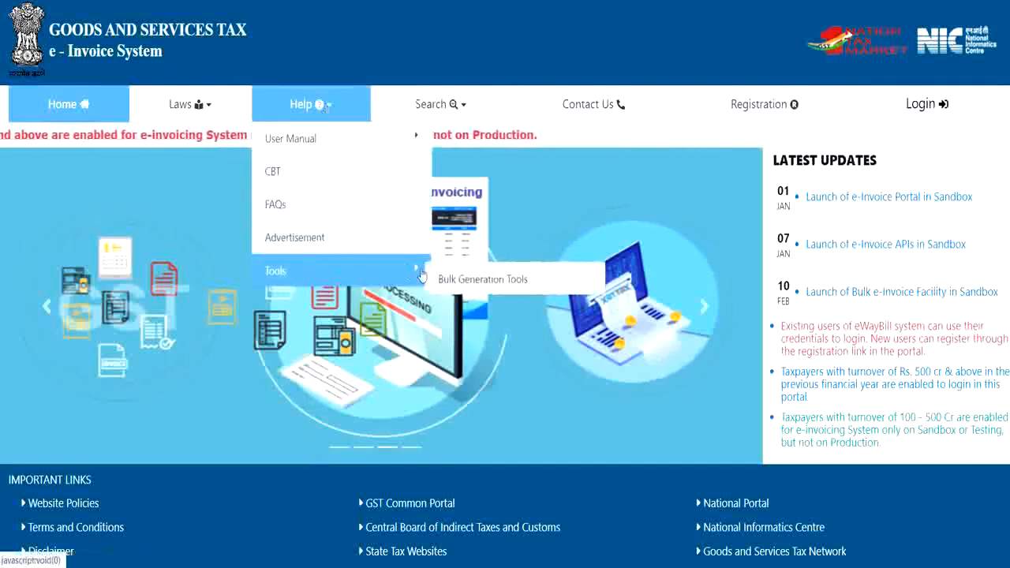
click(483, 278)
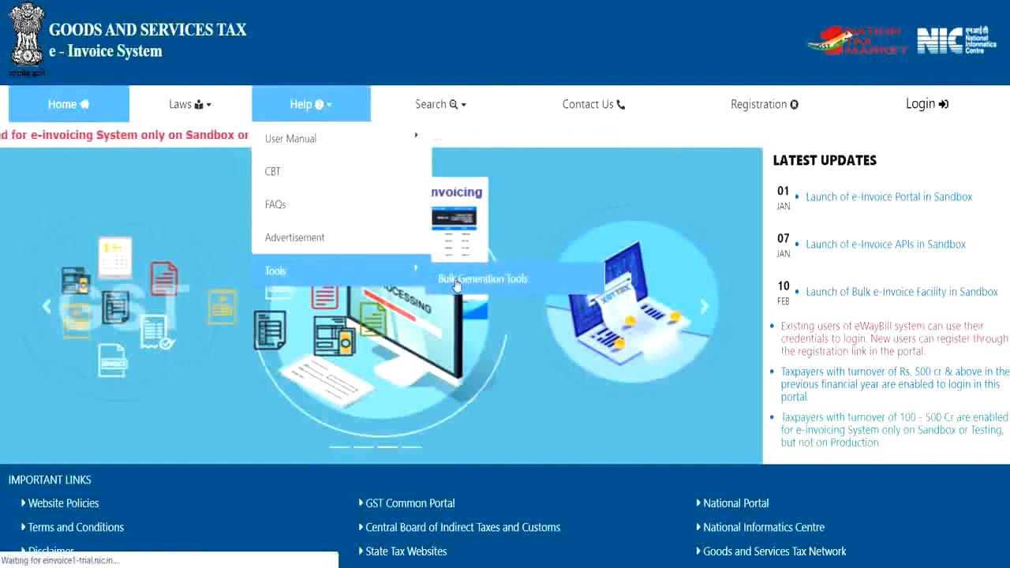
click(481, 277)
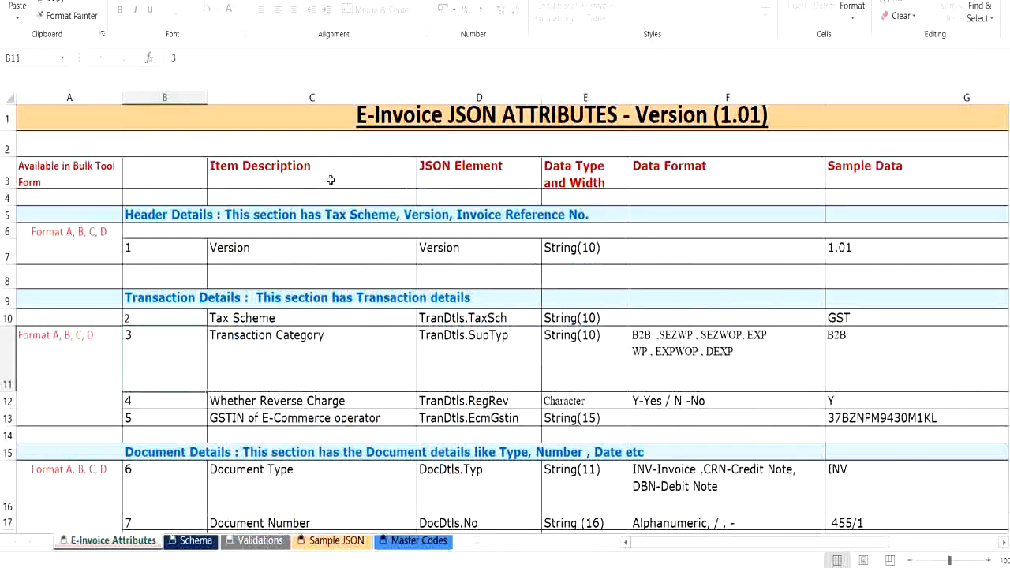
mouse_move(584, 183)
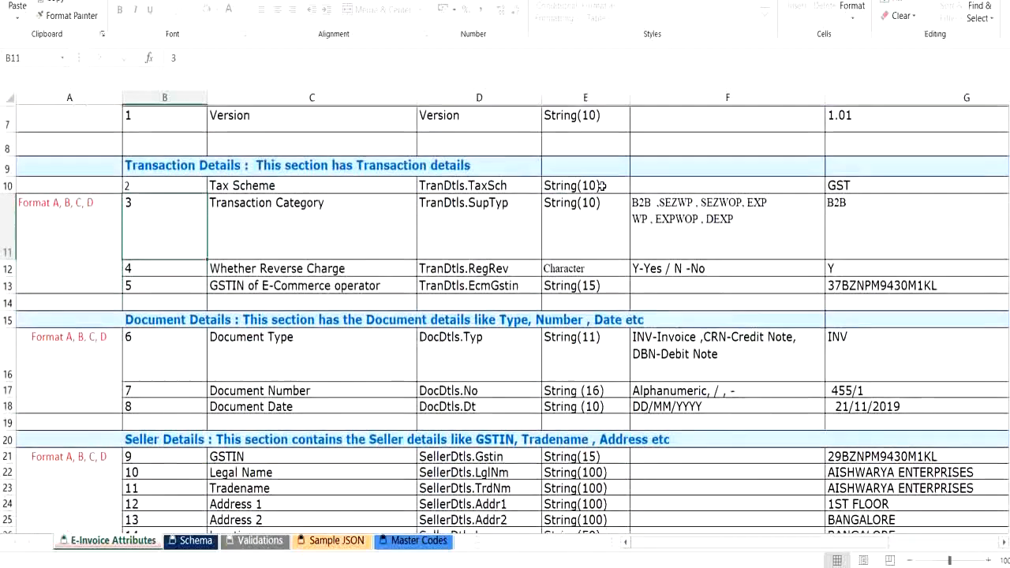
- Scroll the E-Invoice Attributes sheet down through header, dispatch and ship-to sections
scroll(down, 3)
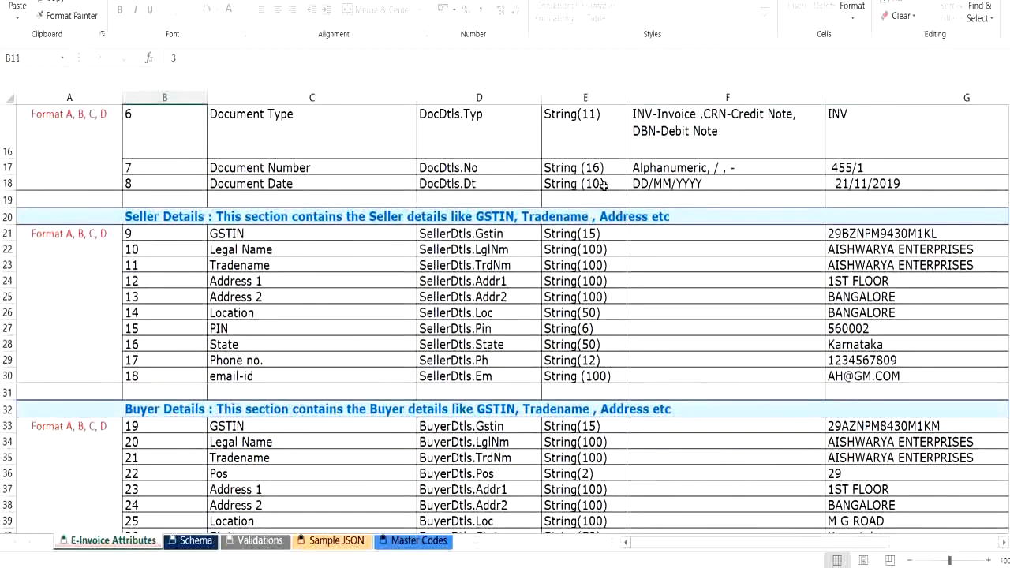
scroll(down, 3)
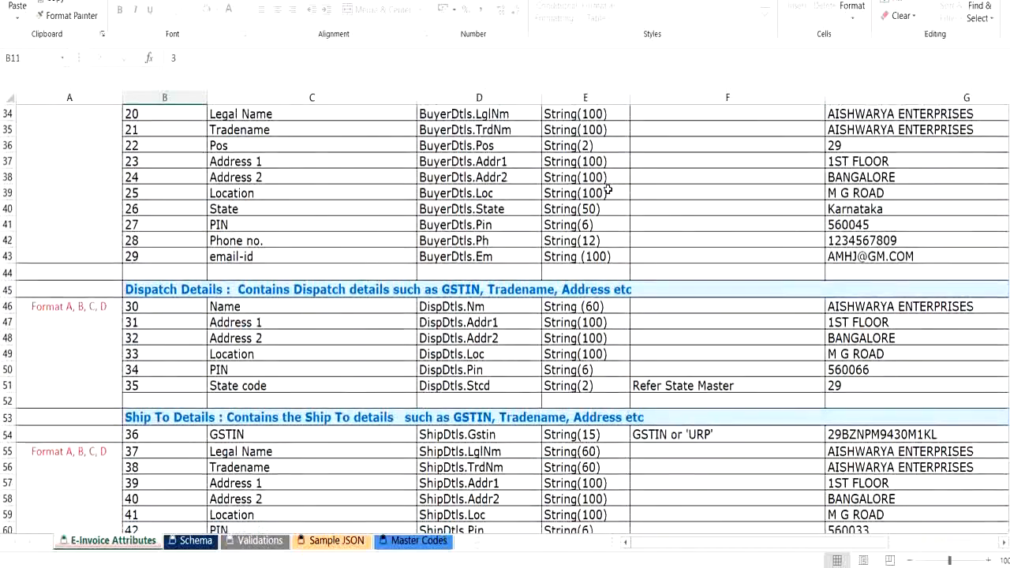
scroll(down, 3)
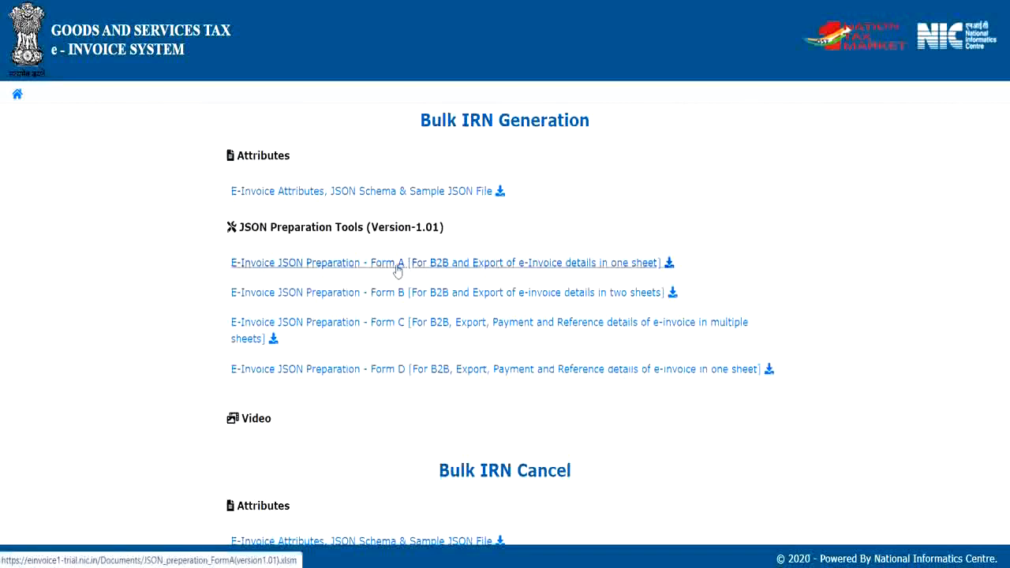
mouse_move(407, 327)
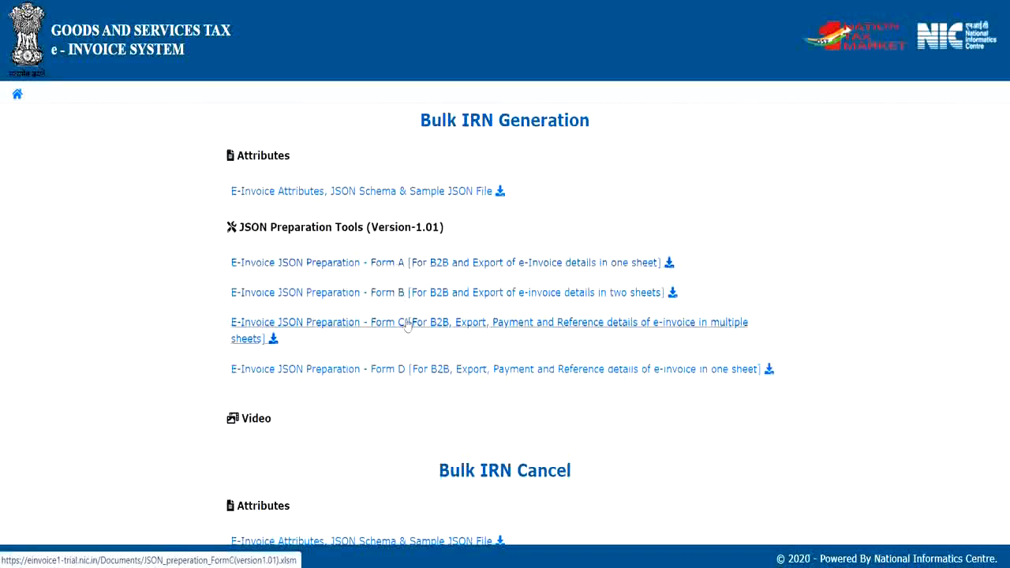
mouse_move(397, 382)
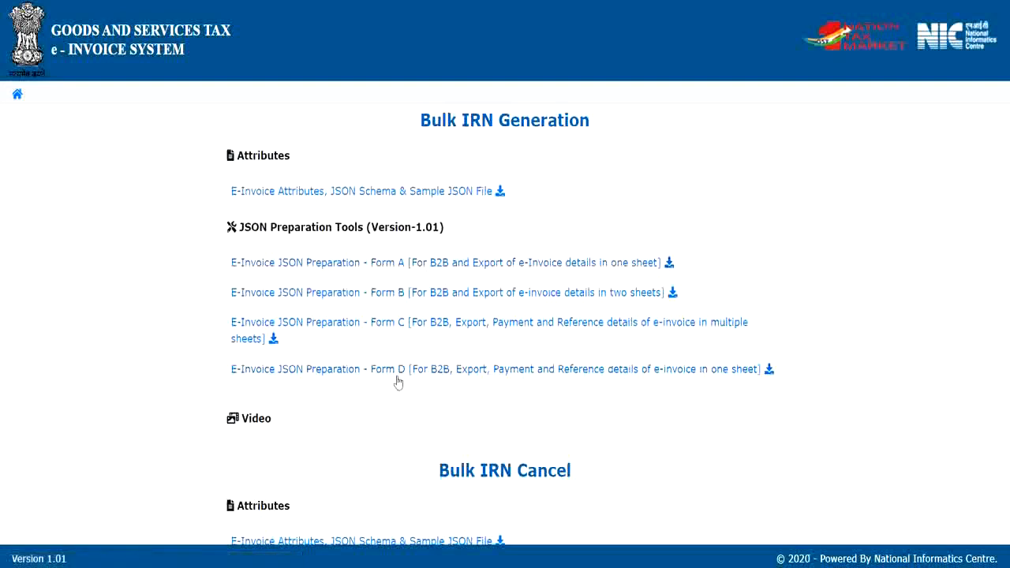
mouse_move(609, 419)
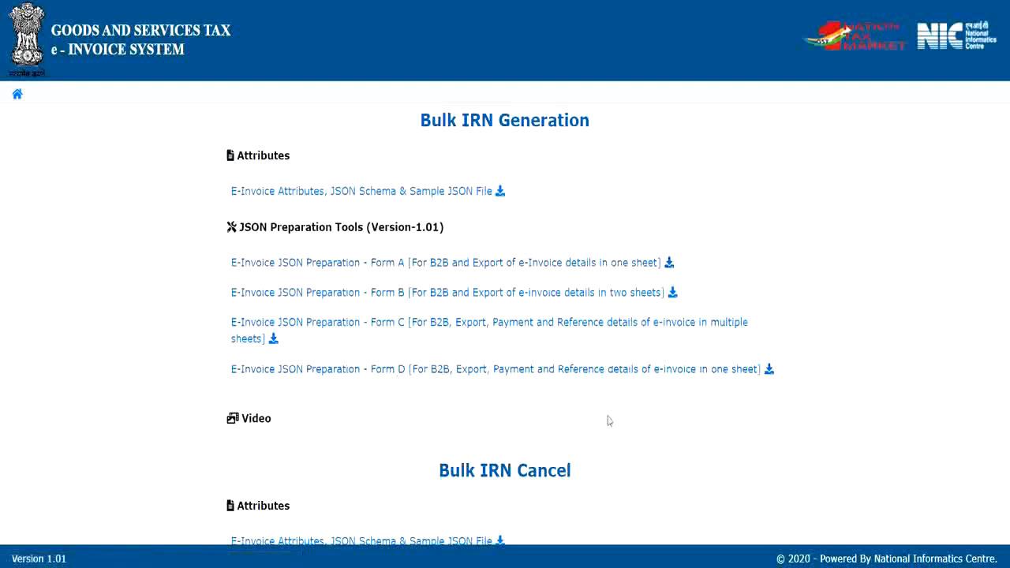
mouse_move(685, 451)
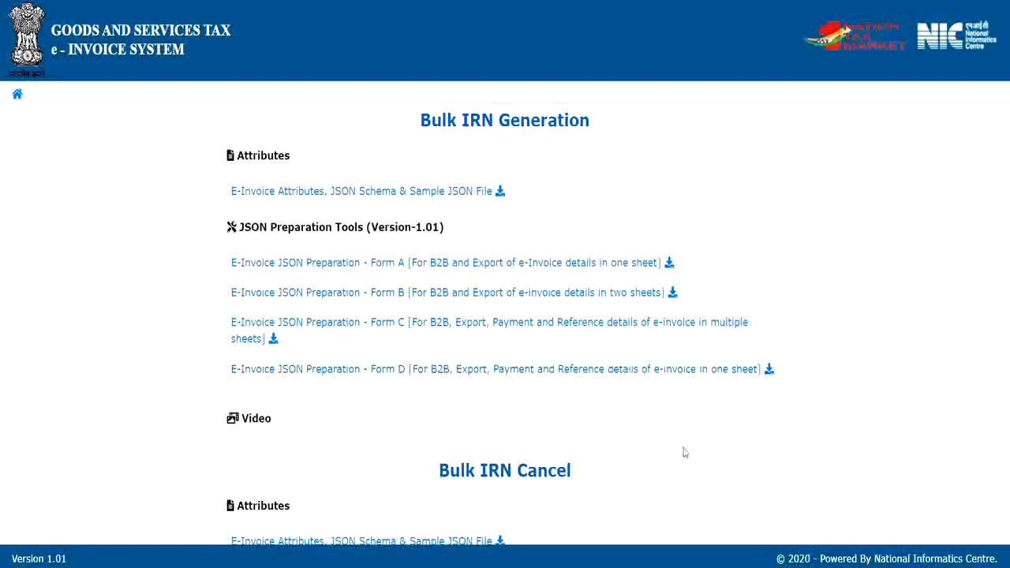
mouse_move(828, 459)
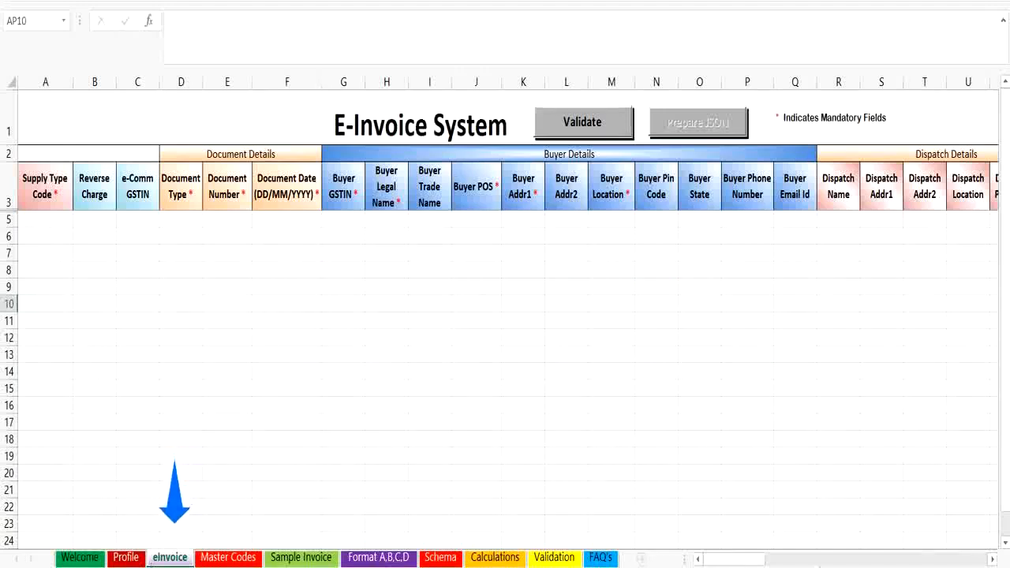
- Review Form A's Product Details columns, its Format A,B,C,D sheet, then return to einvoice
scroll(right, 3)
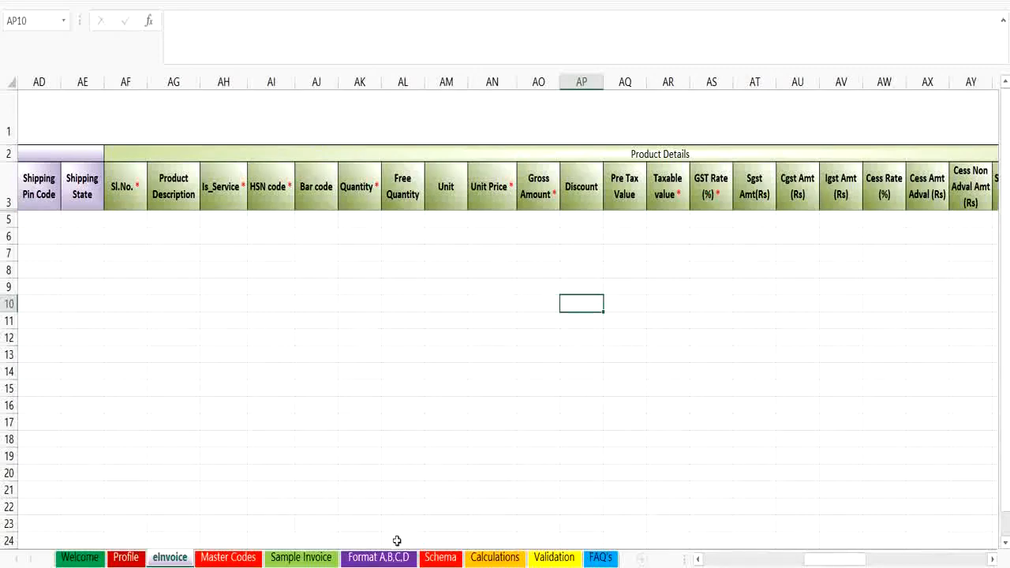
click(379, 557)
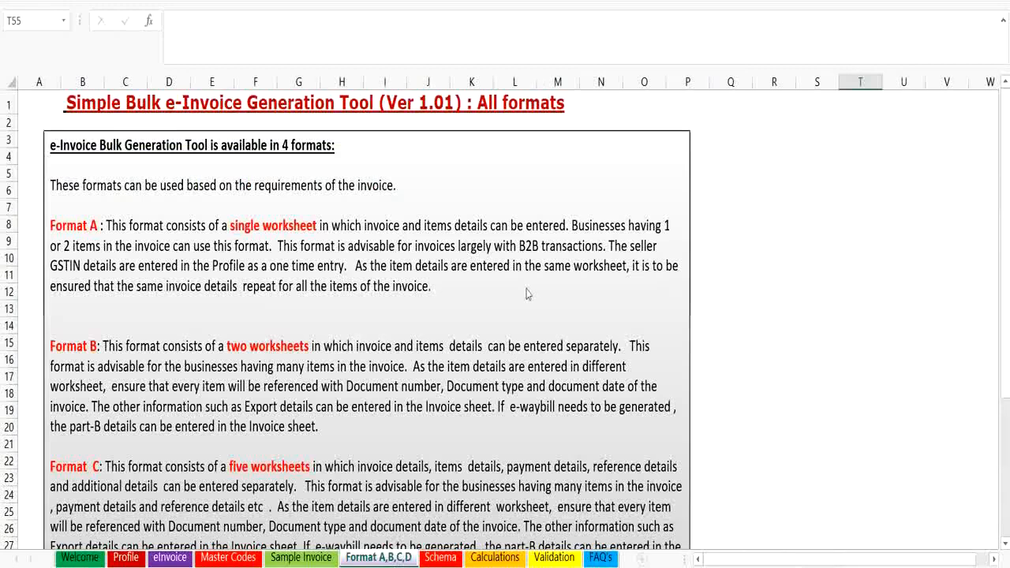
click(170, 557)
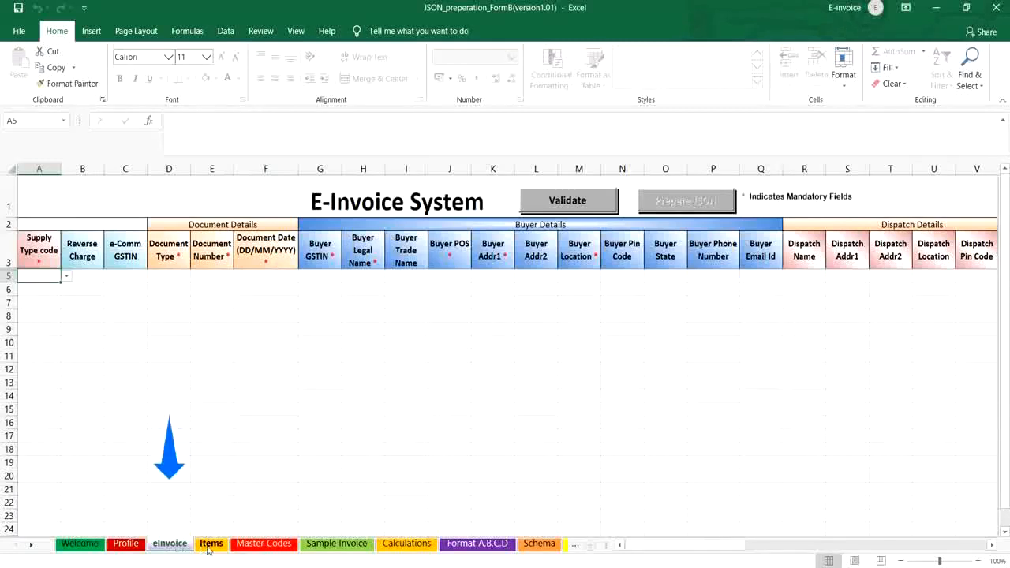
- Review Form B's Items sheet and Format A,B,C,D sheet, then return to einvoice
click(210, 543)
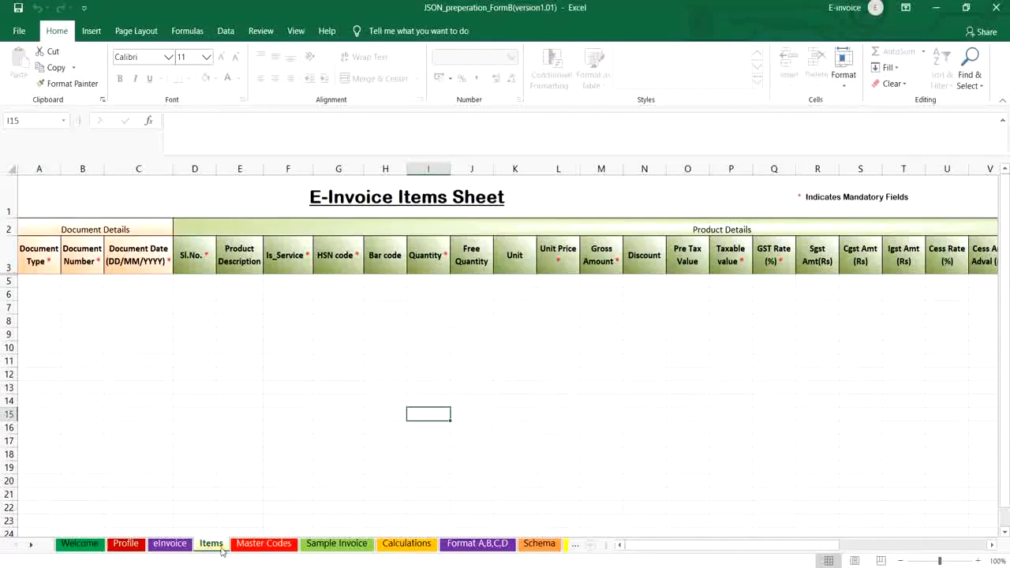
click(490, 543)
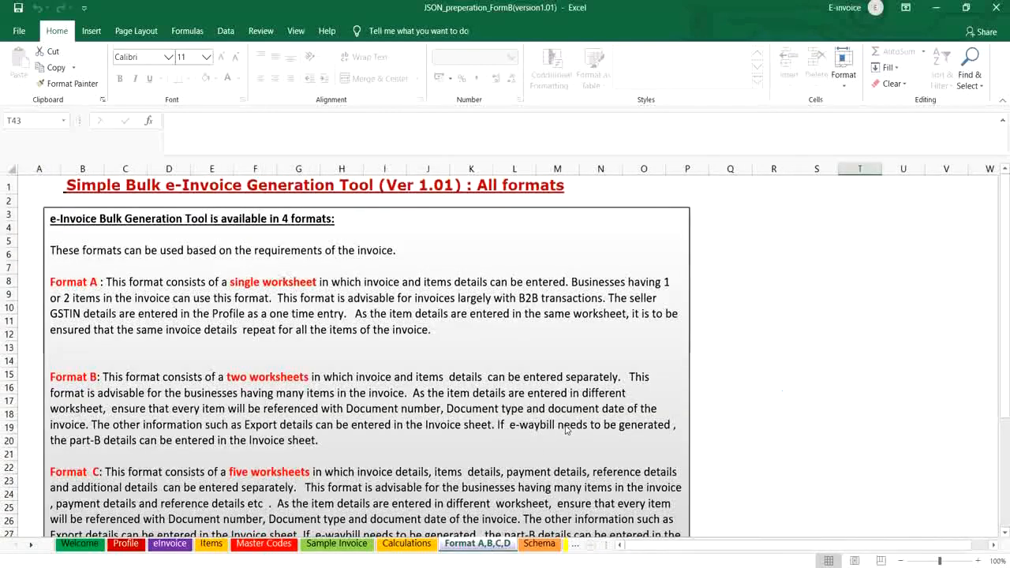
click(167, 543)
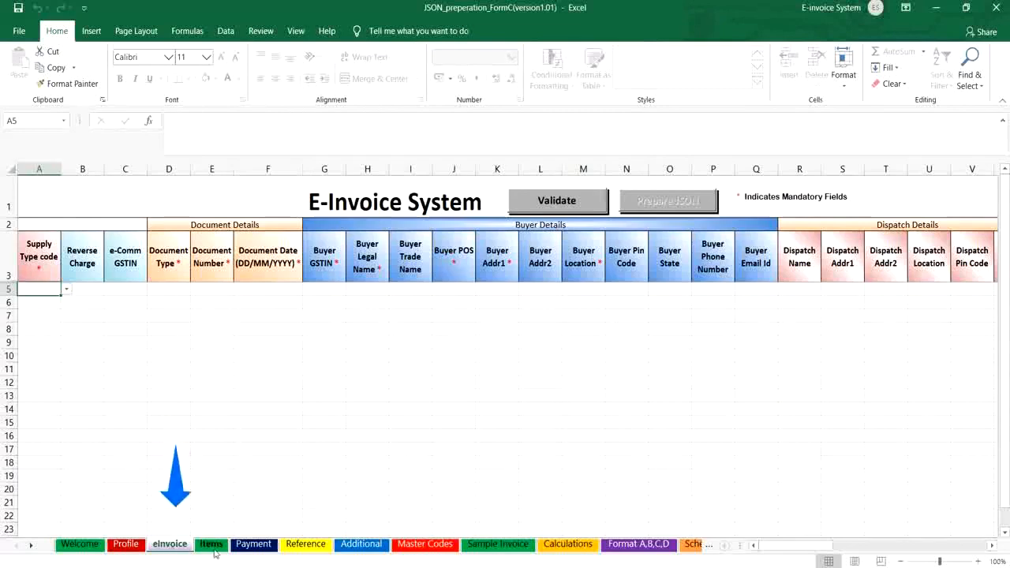
- Review Form C's Items, Payment, Reference and Additional sheets in turn
click(210, 542)
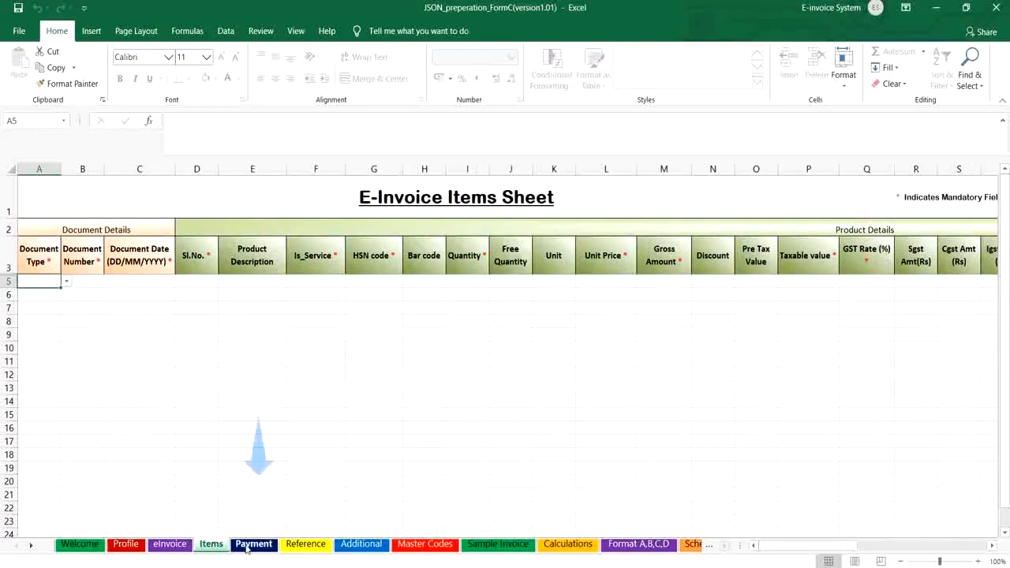
click(253, 544)
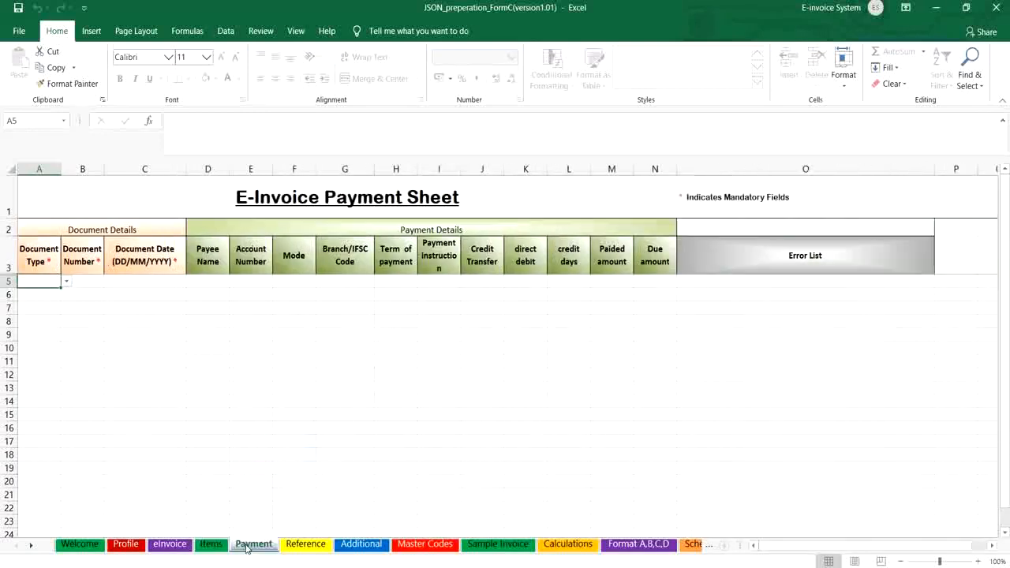
click(305, 544)
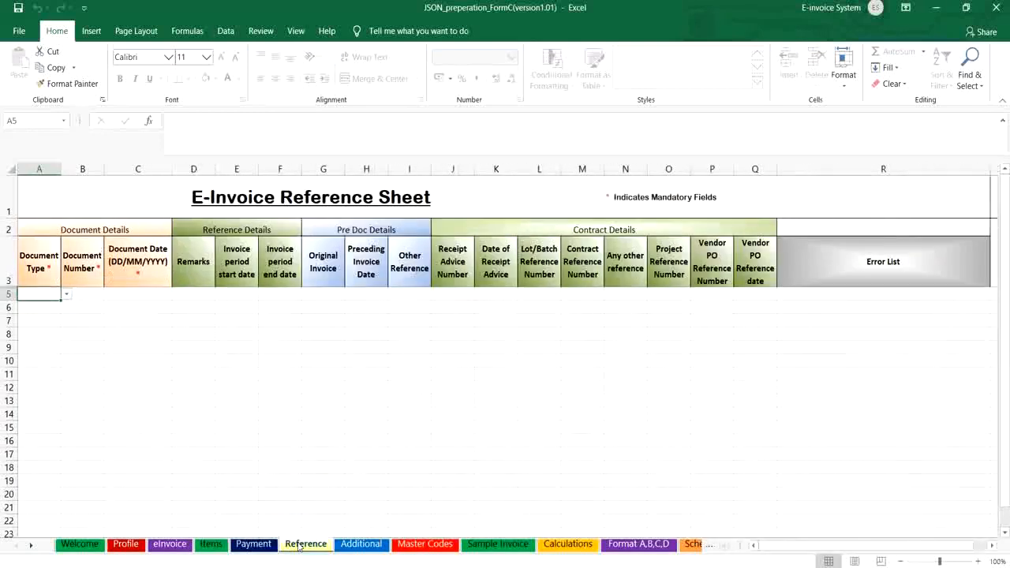
click(359, 543)
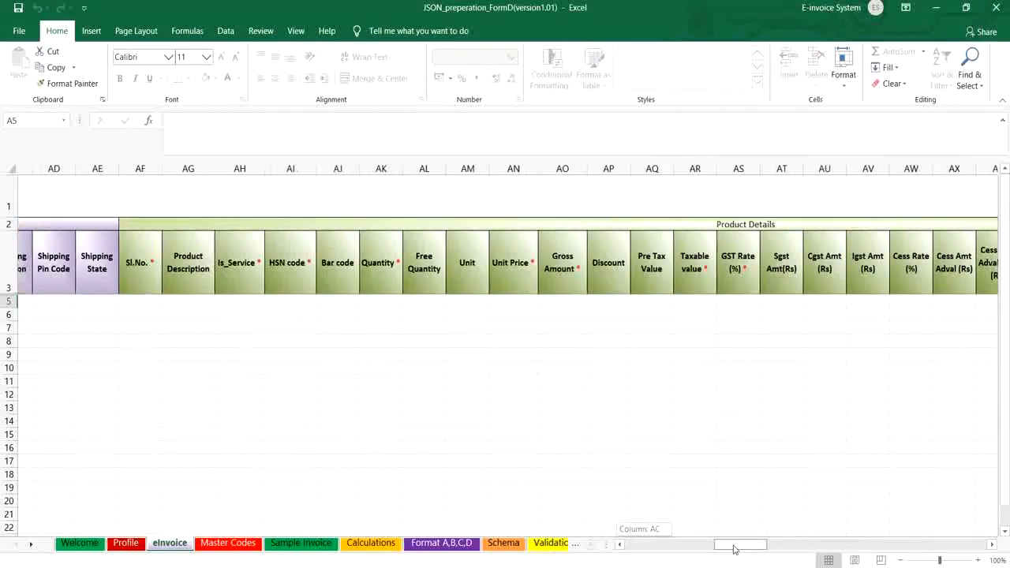
- Scroll Form D's einvoice sheet right to the Error List, then switch to the Profile sheet
scroll(right, 3)
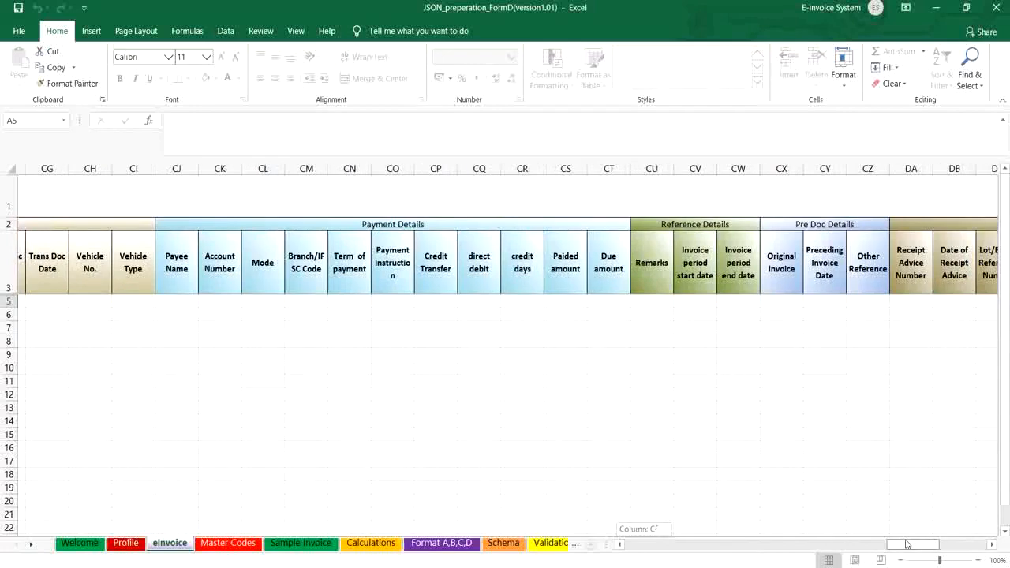
scroll(right, 3)
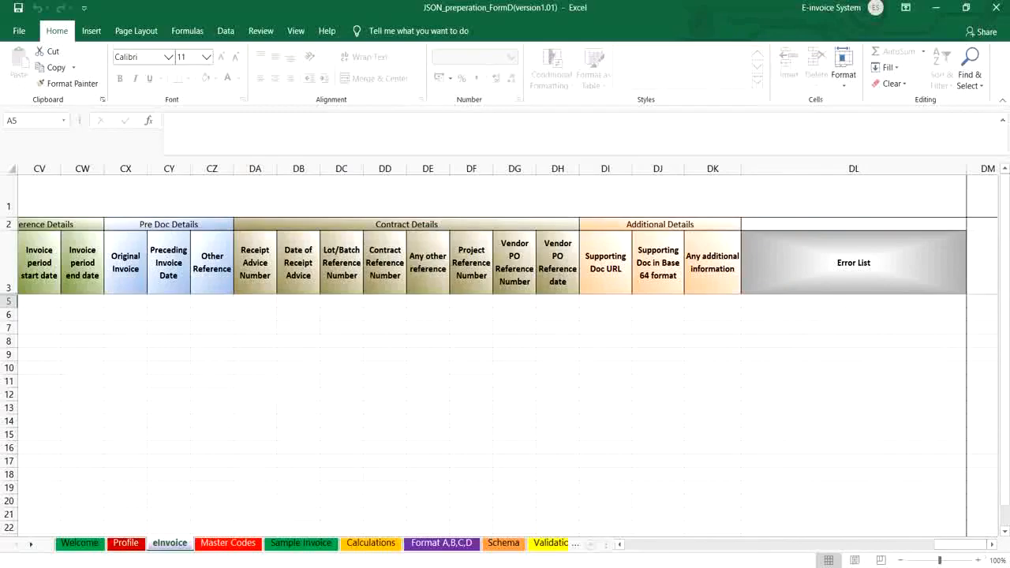
click(123, 543)
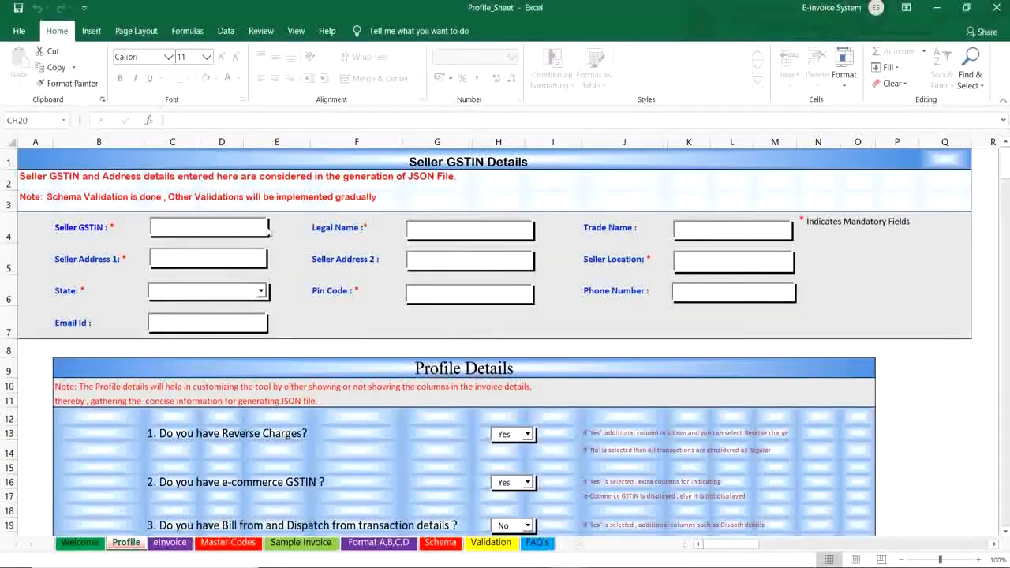
mouse_move(370, 270)
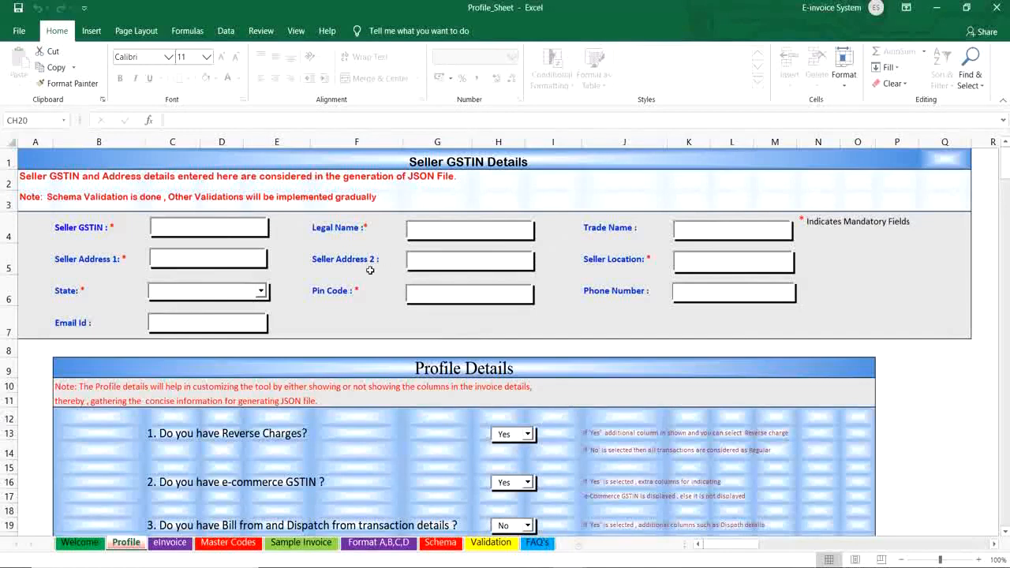
mouse_move(304, 295)
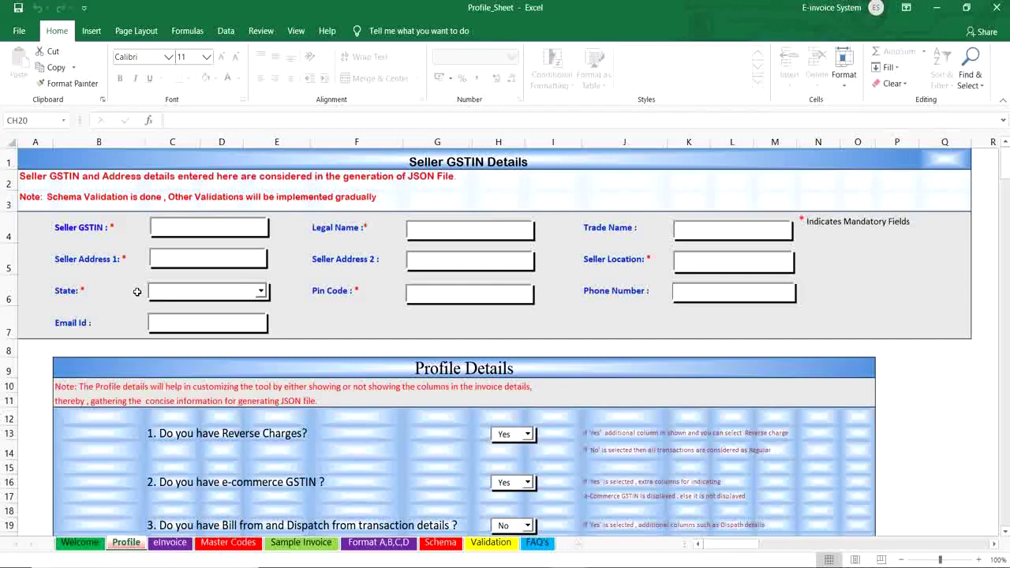
scroll(down, 3)
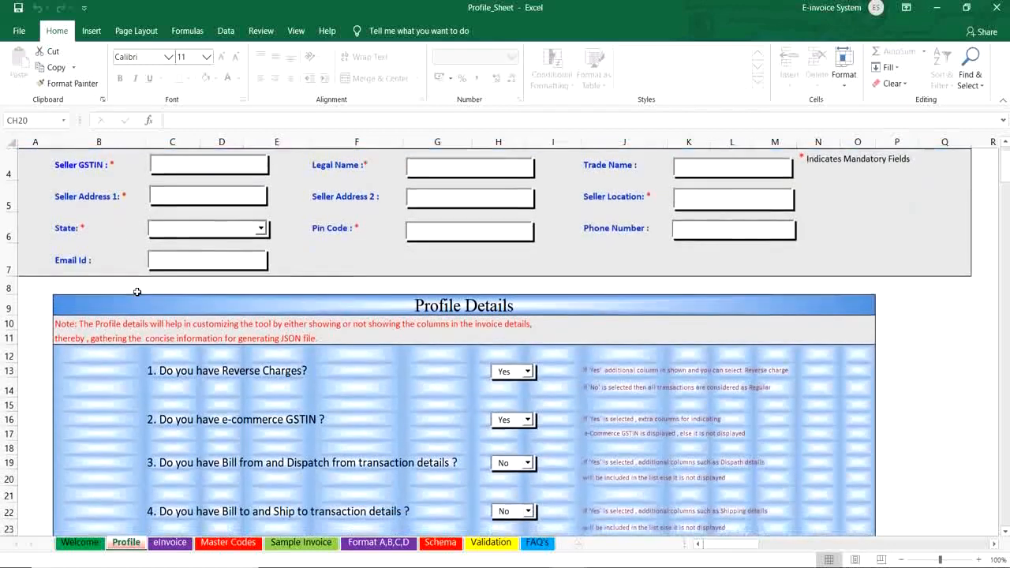
scroll(down, 3)
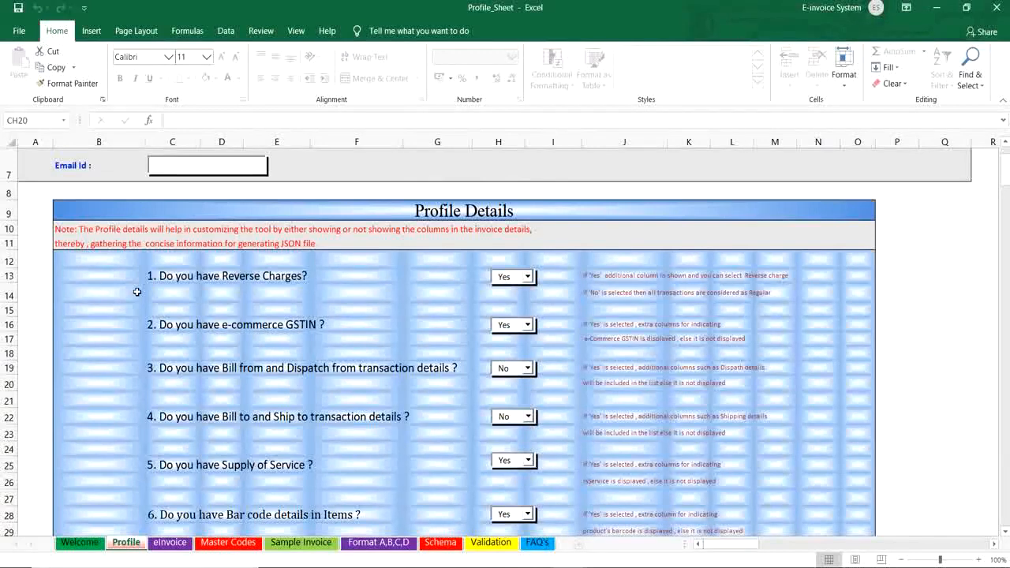
mouse_move(255, 291)
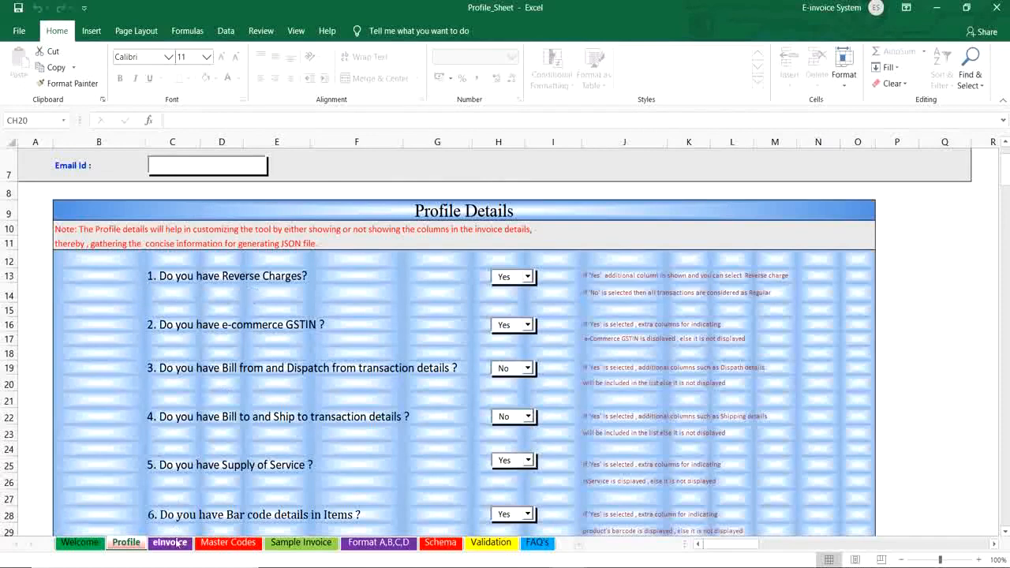
- Answer No to Reverse Charges on the Profile sheet and confirm its eInvoice column is hidden
click(169, 543)
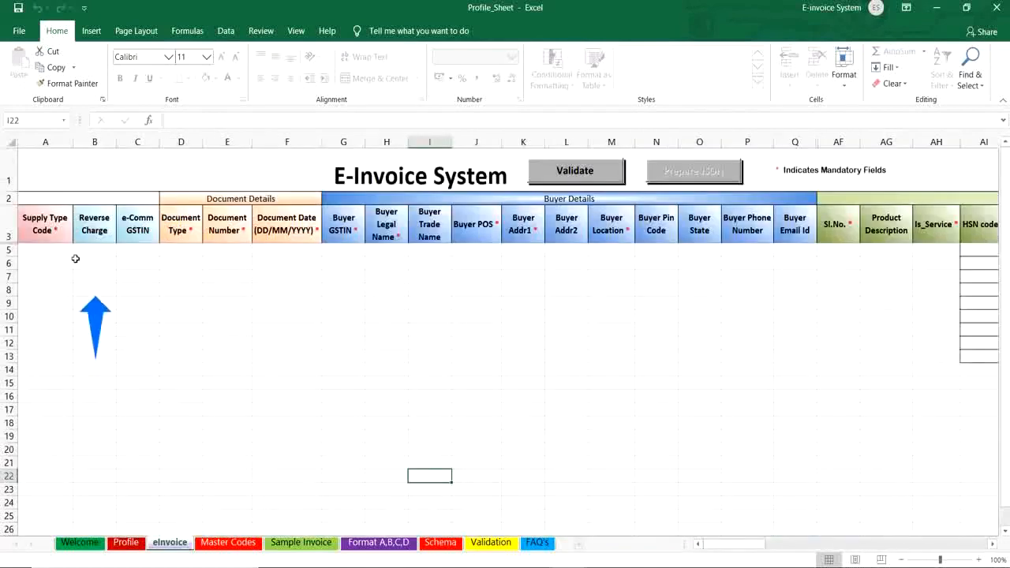
click(126, 543)
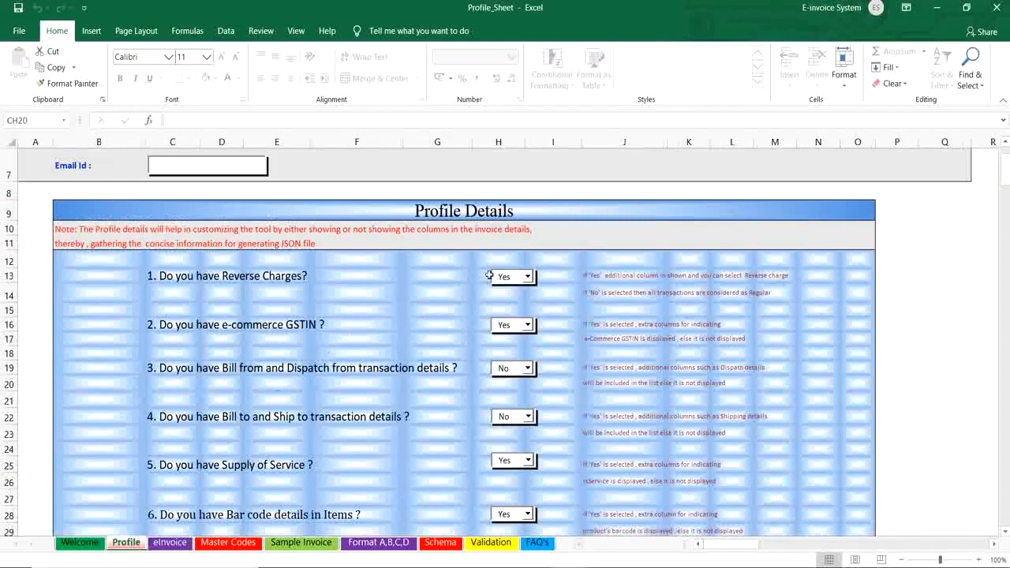
click(527, 276)
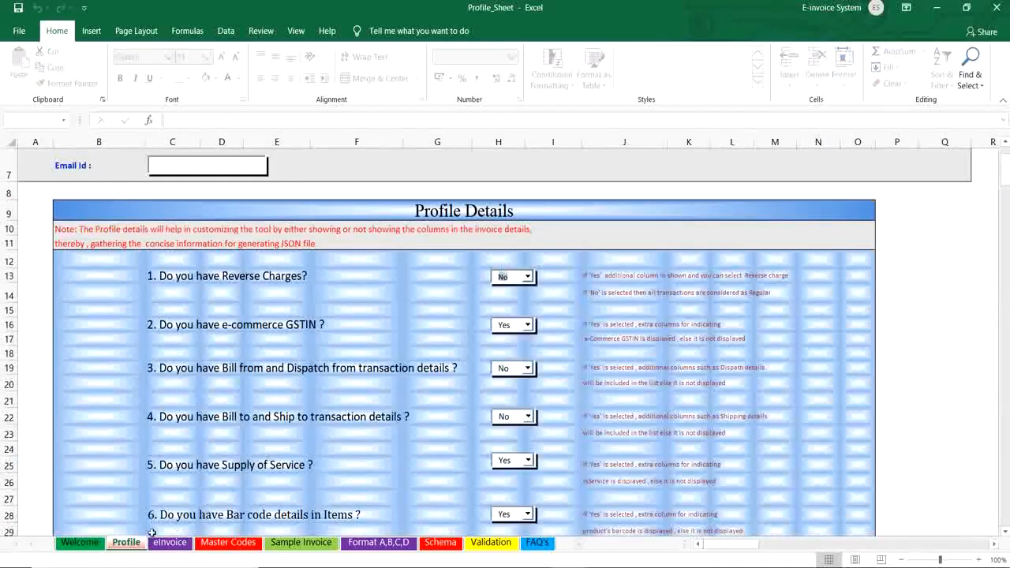
click(167, 543)
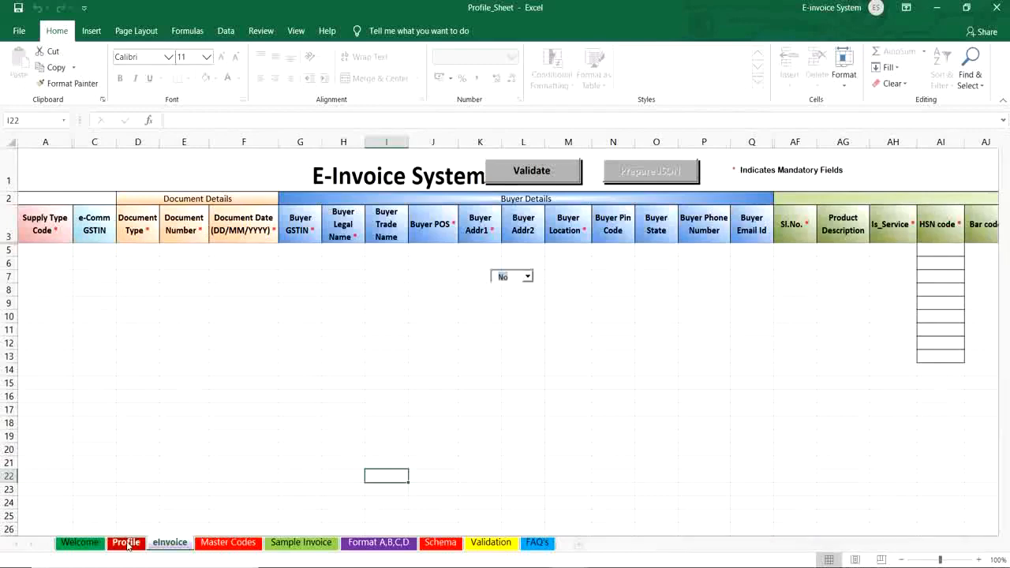
click(128, 542)
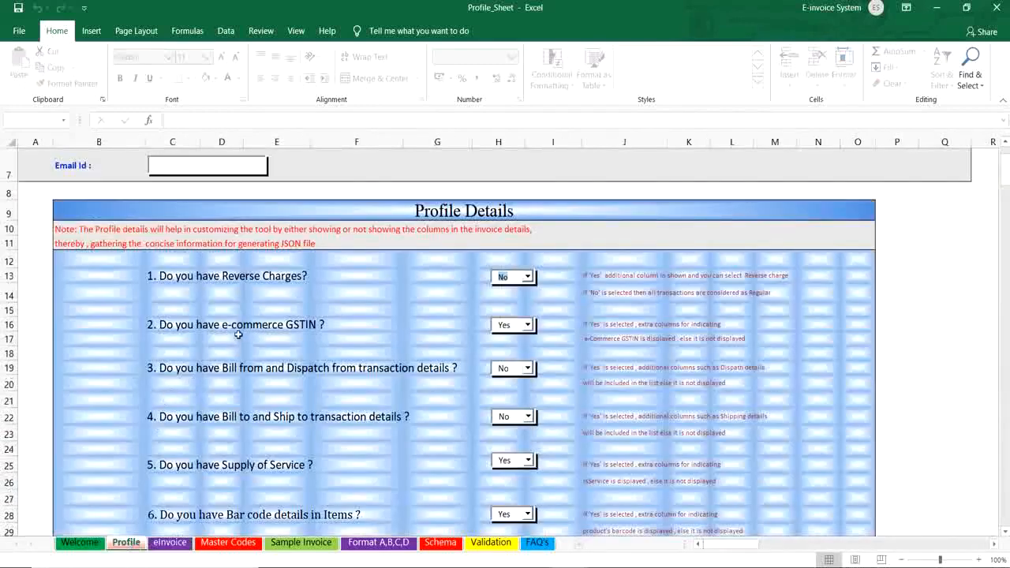
- Answer No to e-commerce GSTIN and confirm its eInvoice column is hidden
click(167, 543)
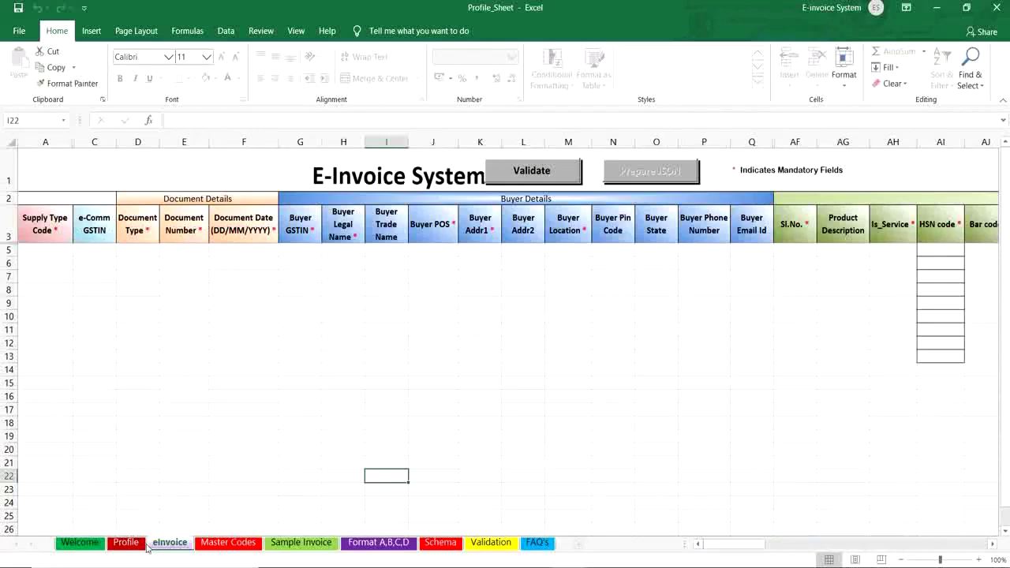
click(127, 543)
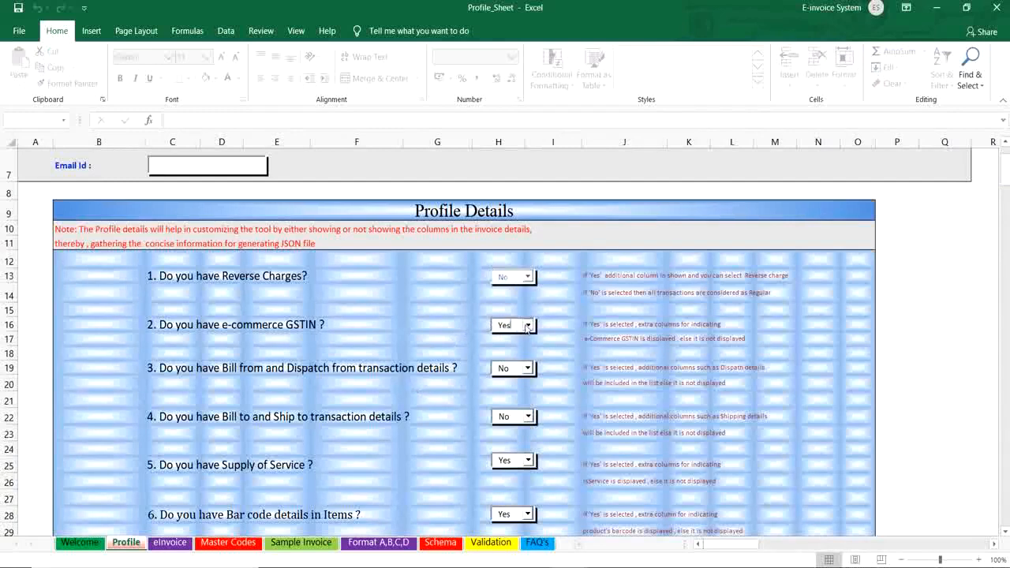
click(167, 542)
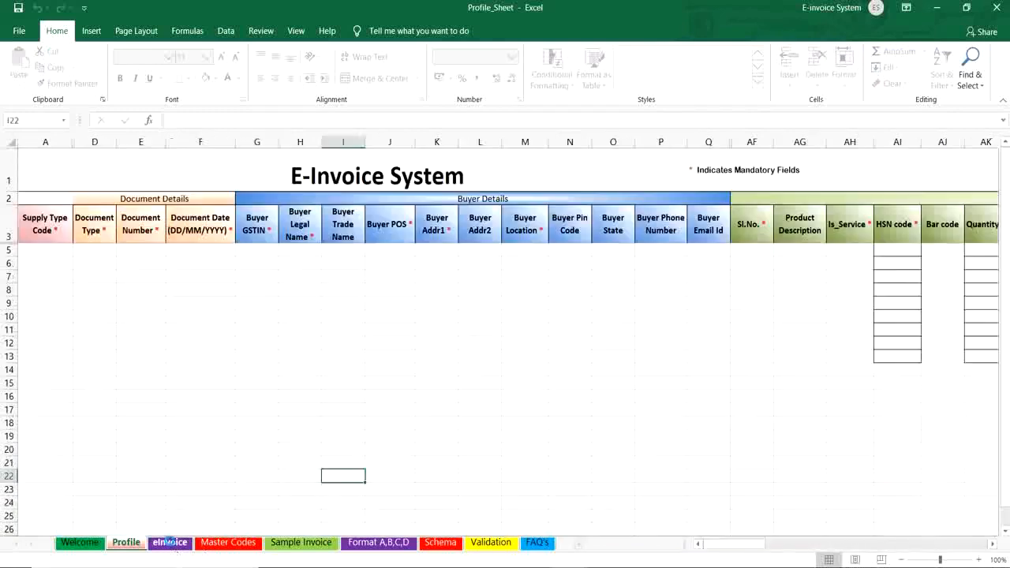
click(79, 543)
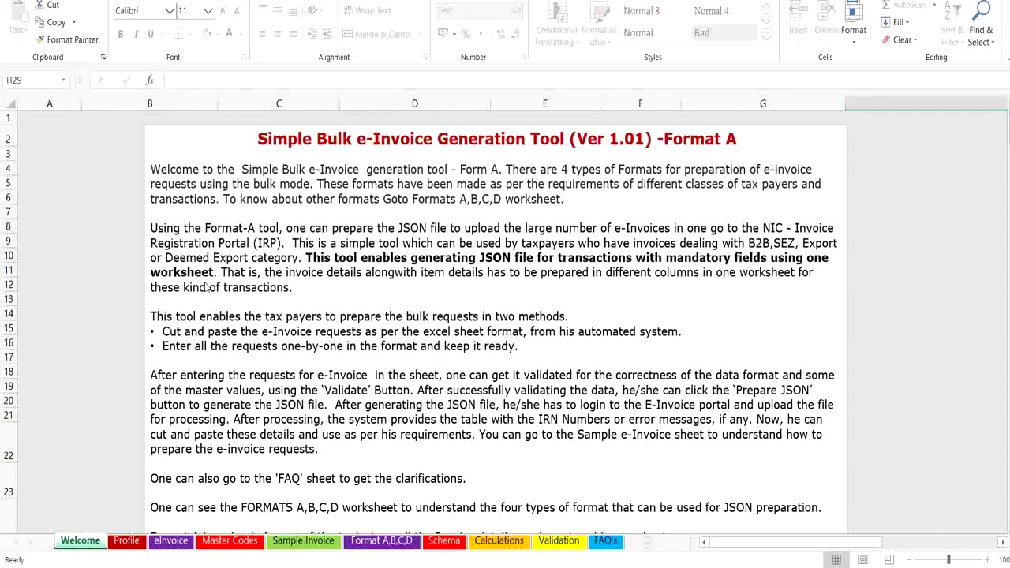
- Review invoice DES176's Supply Type, Reverse Charge (Yes), e-commerce GSTIN and document type dropdowns
click(170, 539)
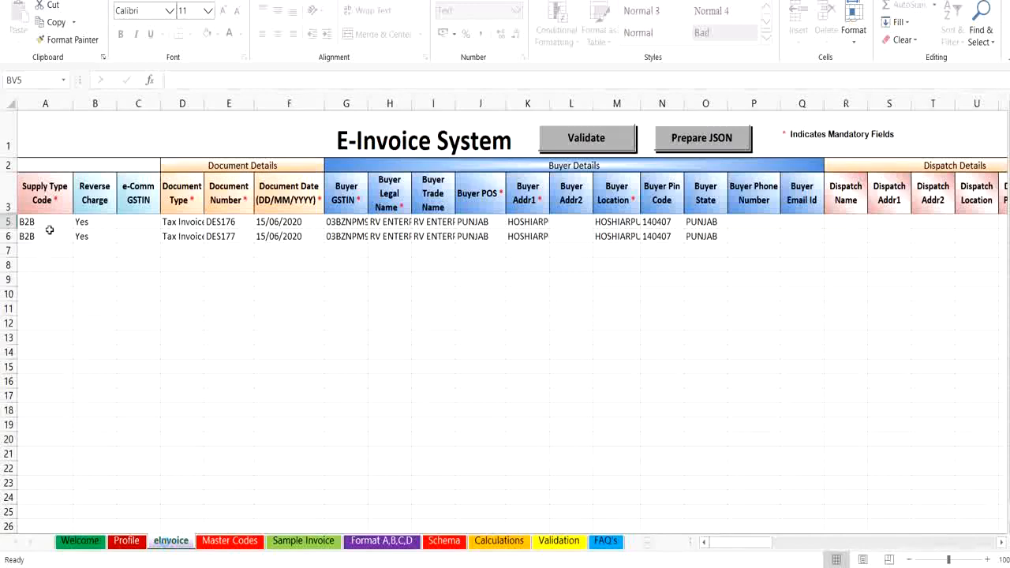
click(79, 220)
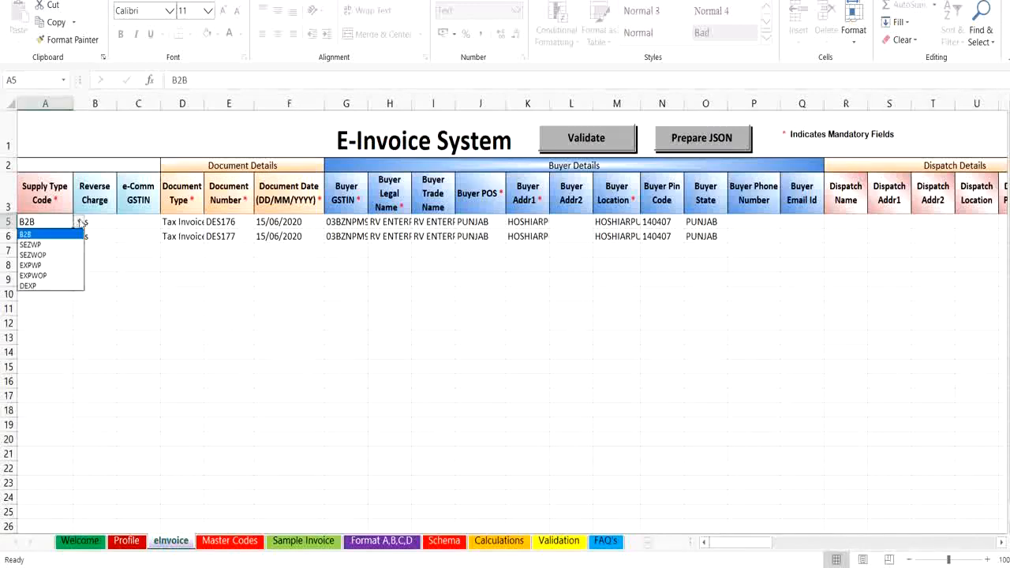
mouse_move(40, 245)
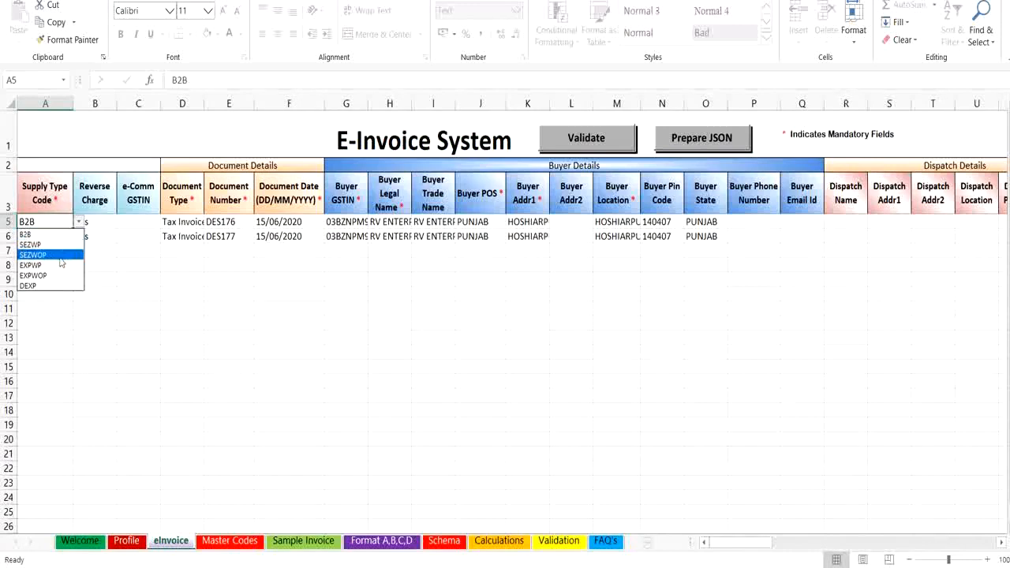
mouse_move(55, 268)
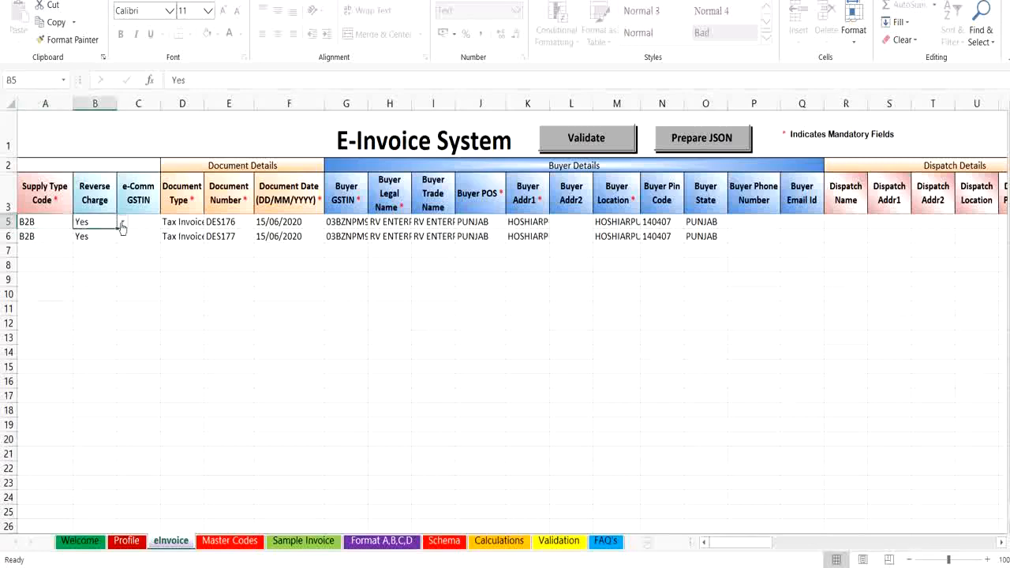
click(124, 220)
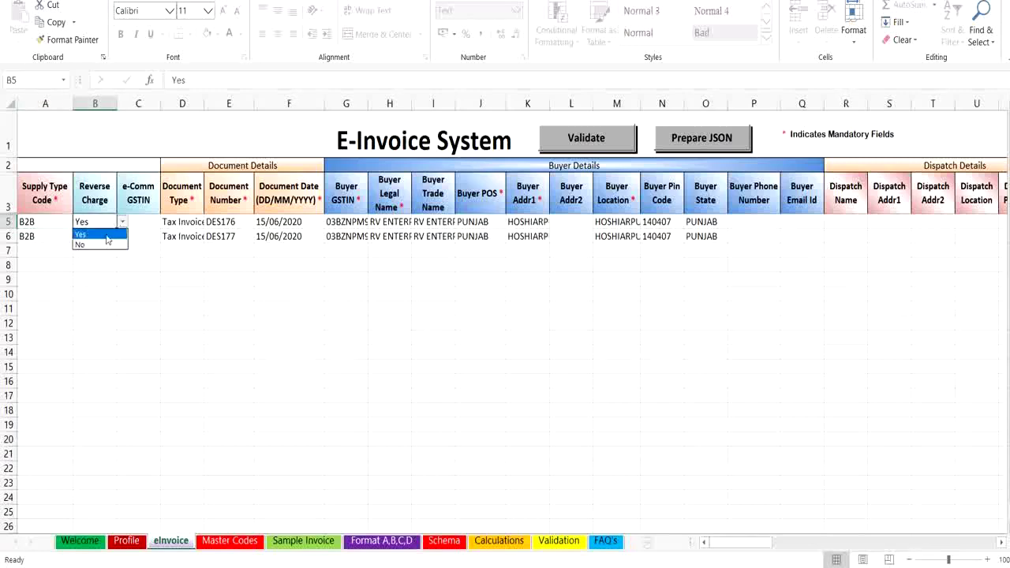
click(82, 234)
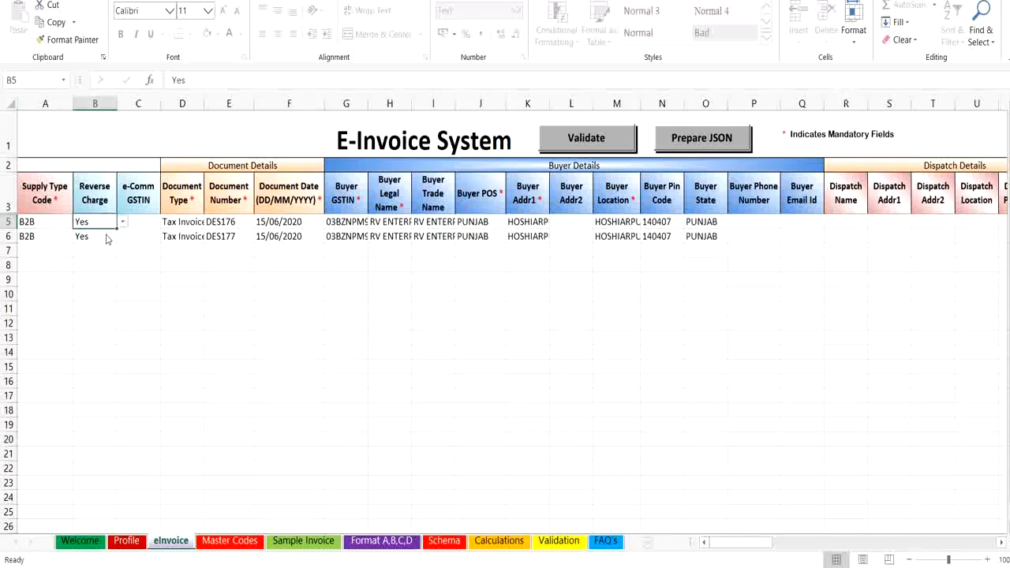
click(139, 221)
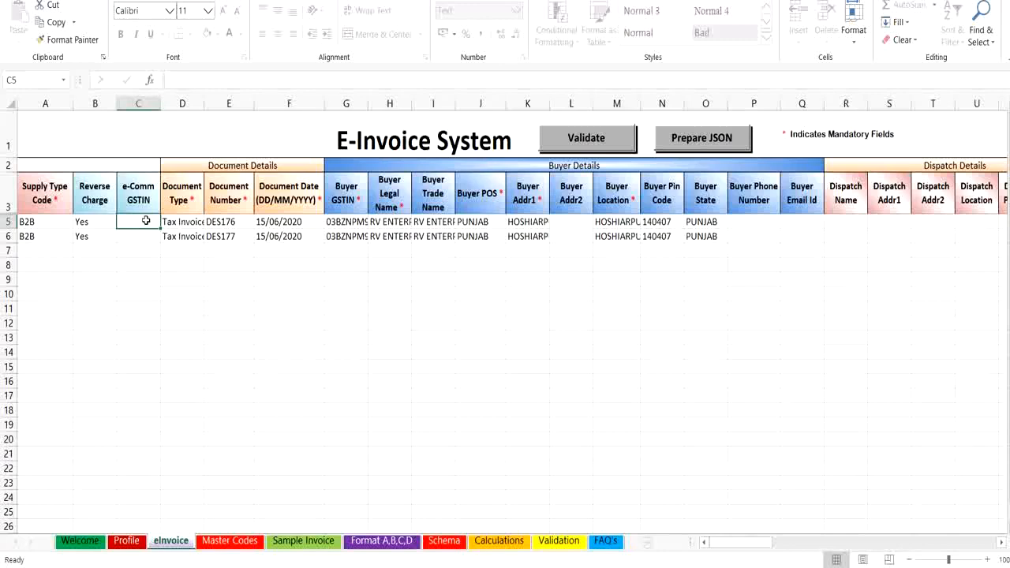
click(182, 221)
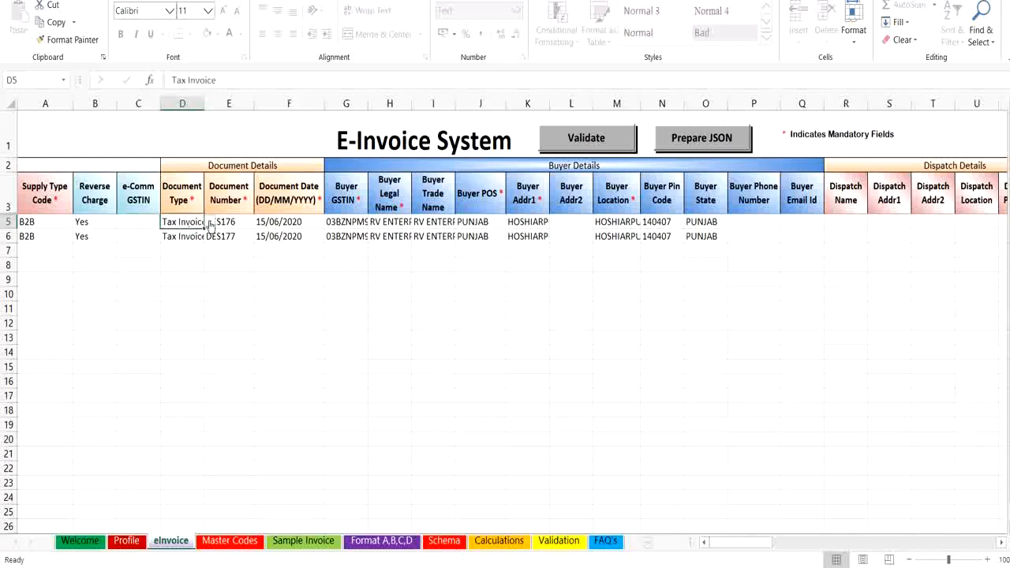
click(209, 221)
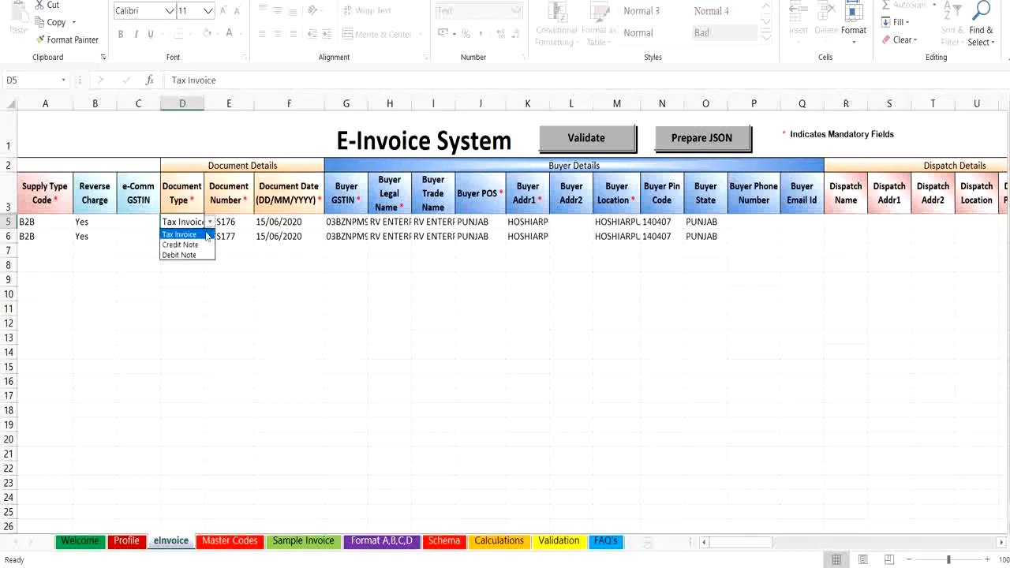
mouse_move(180, 255)
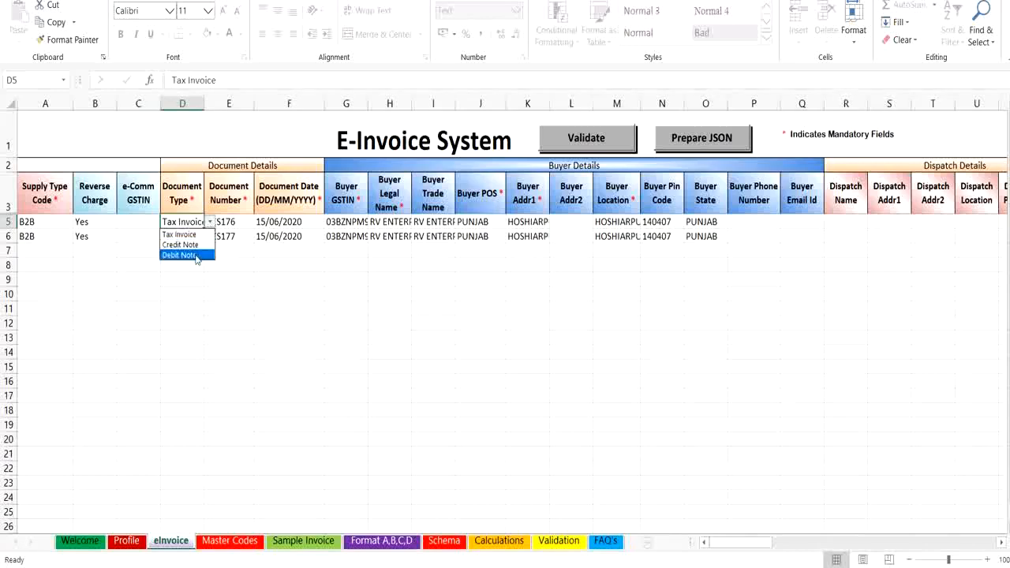
mouse_move(180, 233)
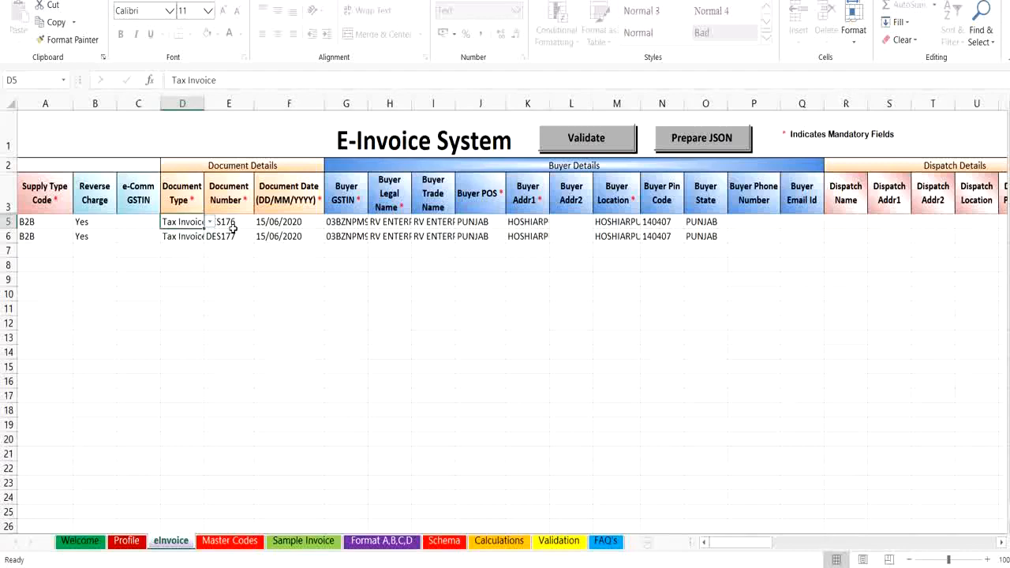
click(227, 221)
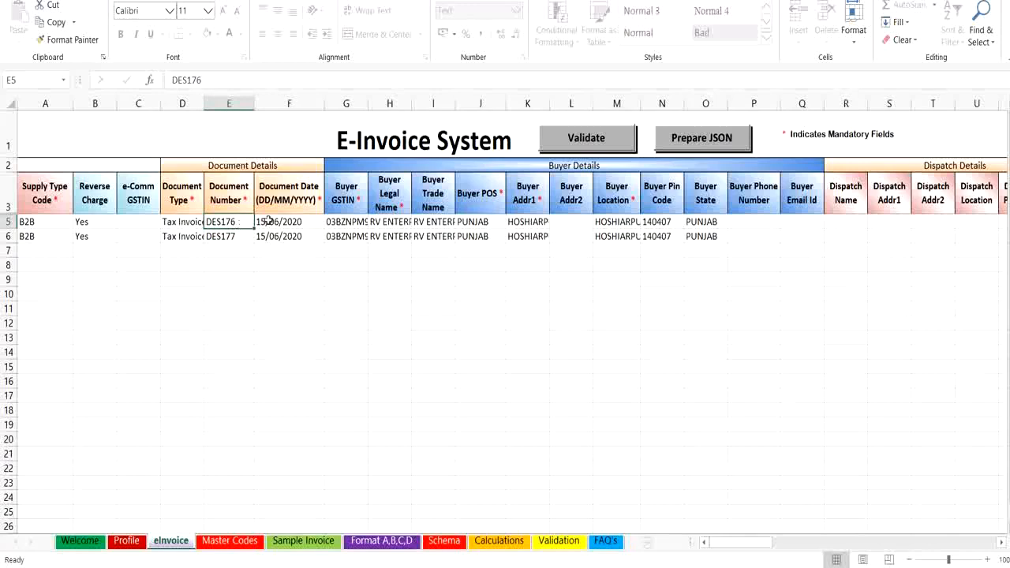
click(288, 221)
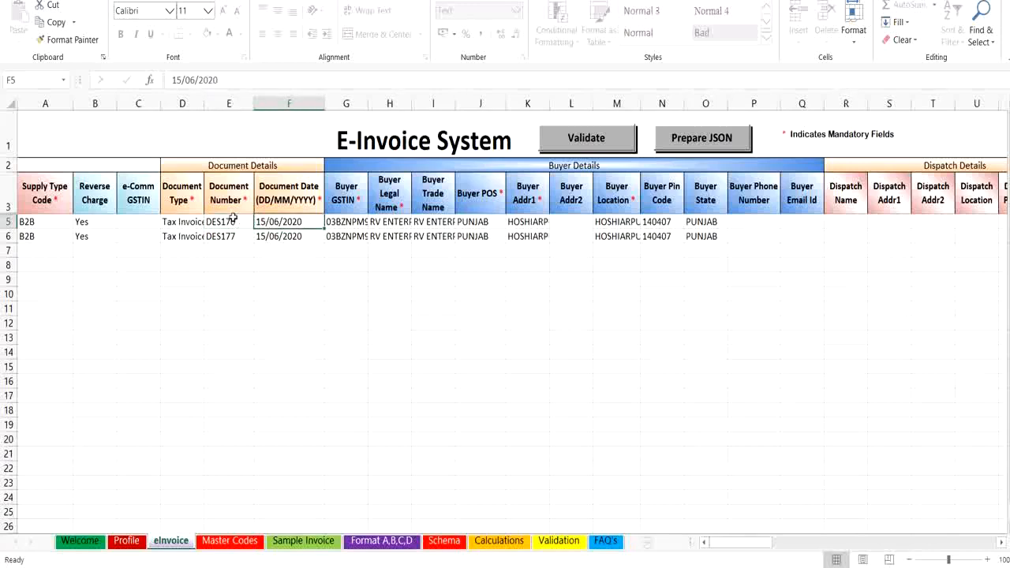
click(227, 221)
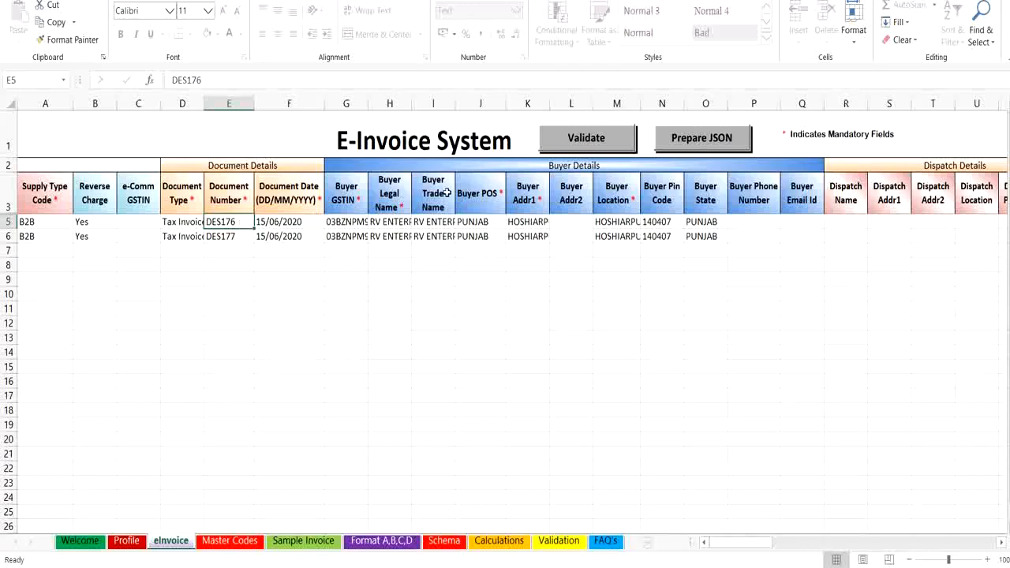
click(346, 221)
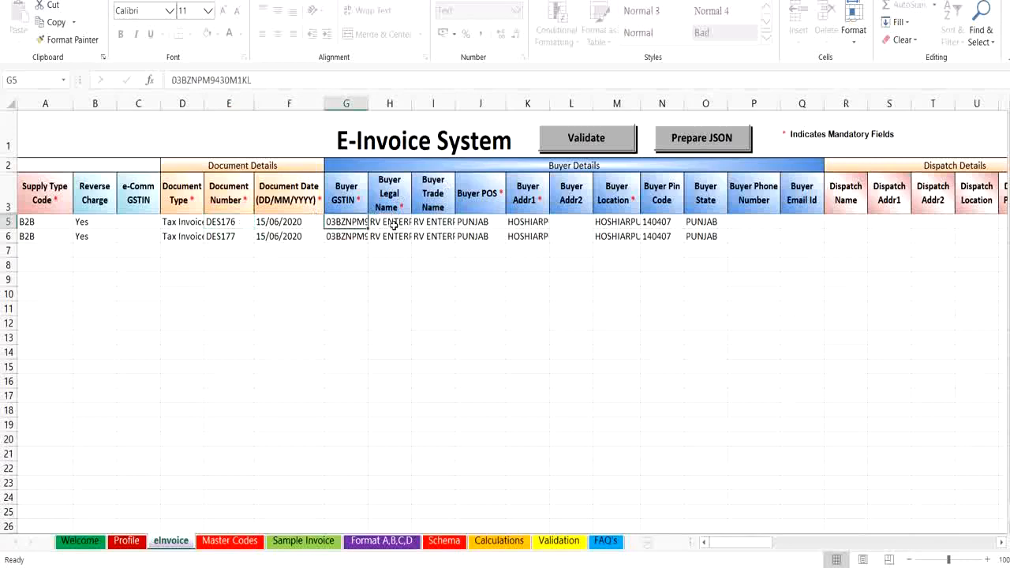
click(388, 221)
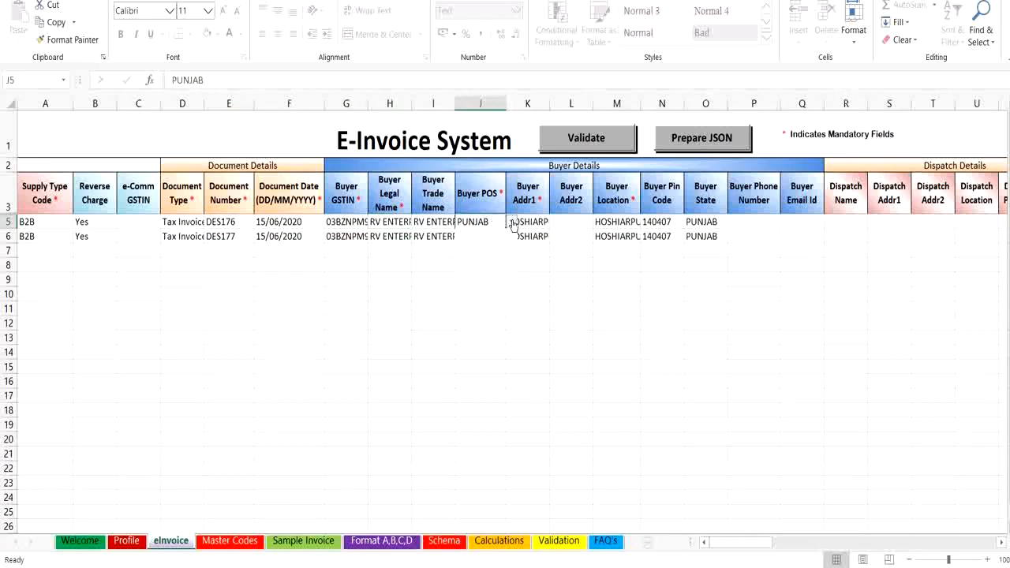
click(509, 221)
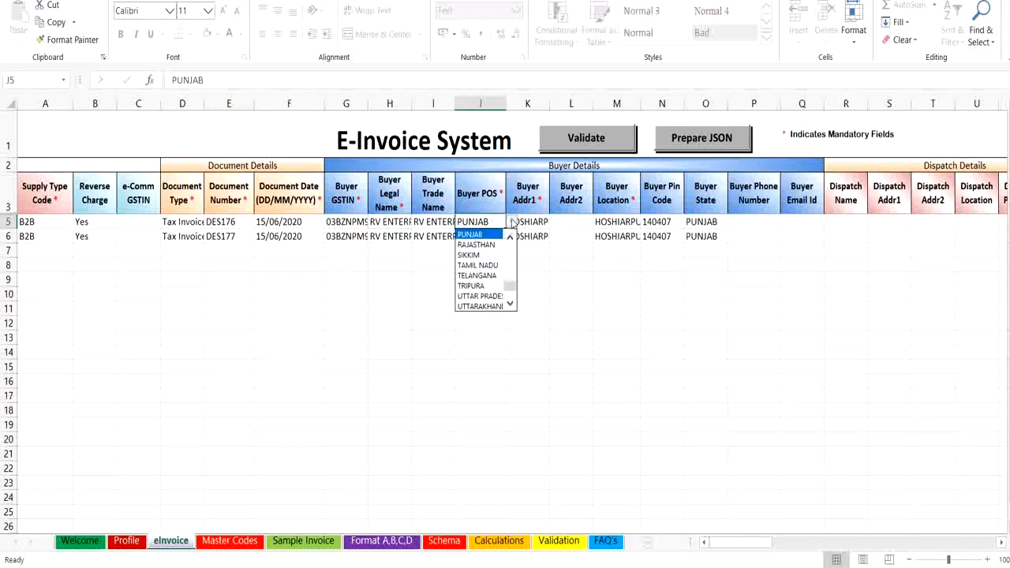
click(478, 233)
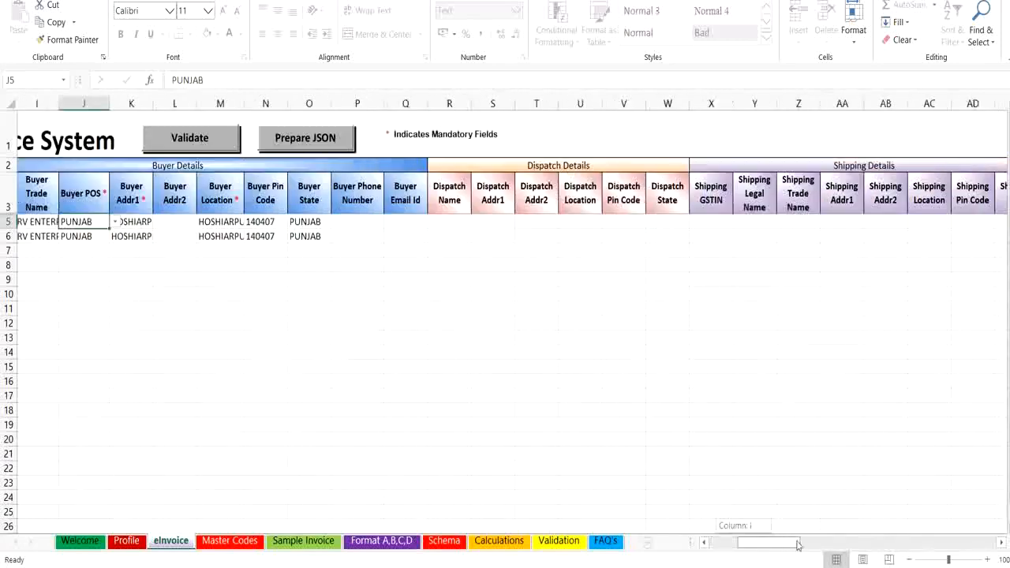
scroll(right, 3)
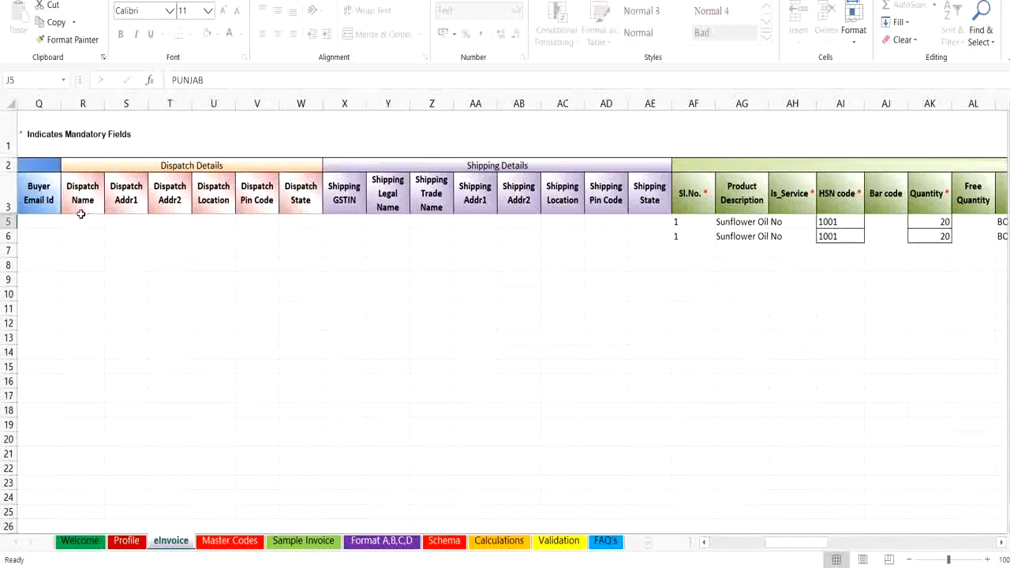
mouse_move(243, 161)
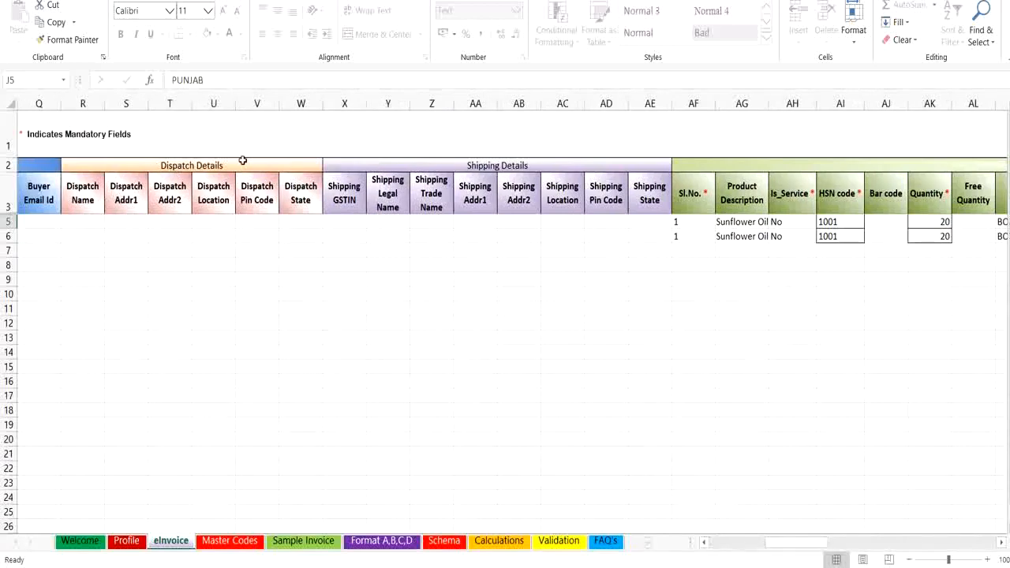
mouse_move(243, 164)
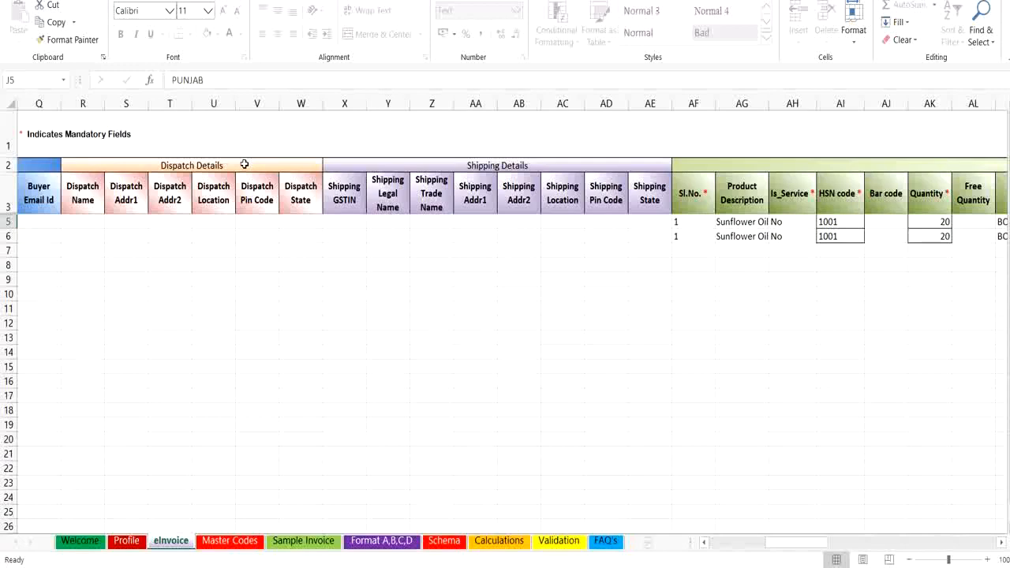
mouse_move(546, 156)
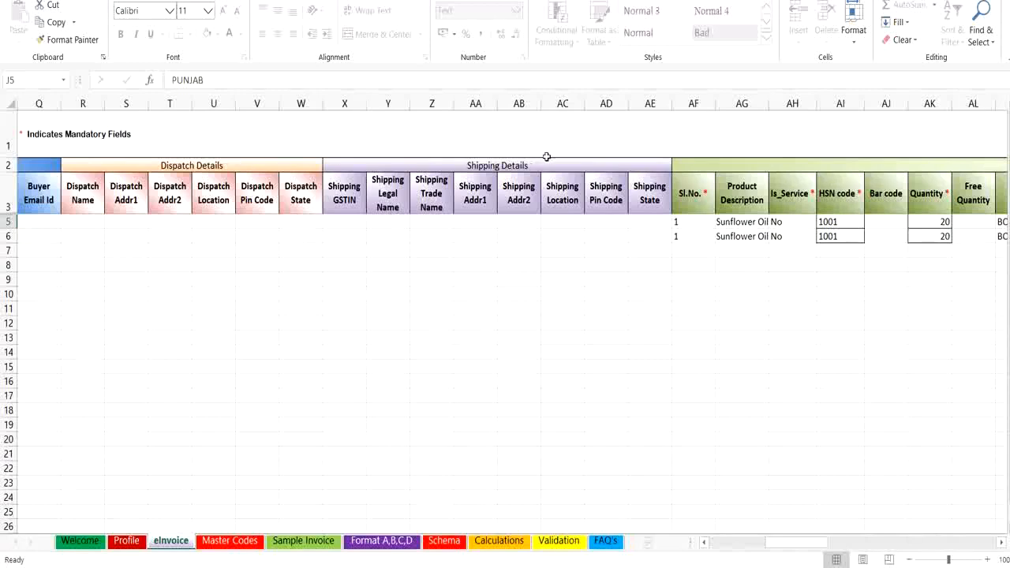
mouse_move(584, 161)
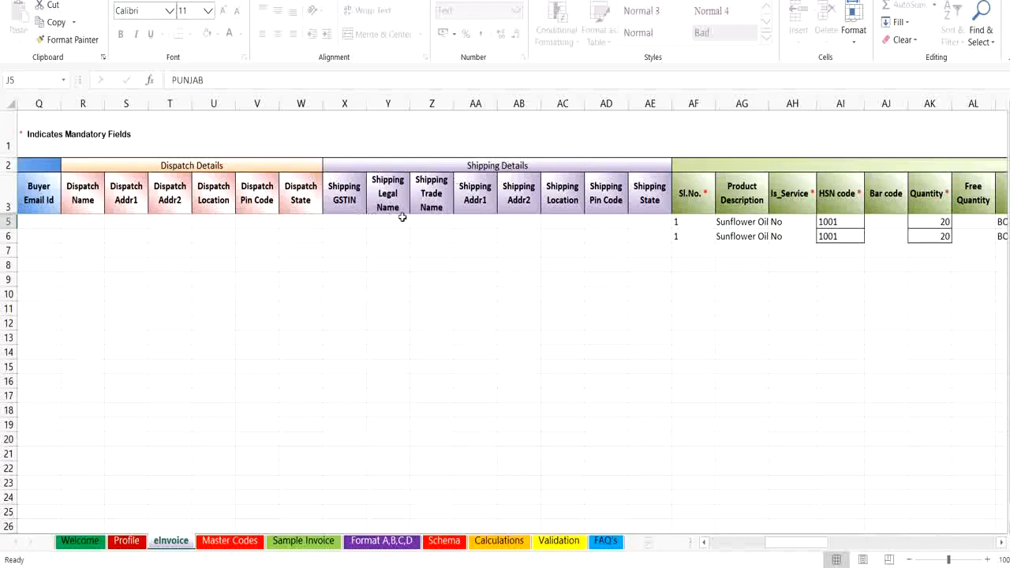
mouse_move(617, 214)
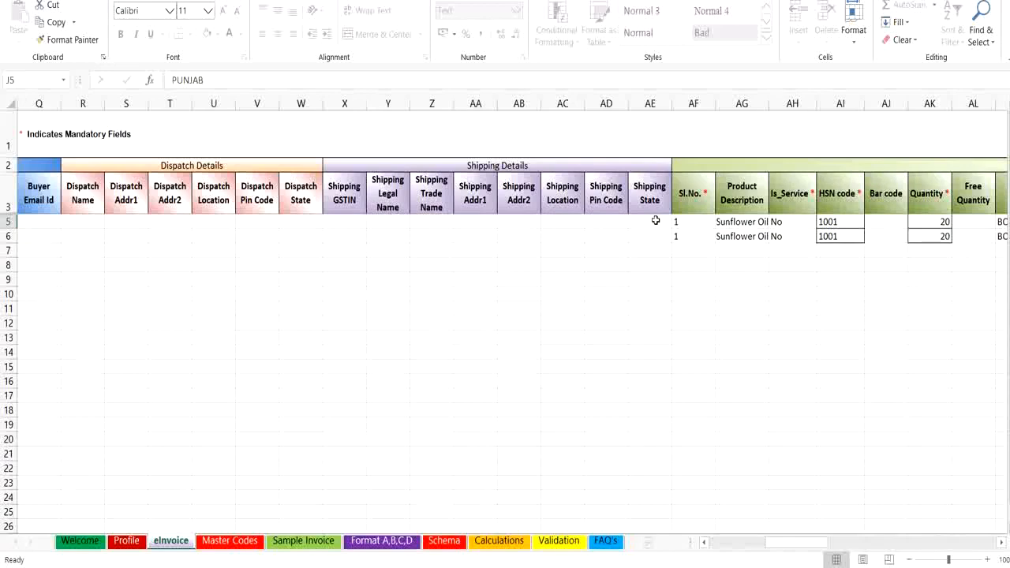
mouse_move(655, 224)
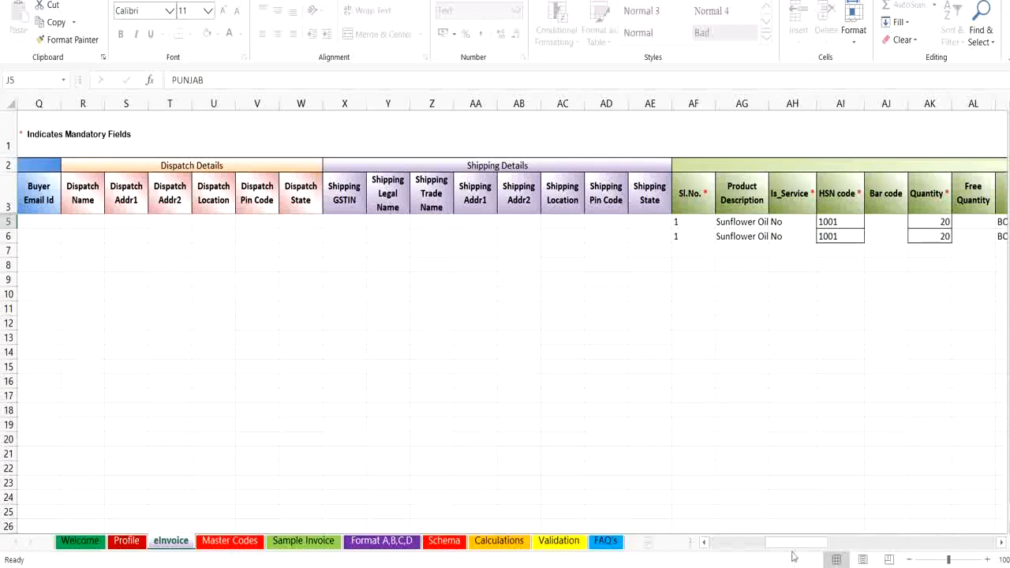
scroll(right, 3)
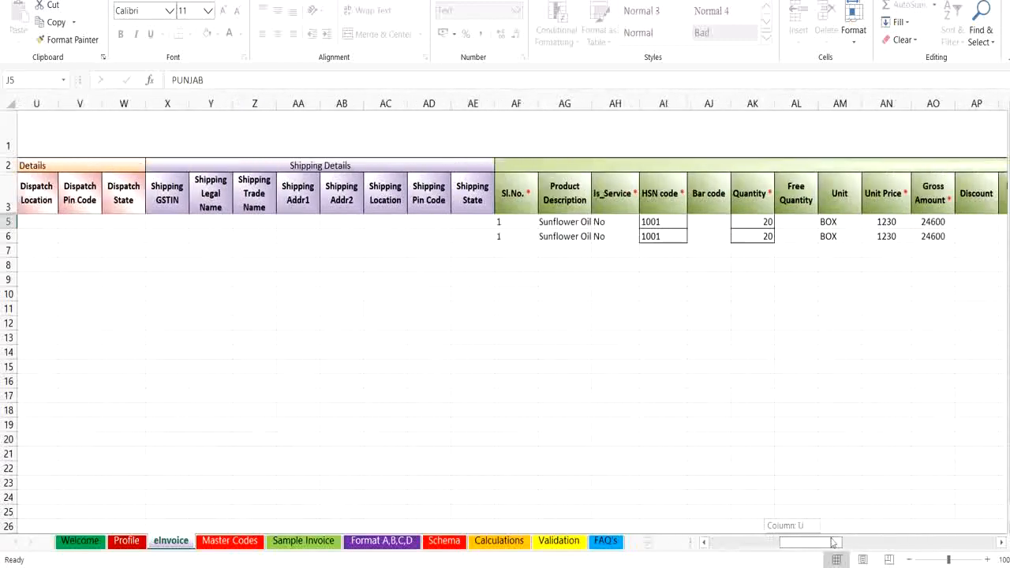
scroll(right, 3)
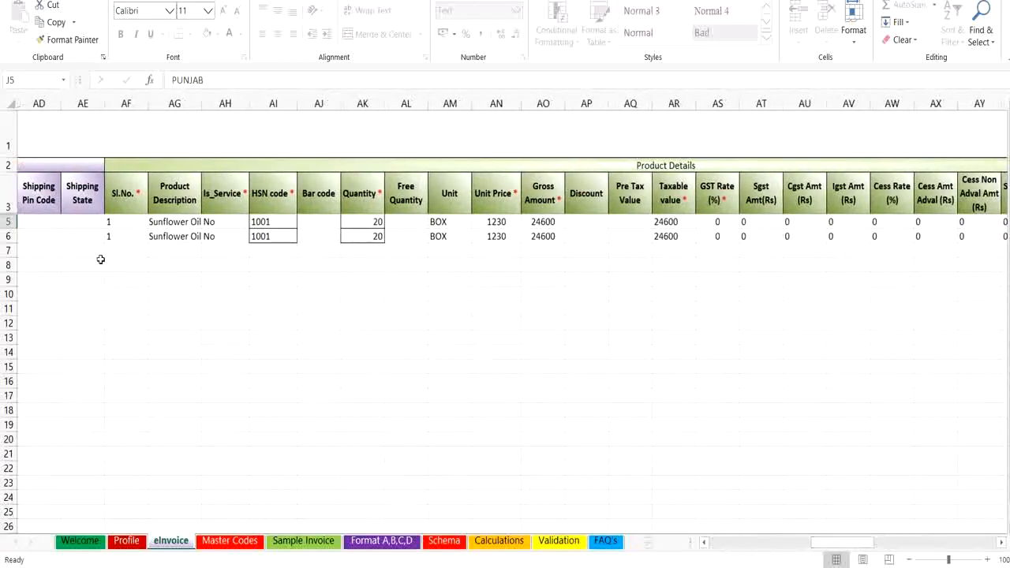
mouse_move(723, 166)
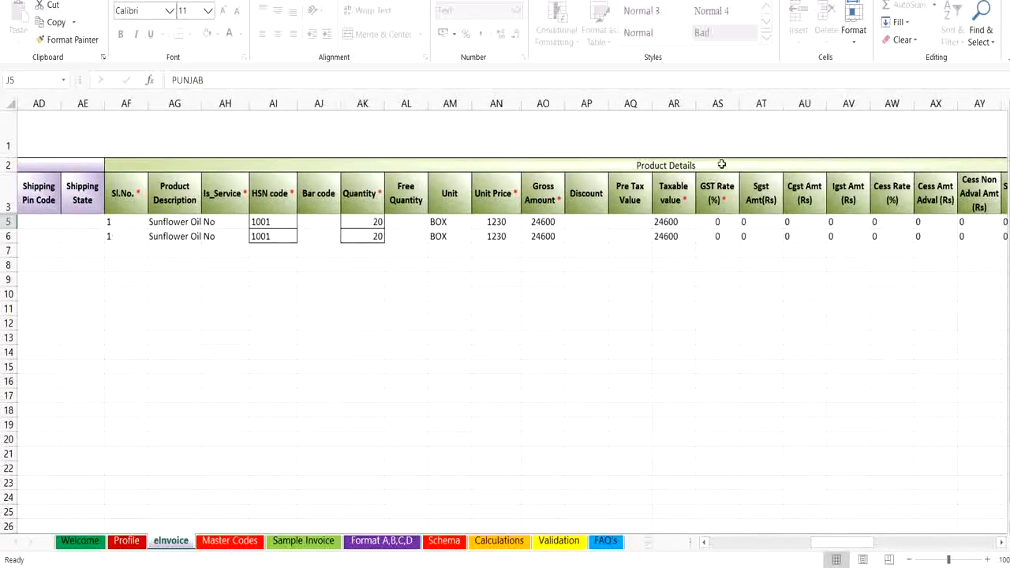
click(127, 221)
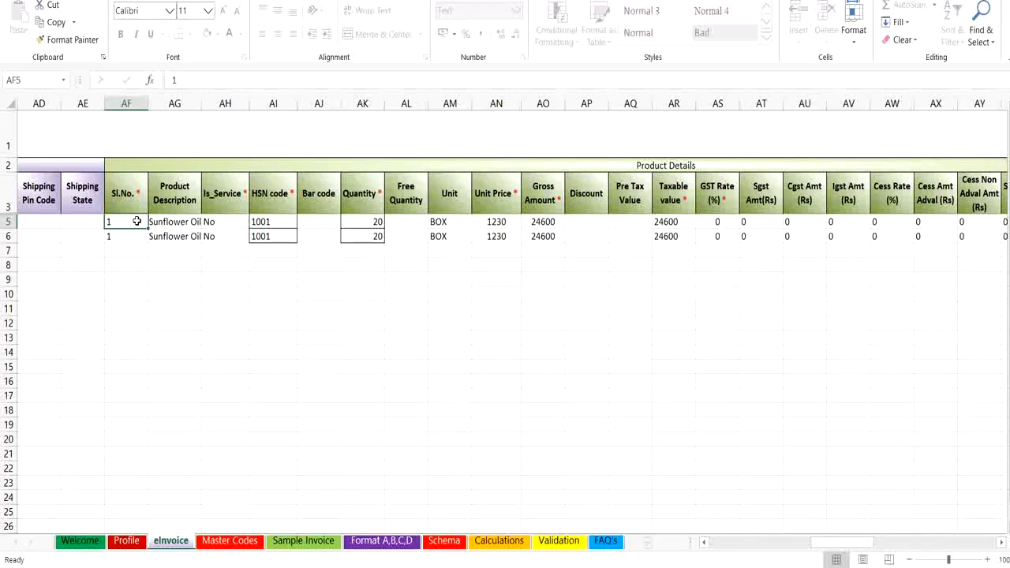
click(224, 221)
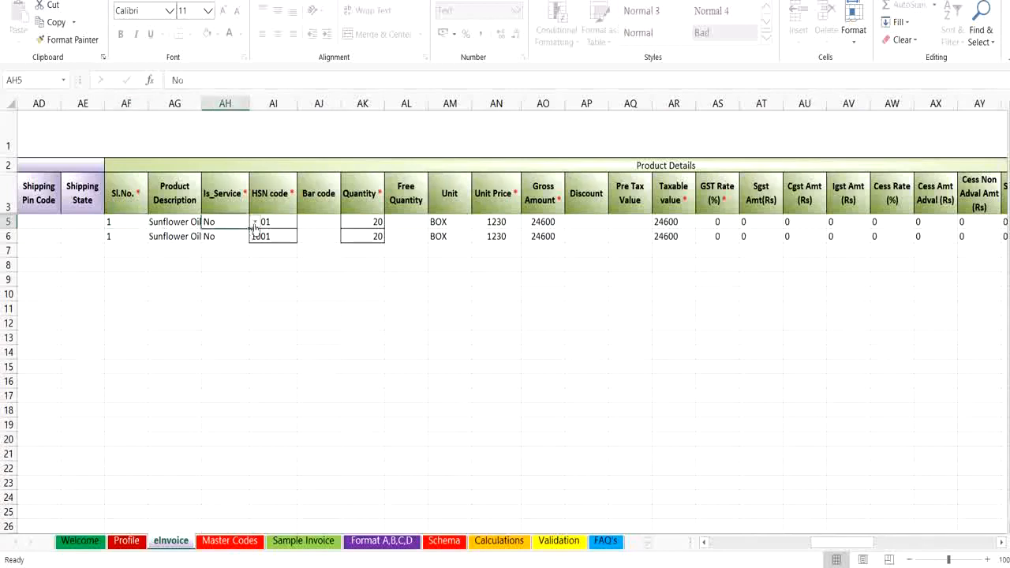
click(254, 221)
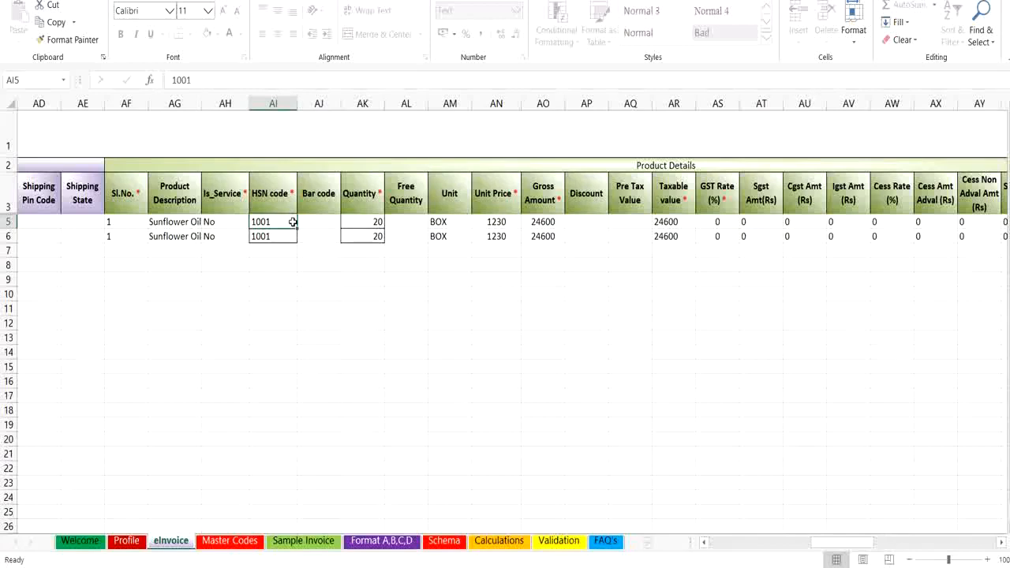
click(363, 221)
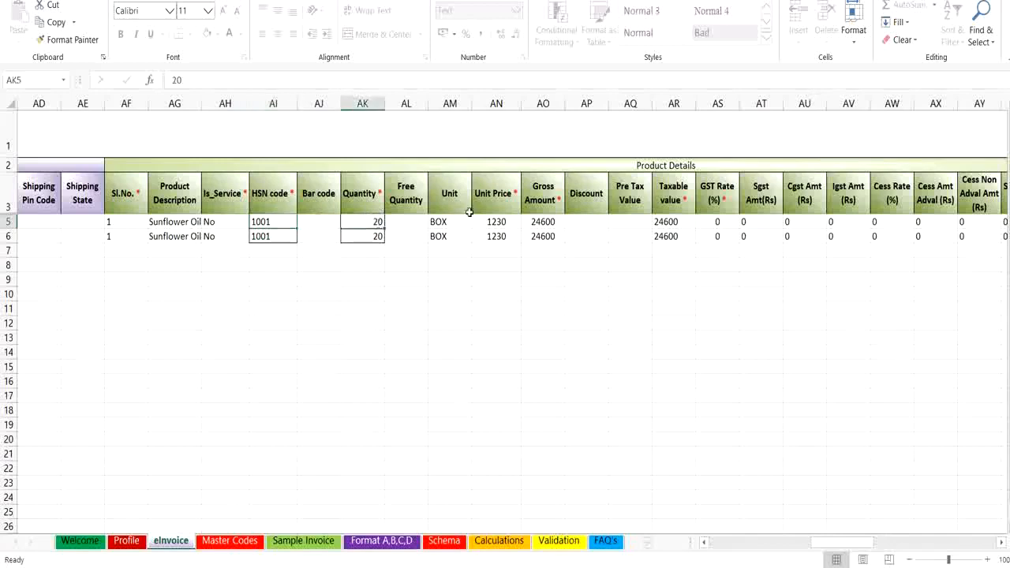
click(495, 221)
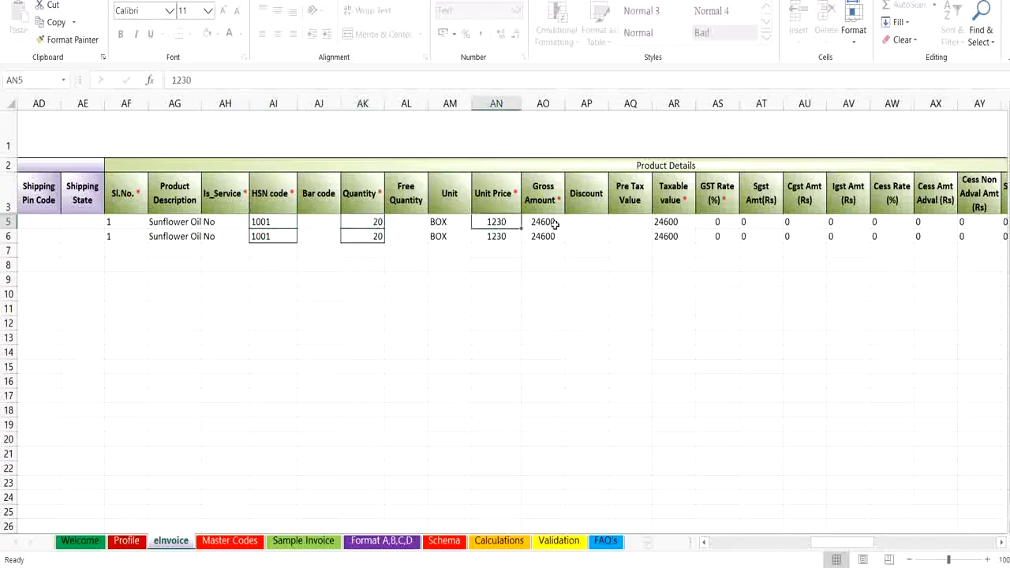
click(543, 221)
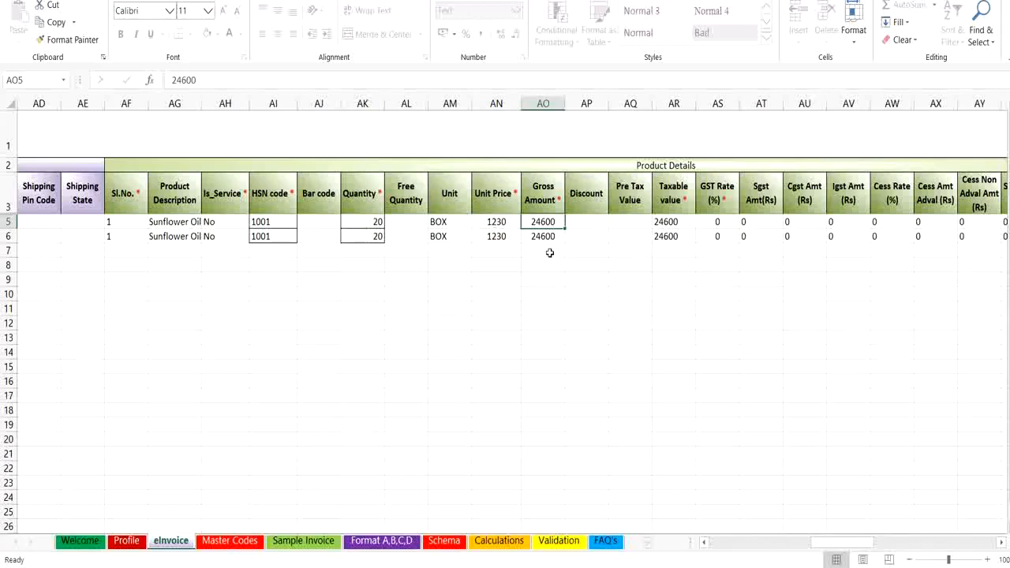
click(586, 221)
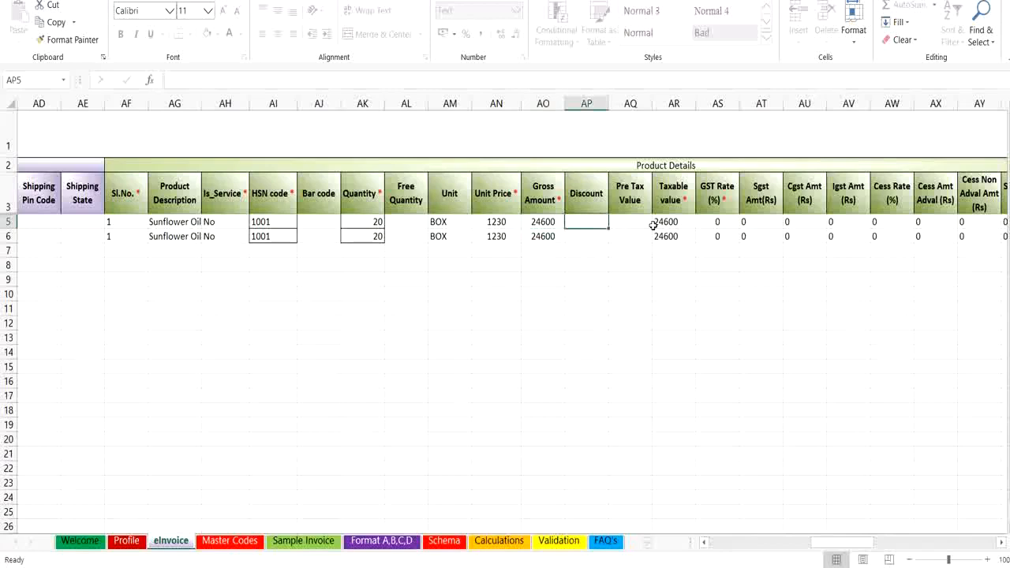
click(673, 221)
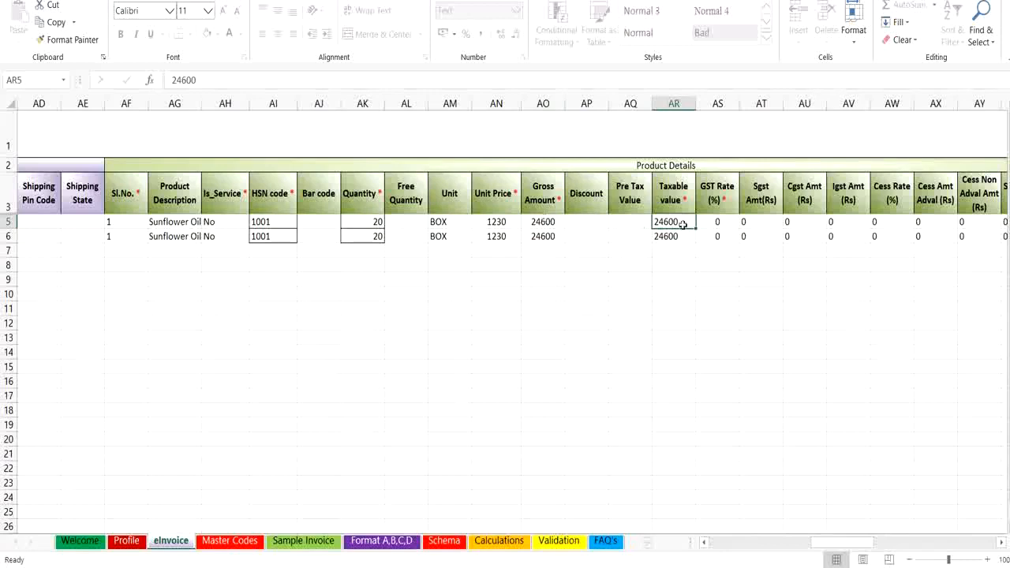
mouse_move(682, 224)
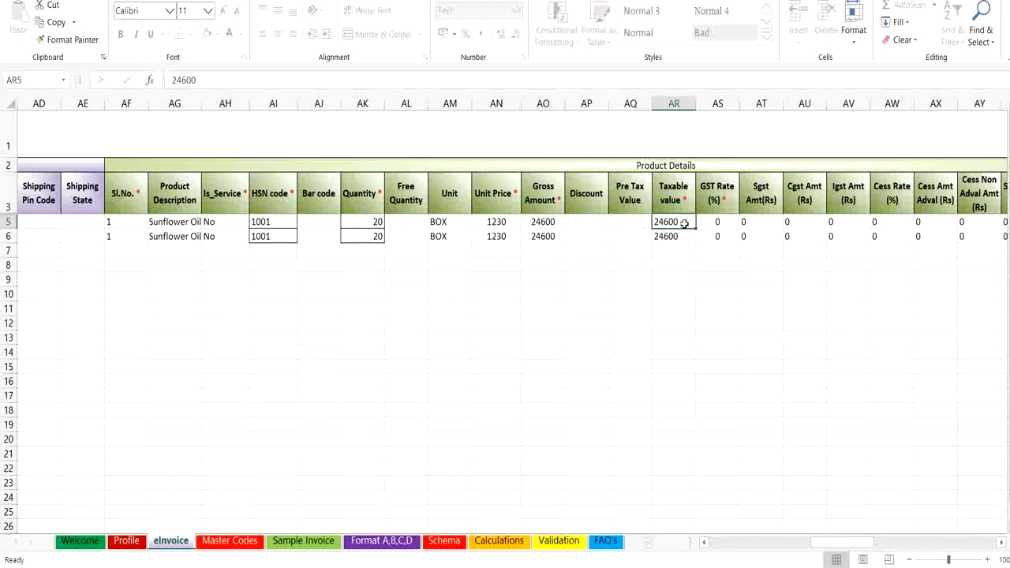
click(717, 221)
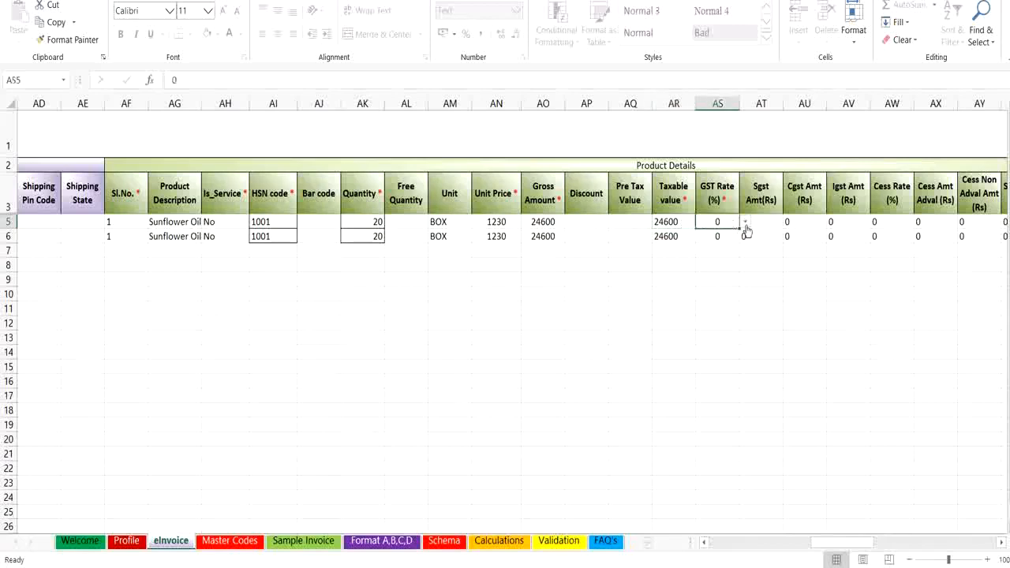
click(744, 221)
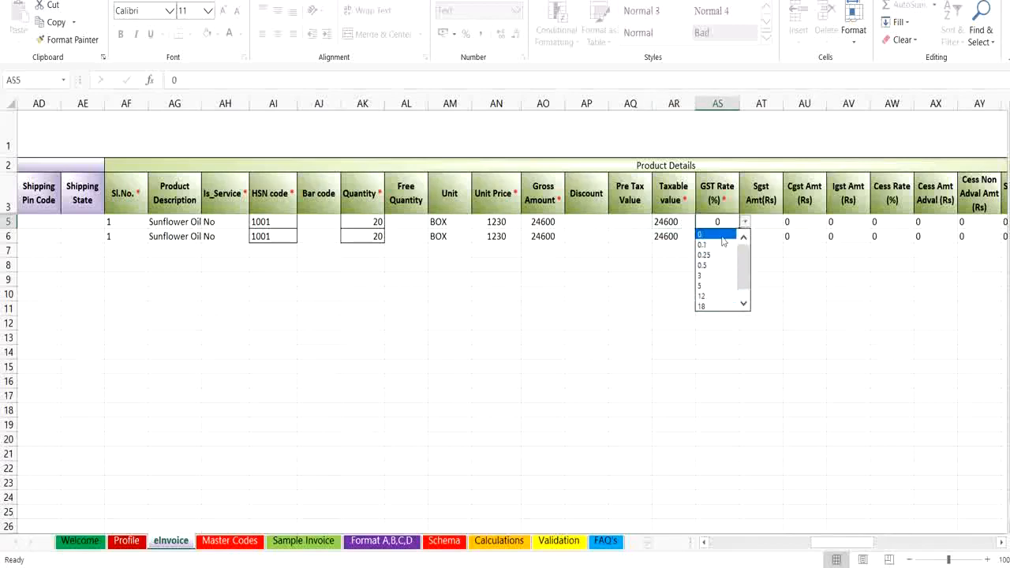
click(715, 234)
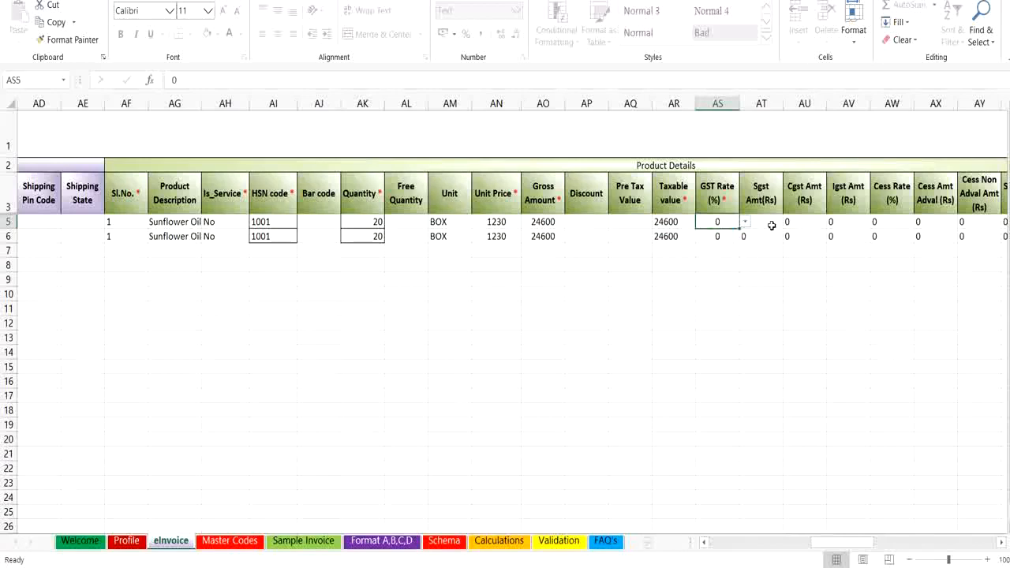
click(760, 221)
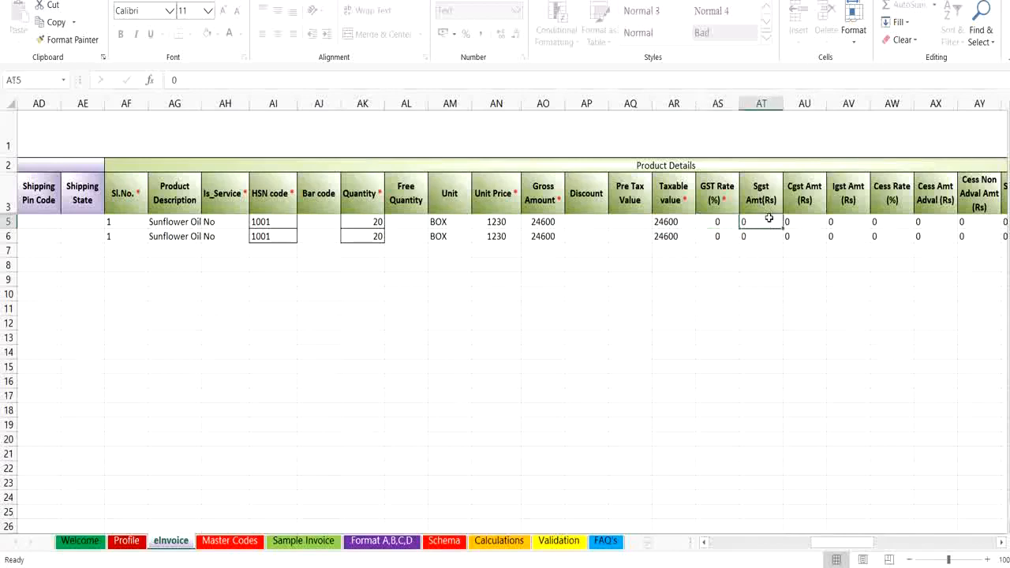
click(811, 221)
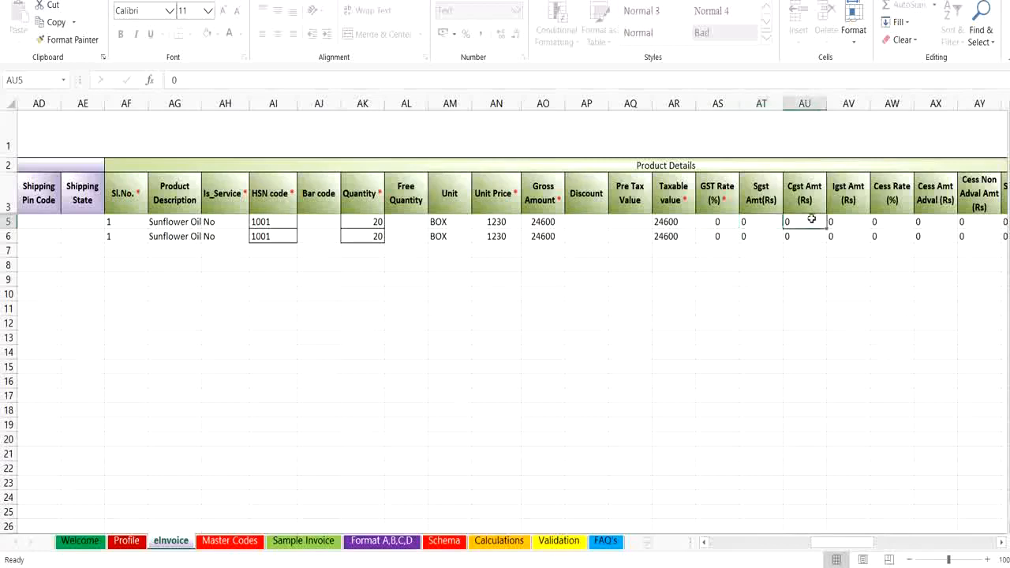
click(849, 221)
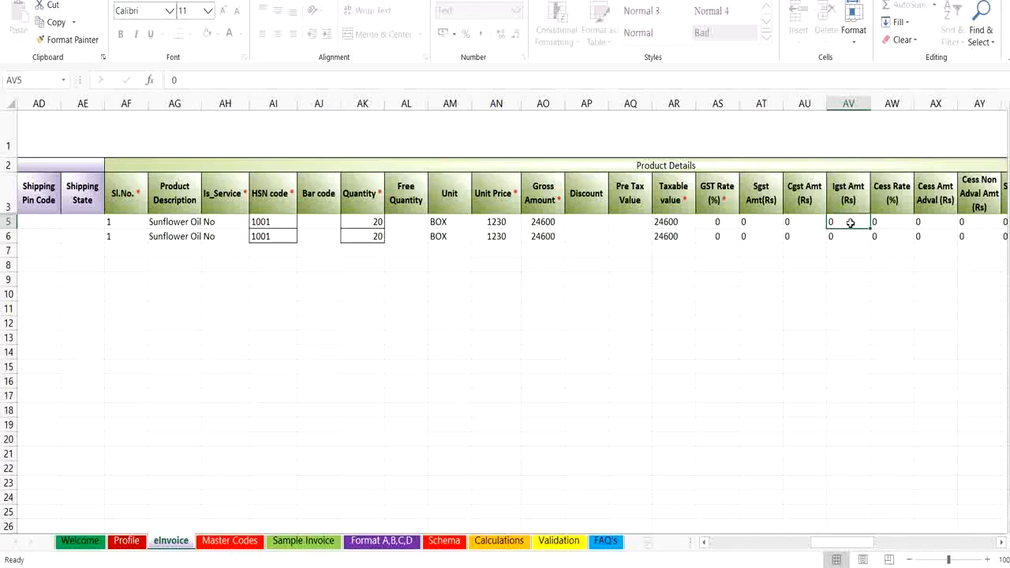
click(892, 221)
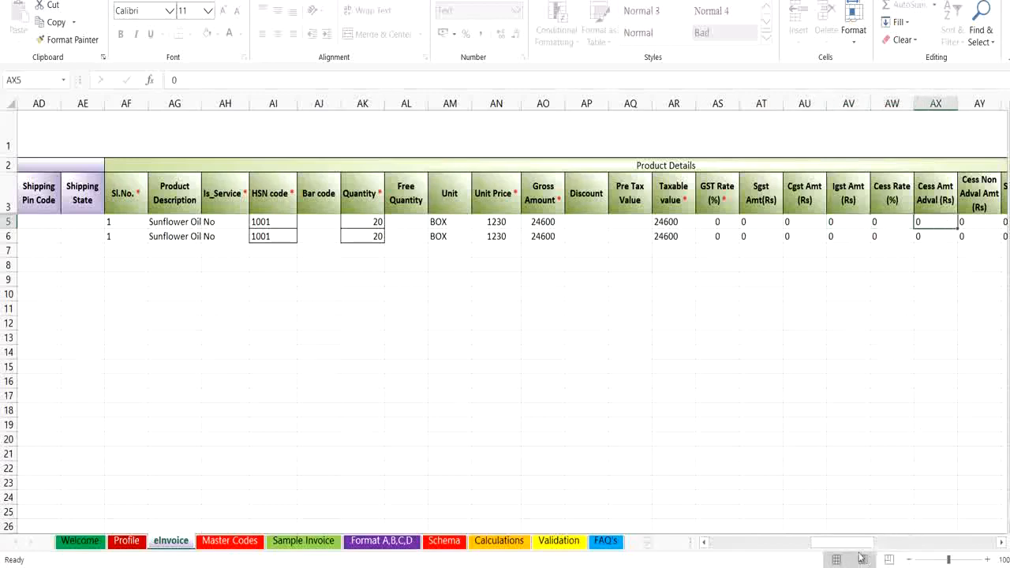
scroll(right, 3)
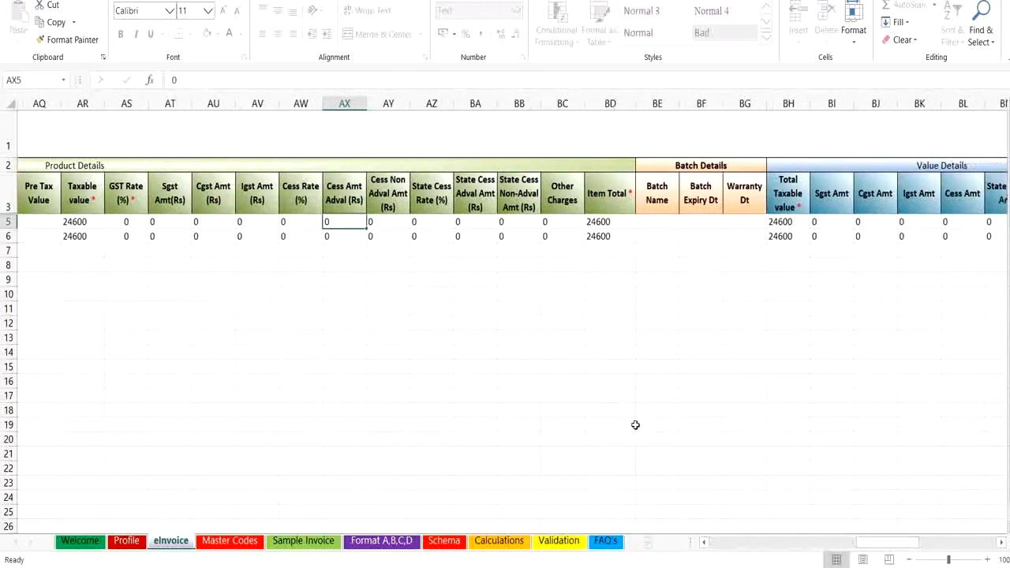
click(562, 237)
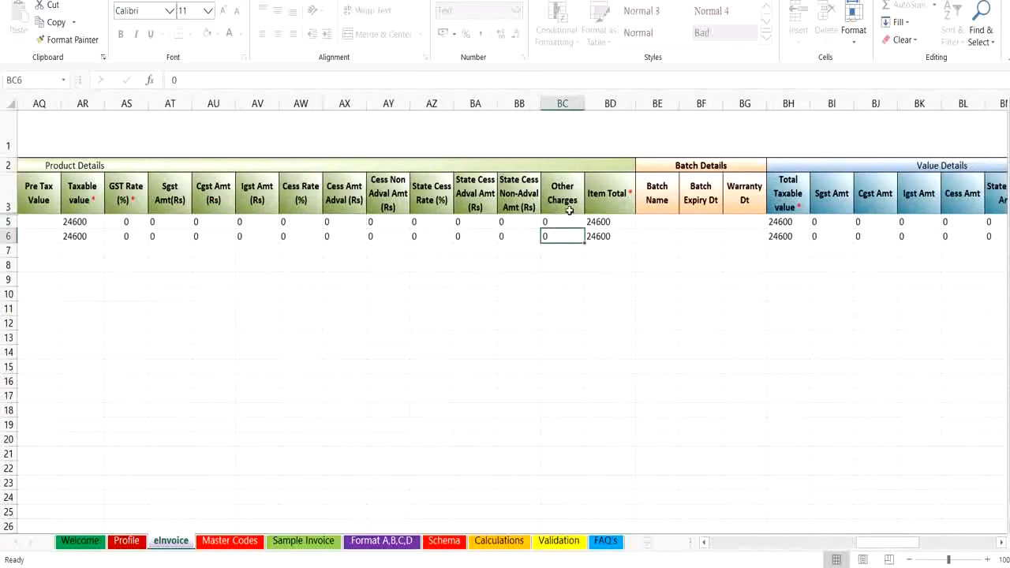
click(599, 221)
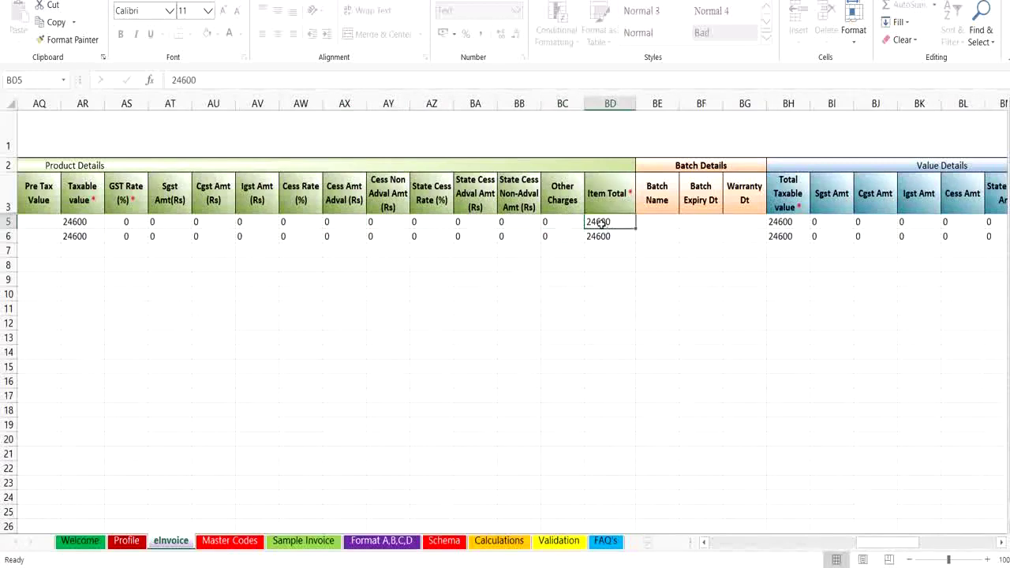
mouse_move(681, 240)
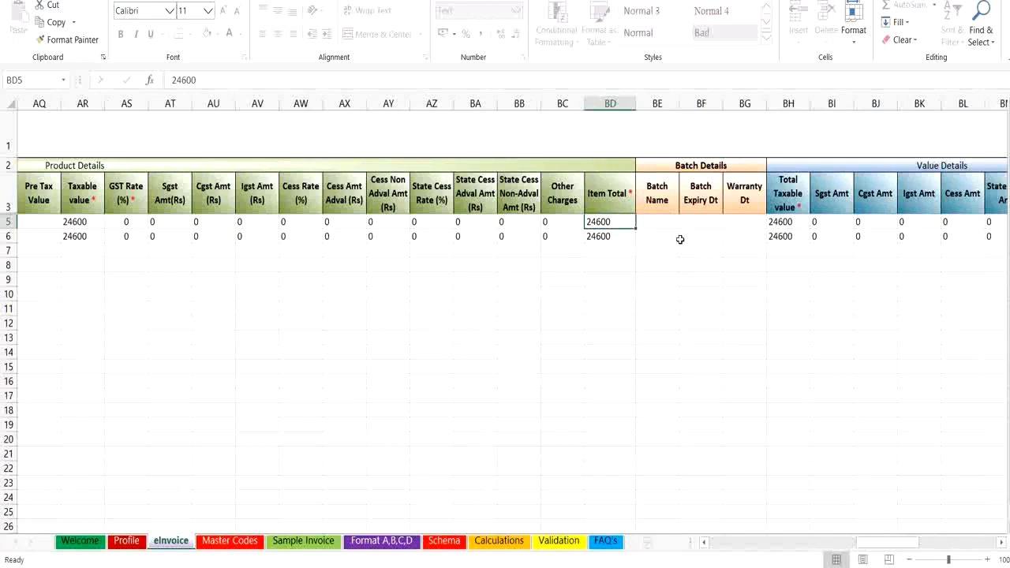
scroll(right, 3)
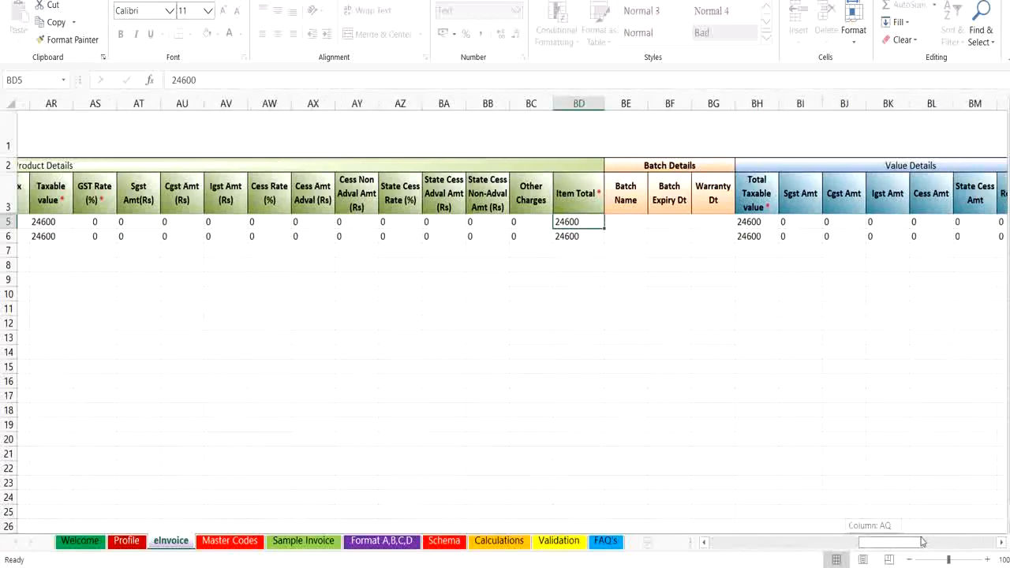
scroll(right, 3)
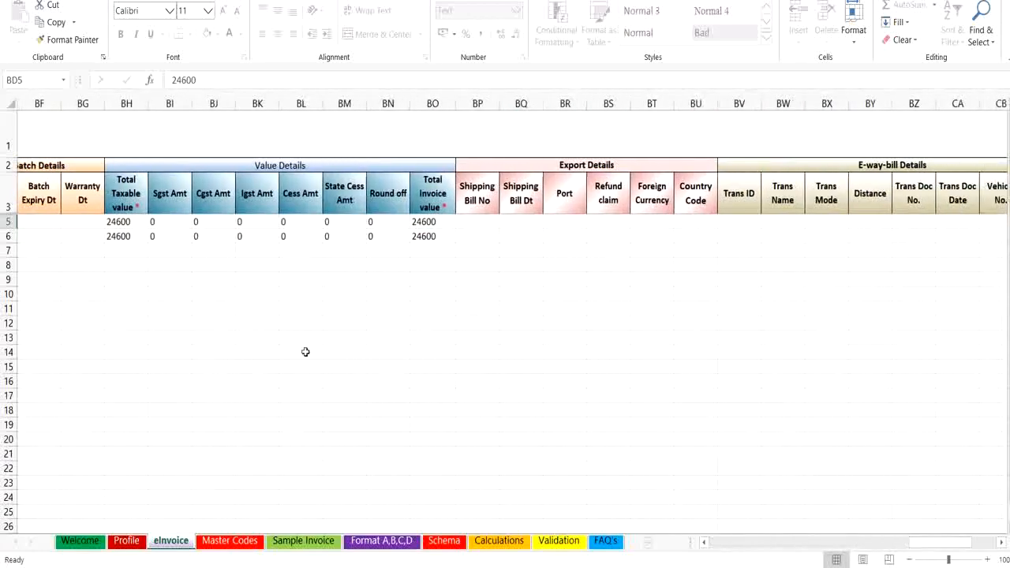
click(127, 221)
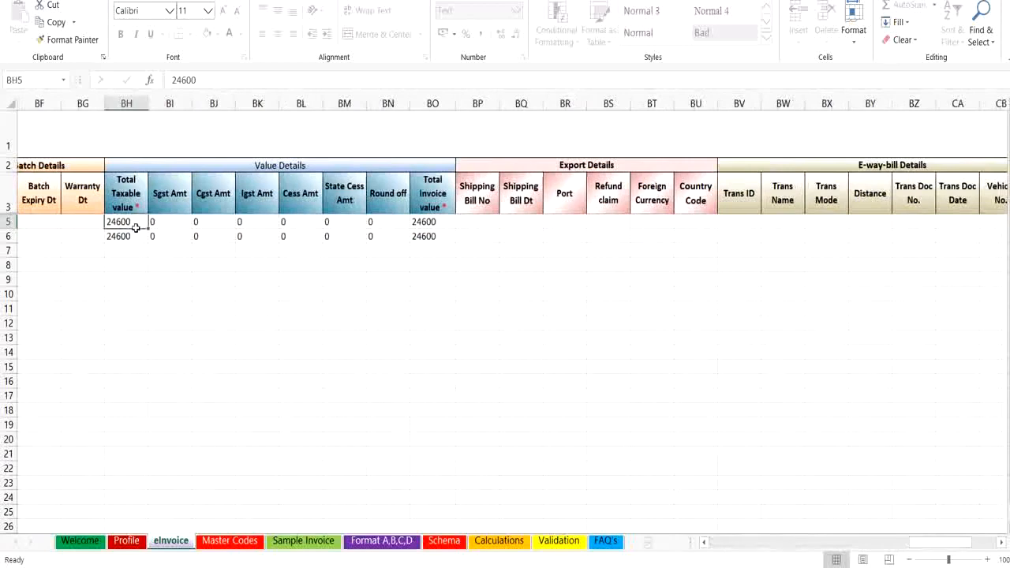
mouse_move(137, 235)
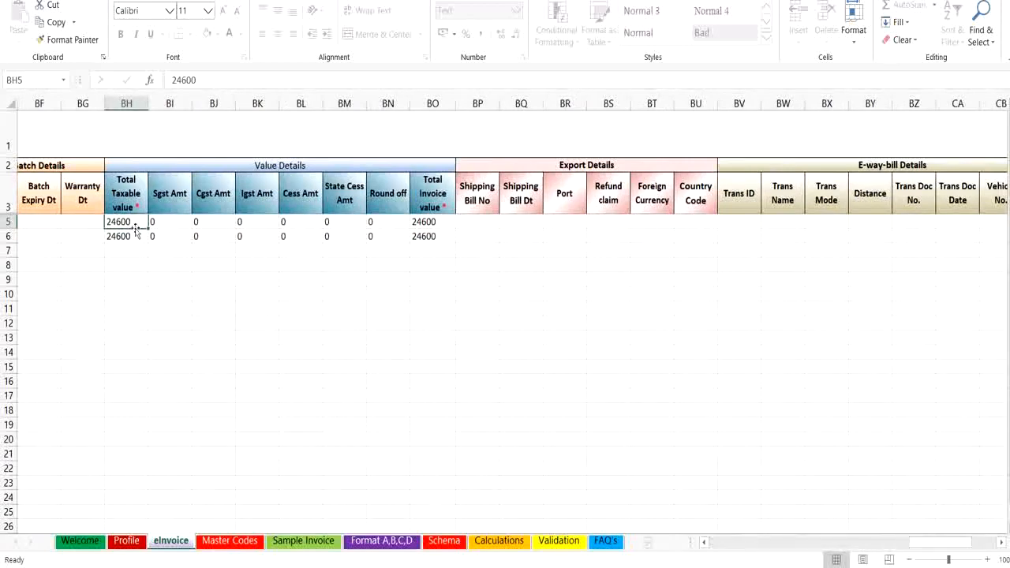
click(127, 249)
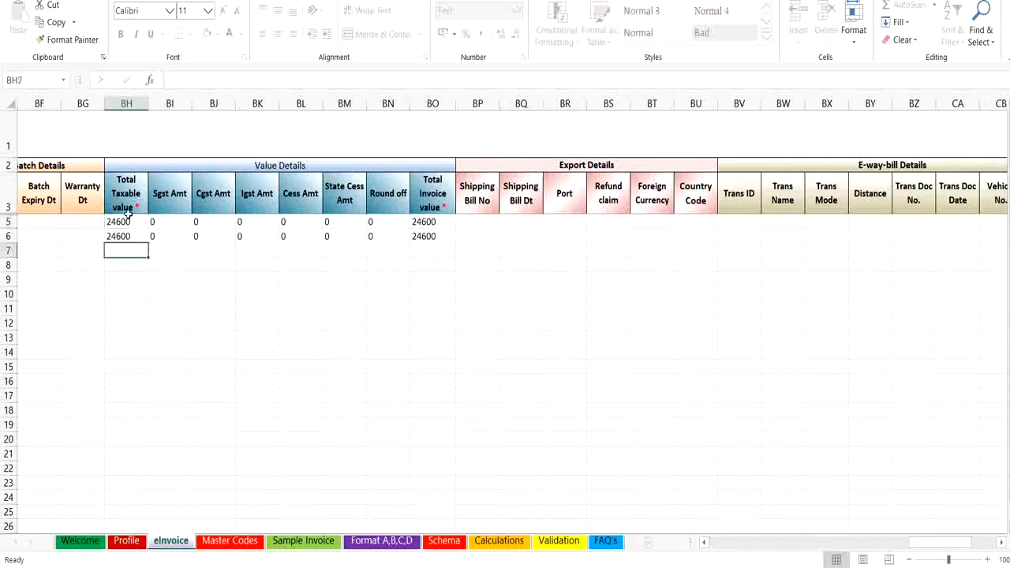
click(126, 236)
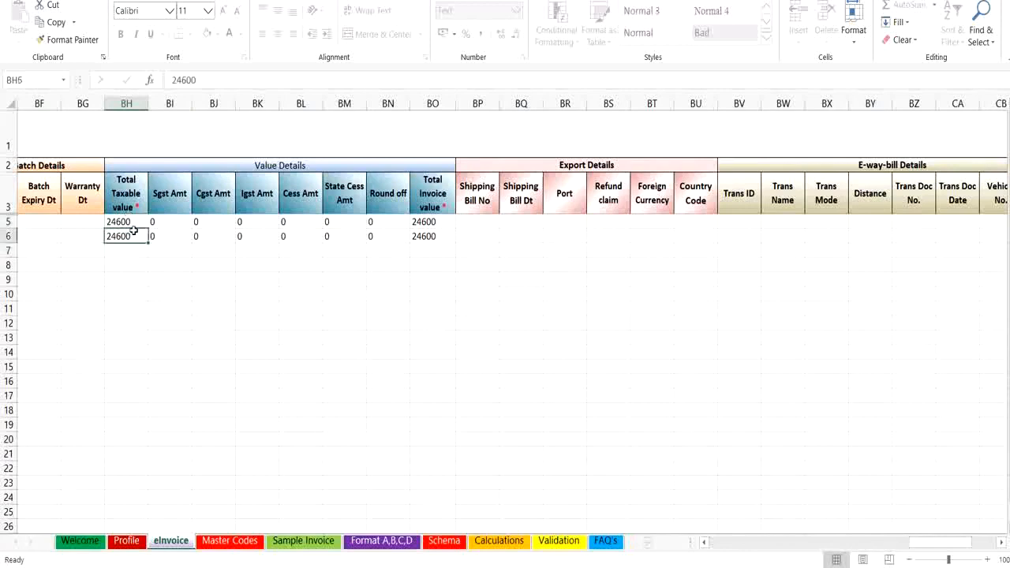
mouse_move(398, 221)
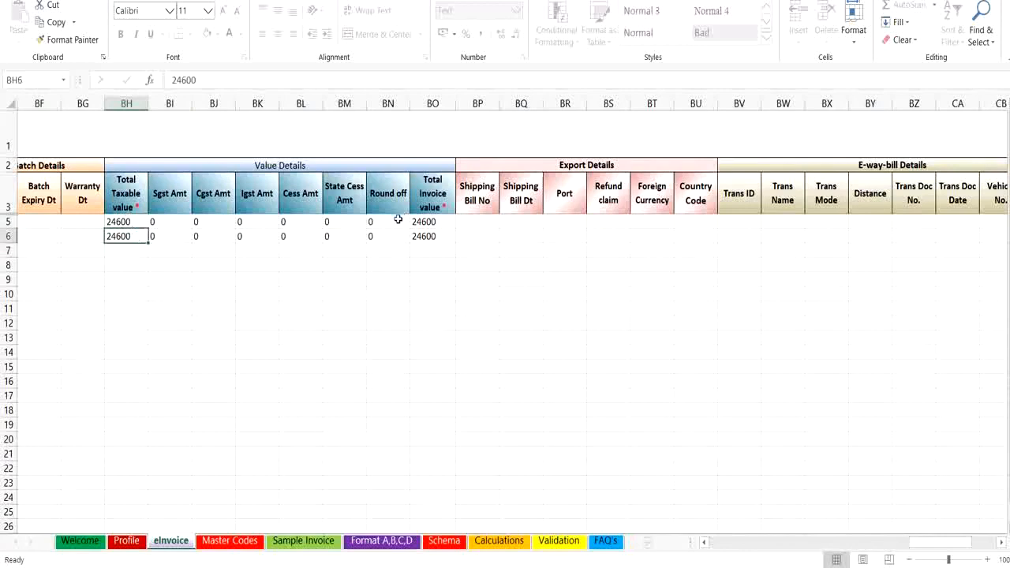
click(388, 221)
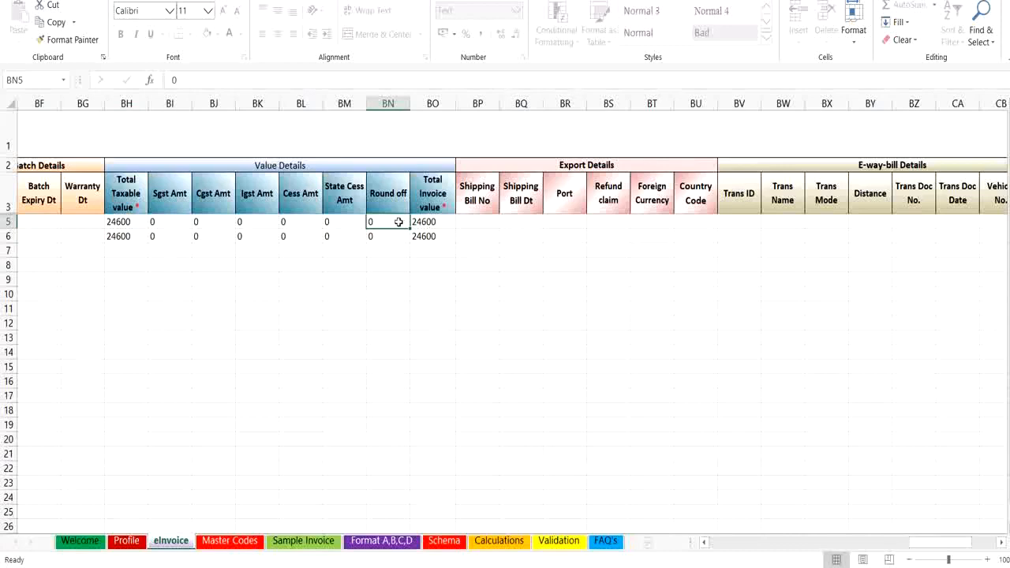
click(431, 221)
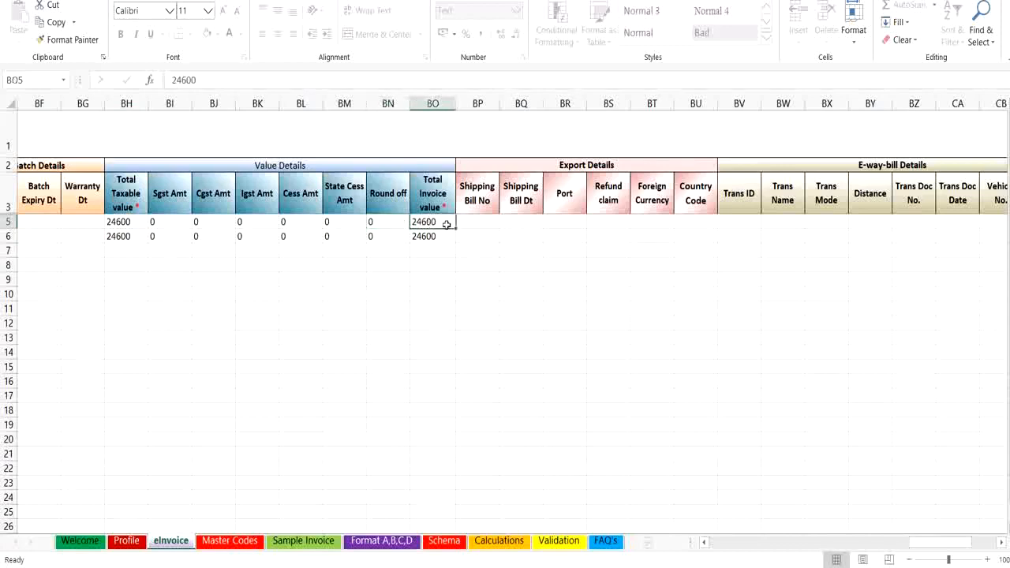
mouse_move(663, 152)
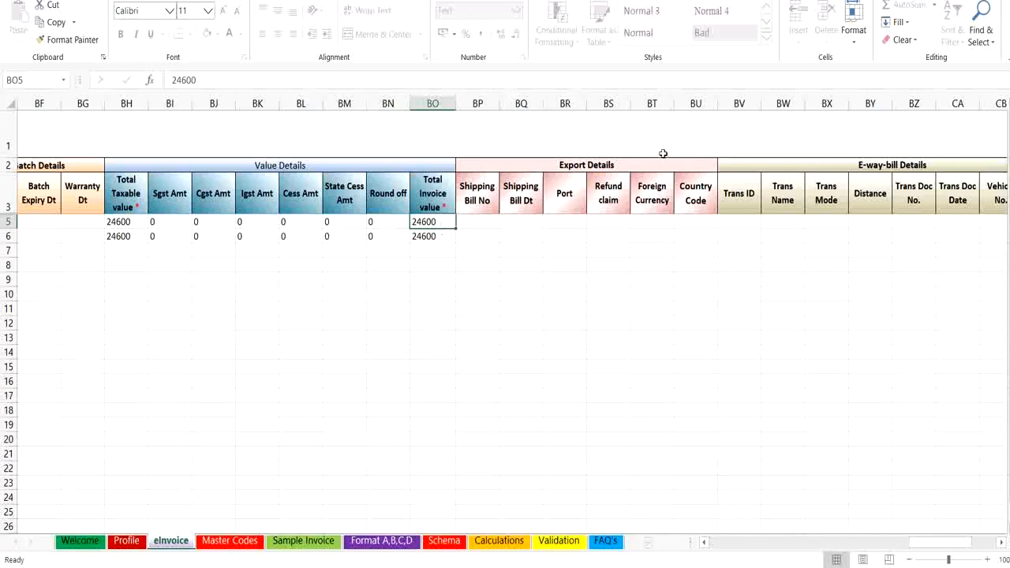
mouse_move(607, 193)
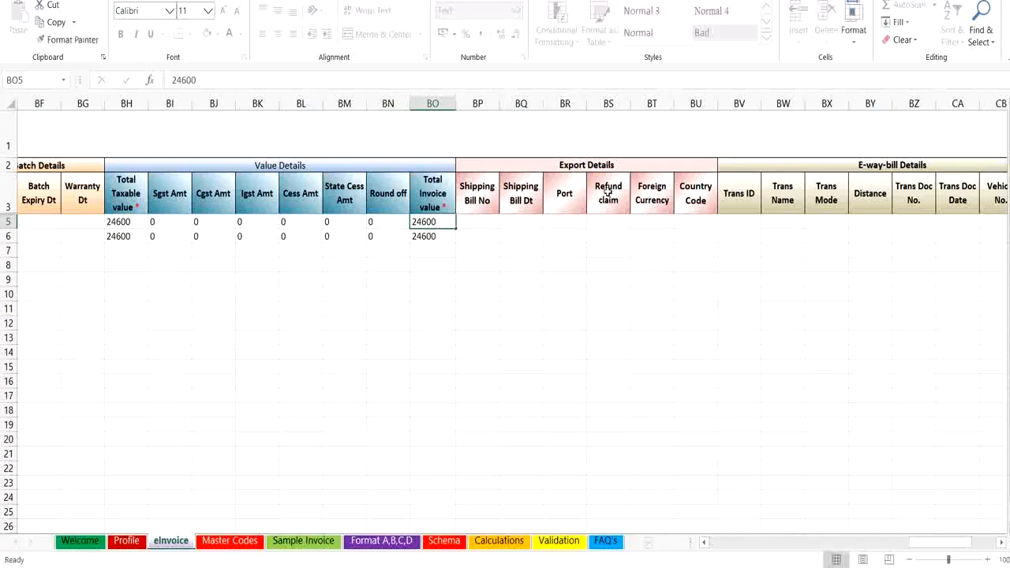
click(608, 237)
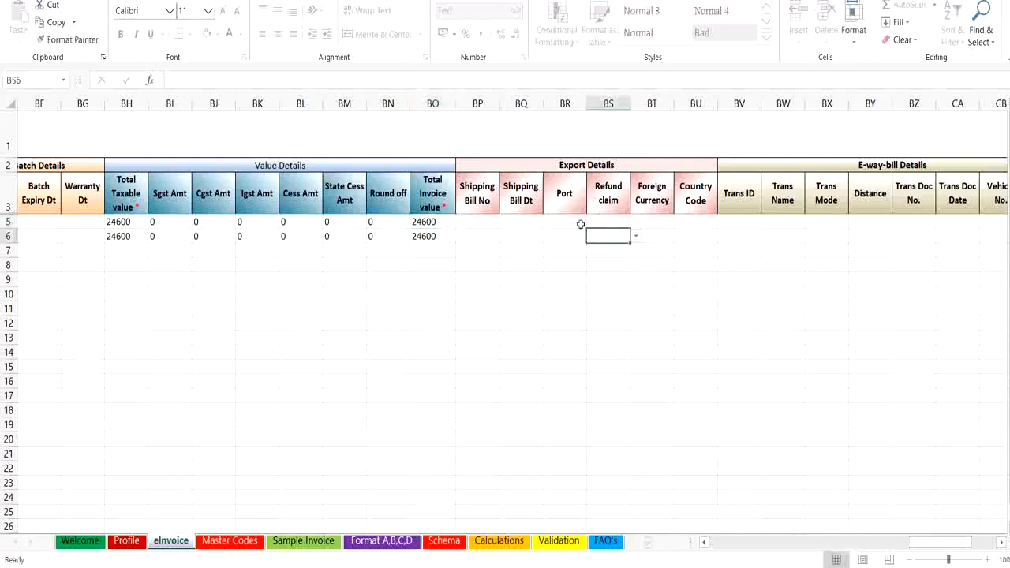
click(564, 221)
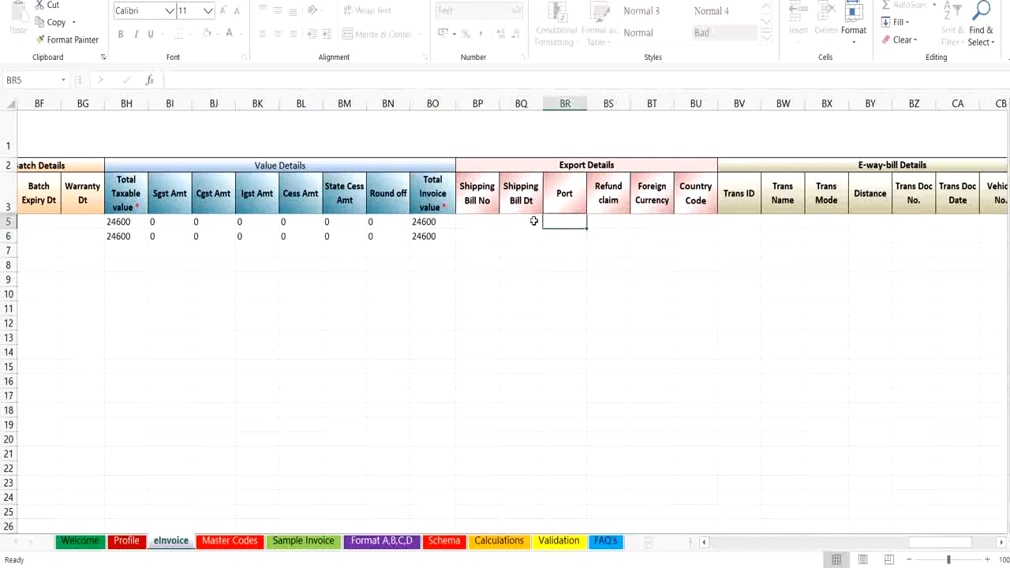
mouse_move(780, 290)
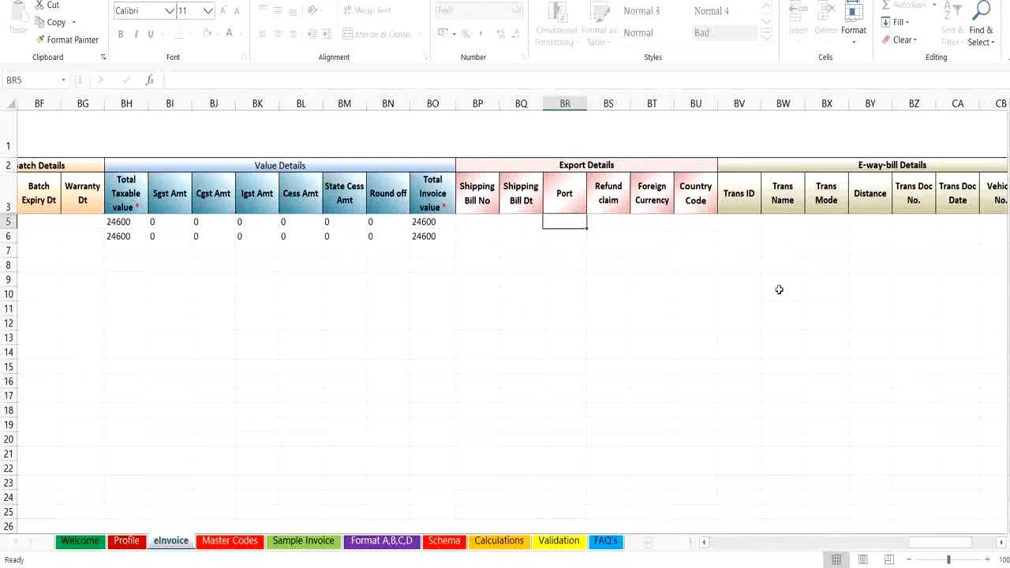
scroll(right, 3)
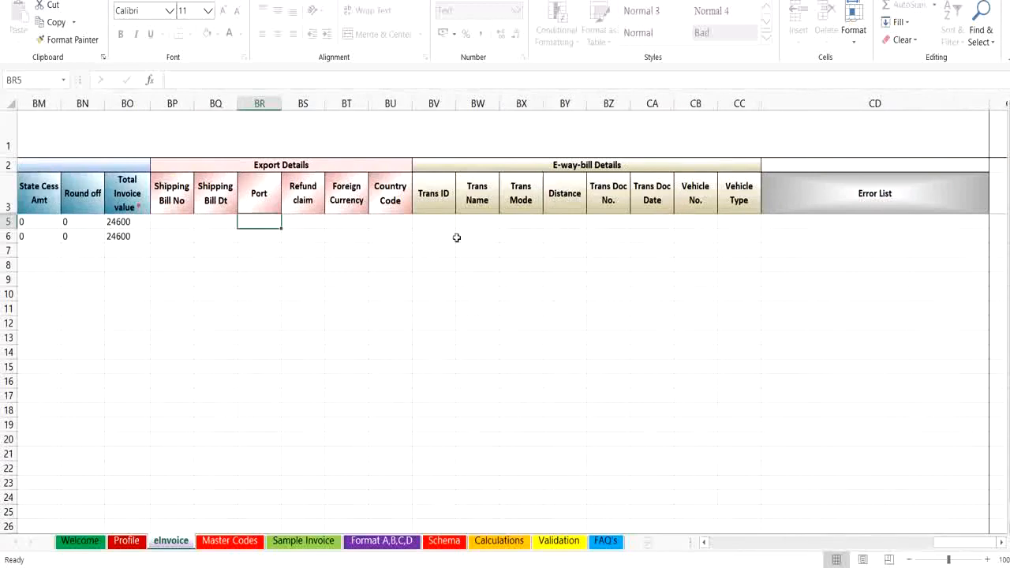
click(433, 221)
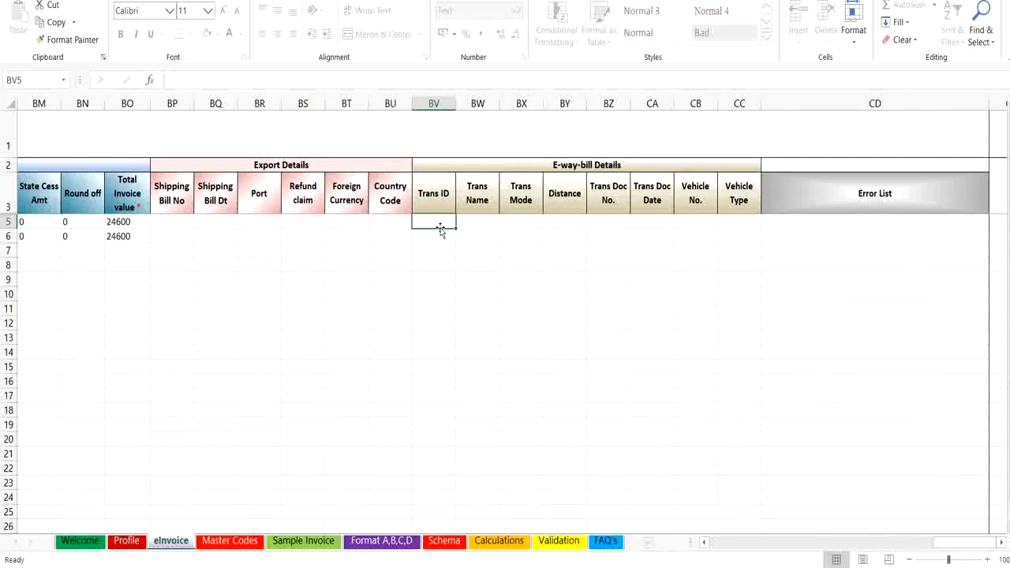
click(694, 221)
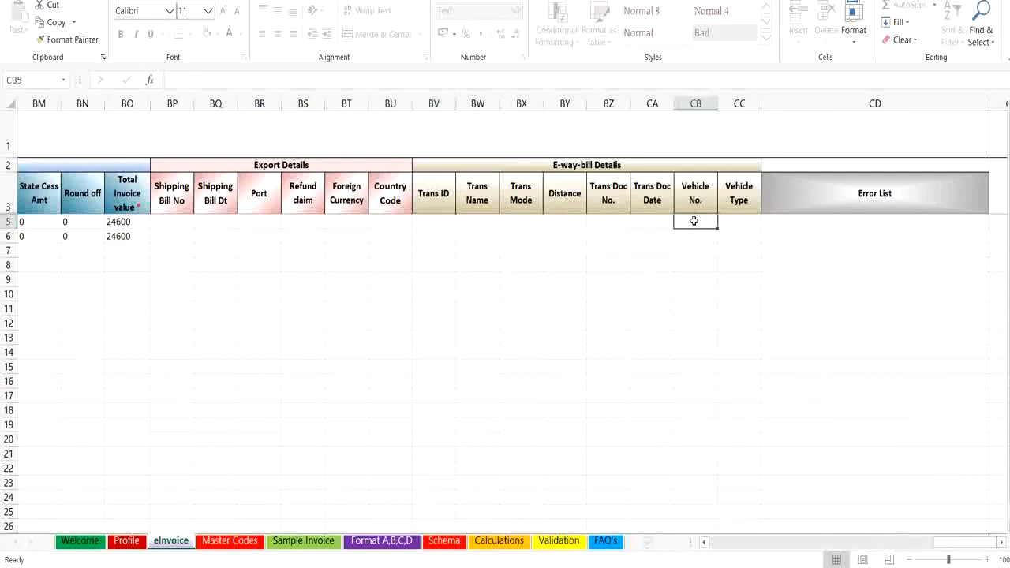
mouse_move(694, 223)
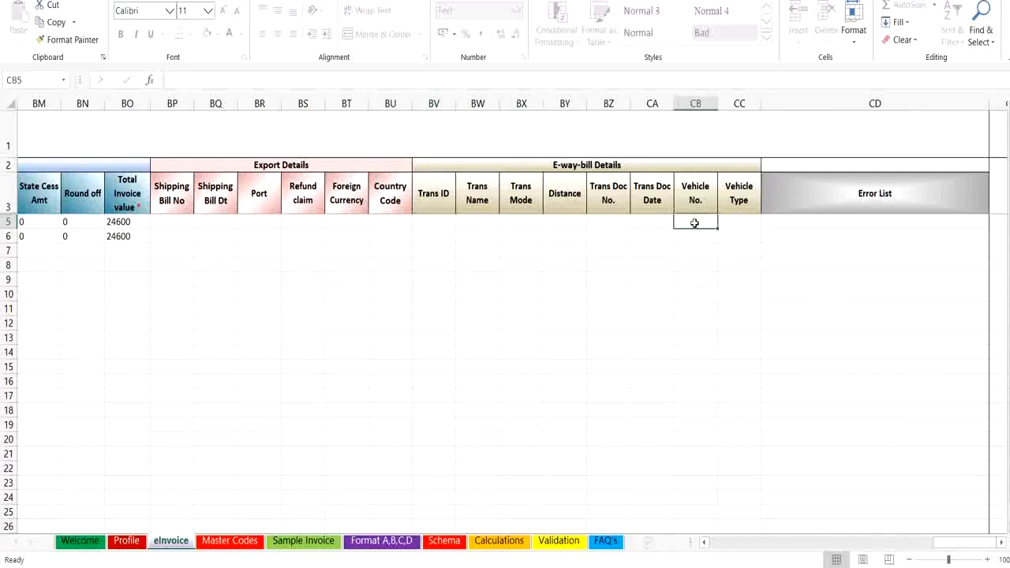
mouse_move(865, 513)
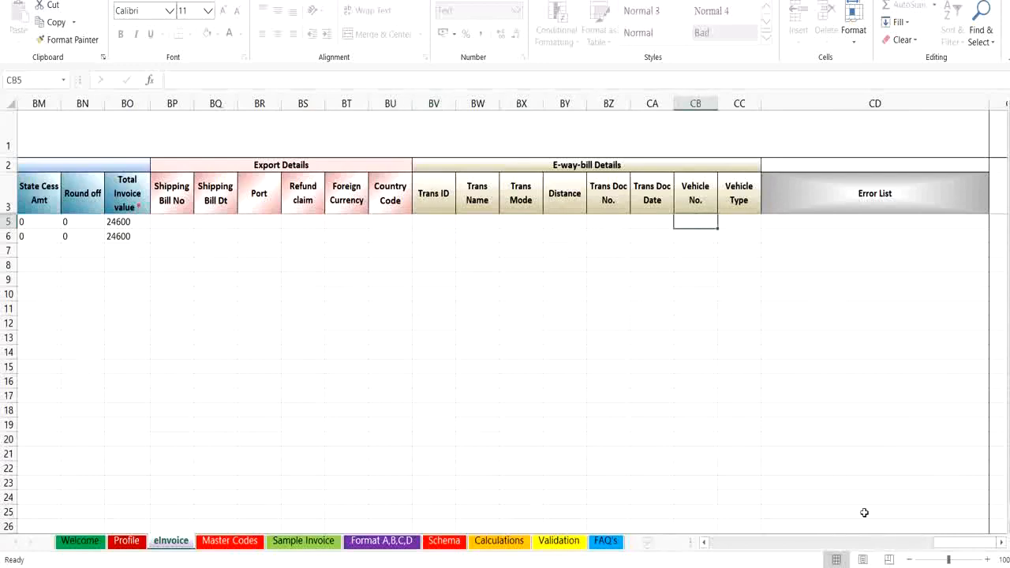
- Validate the two invoice rows successfully and confirm the Error List column stays empty
scroll(left, 3)
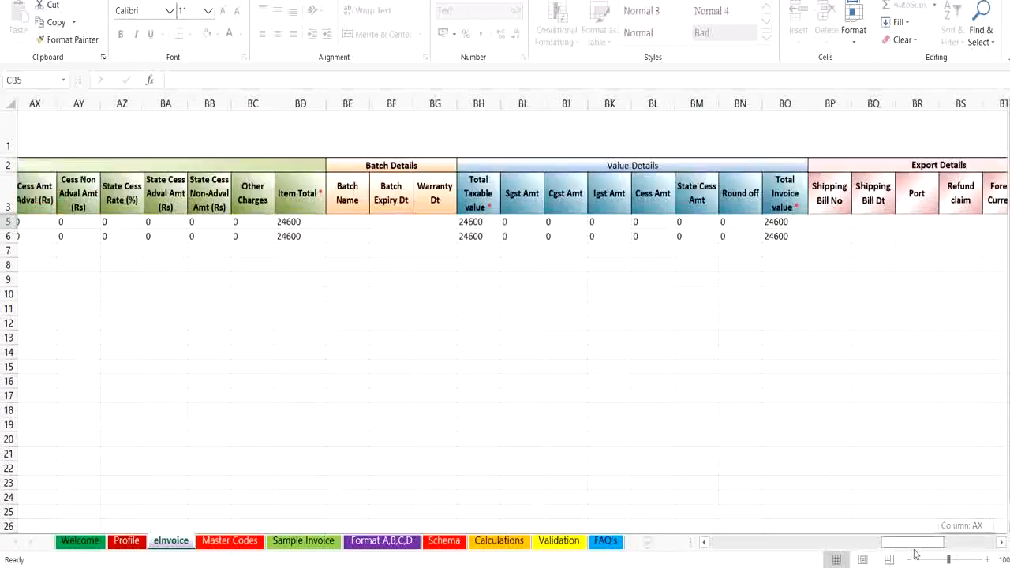
scroll(left, 3)
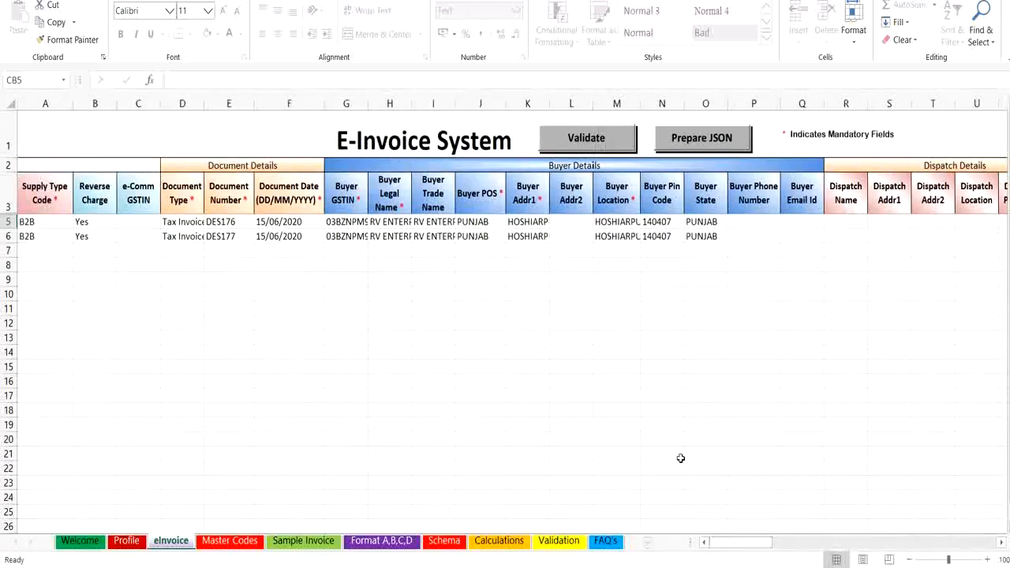
mouse_move(612, 158)
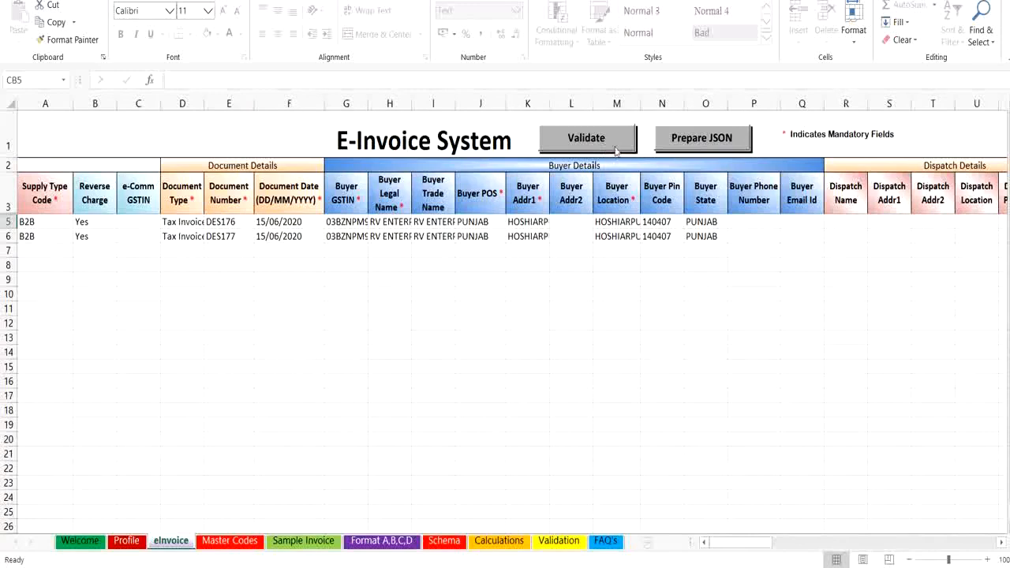
click(586, 139)
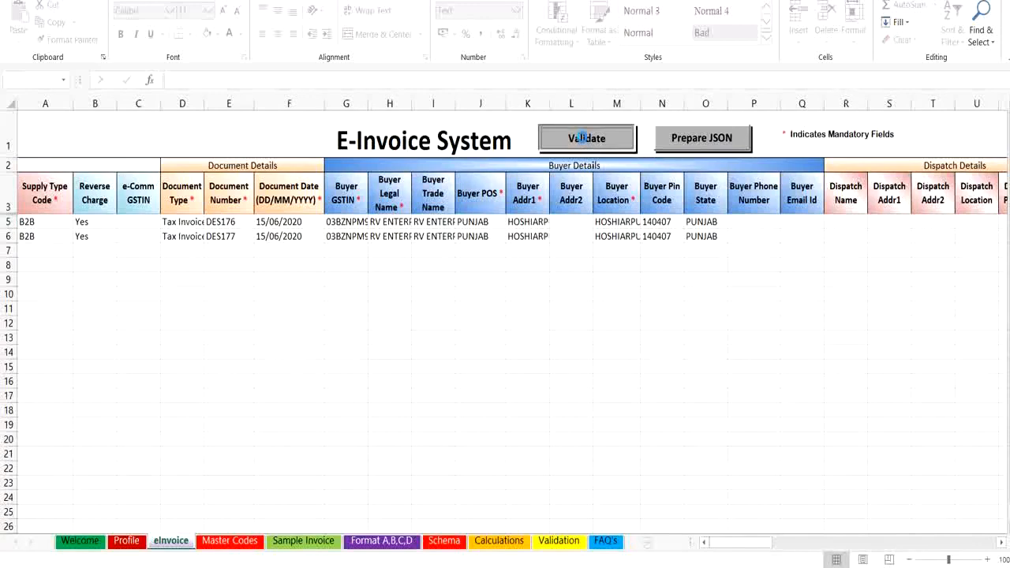
click(587, 138)
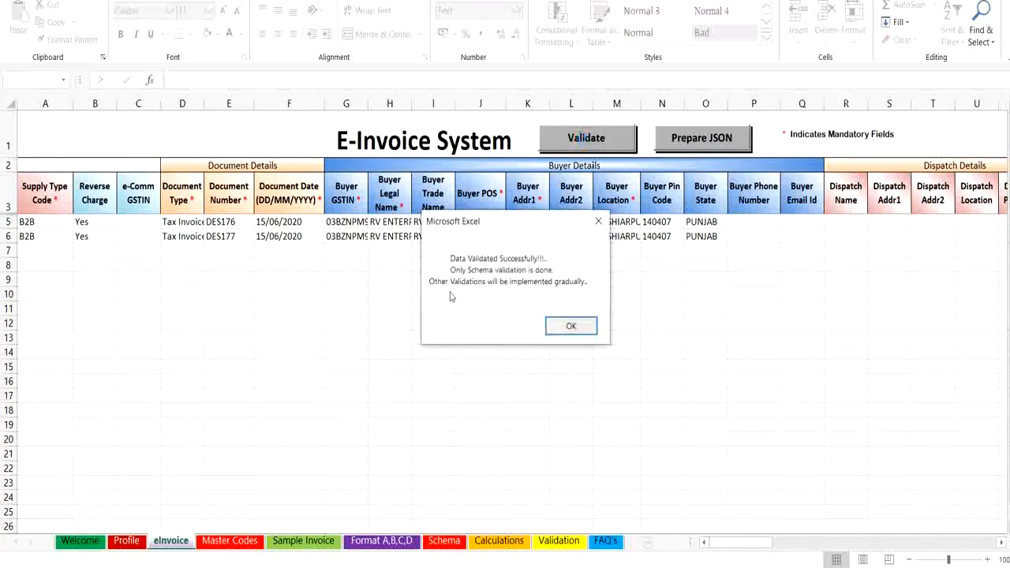
click(572, 325)
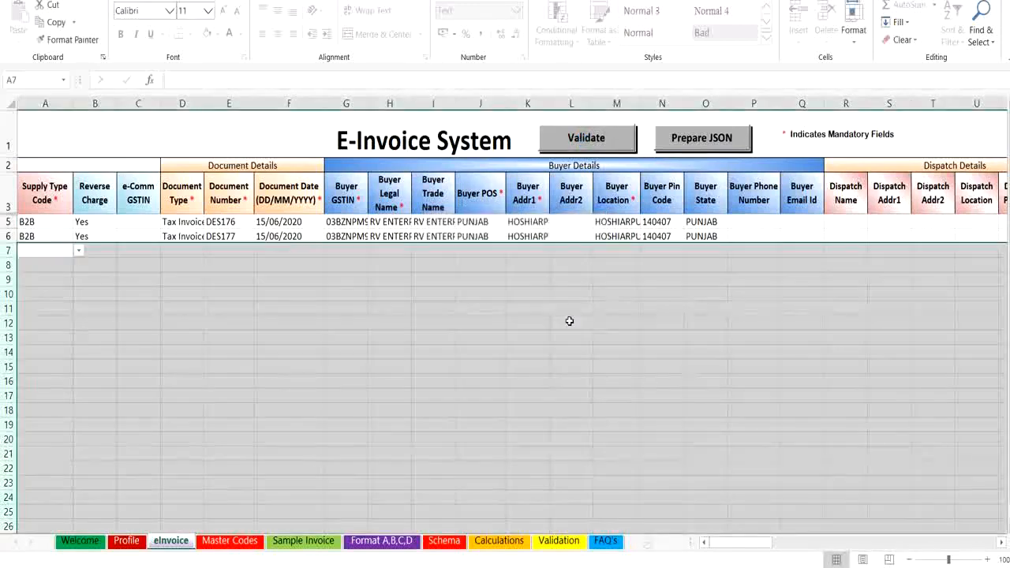
scroll(right, 3)
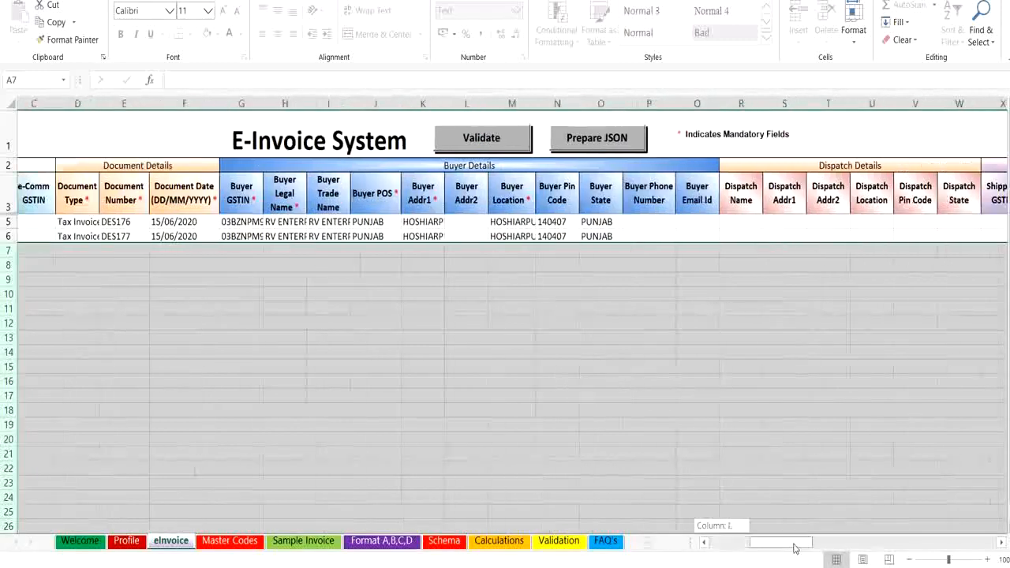
scroll(right, 3)
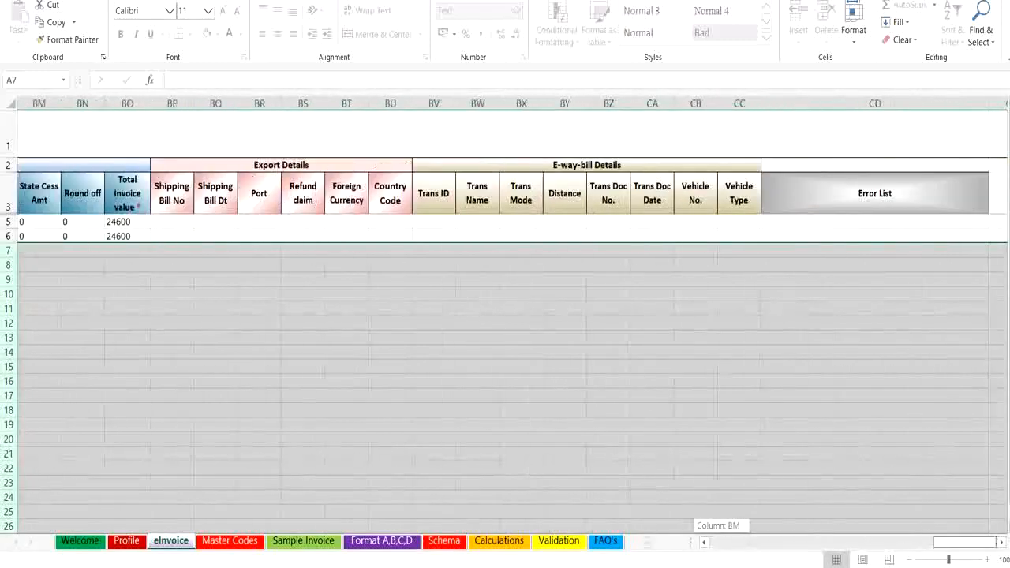
mouse_move(926, 222)
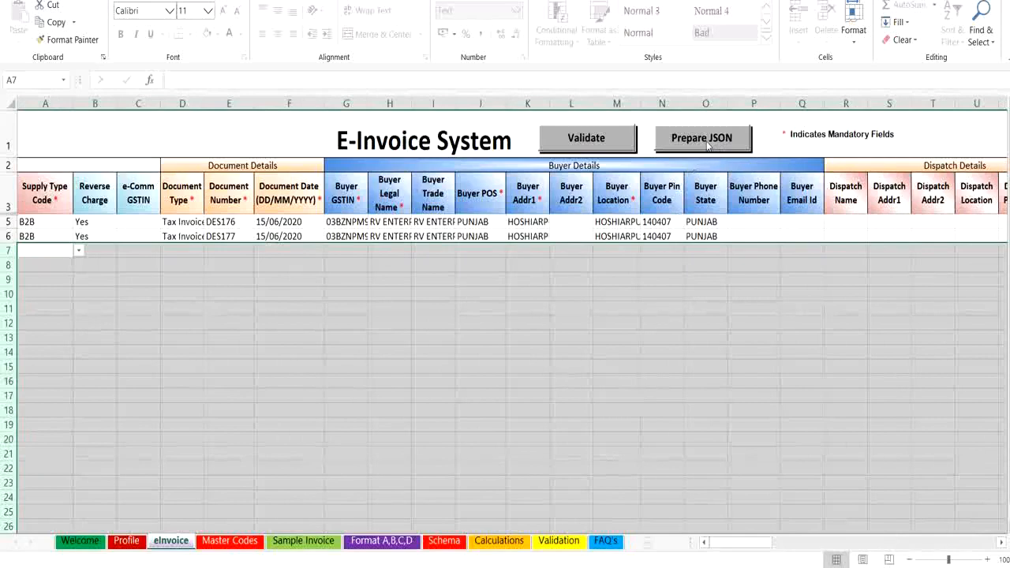
- Run Prepare JSON to create the E-Invoice_V1_JSON file for both invoices, acknowledging the messages
click(703, 138)
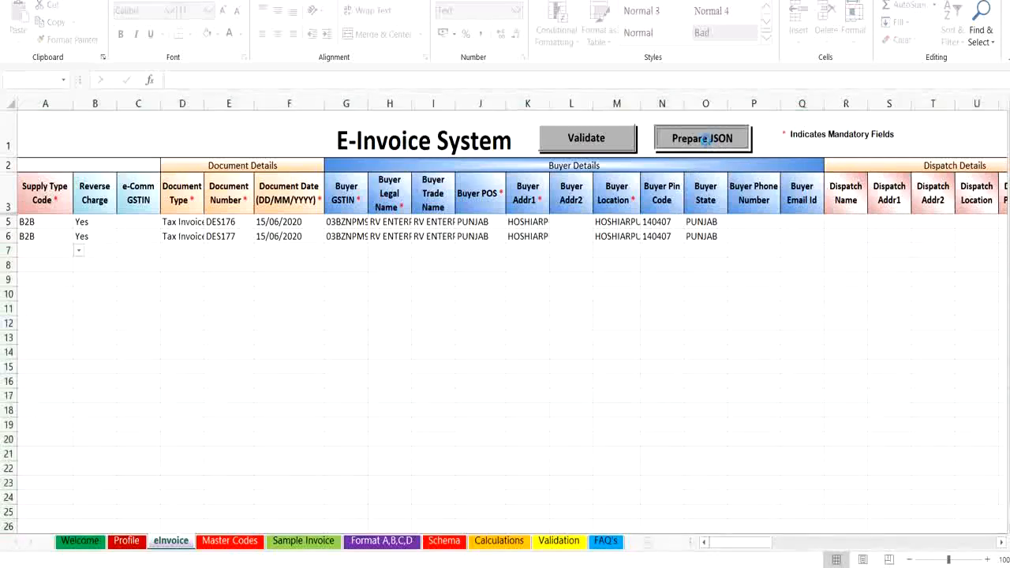
click(587, 137)
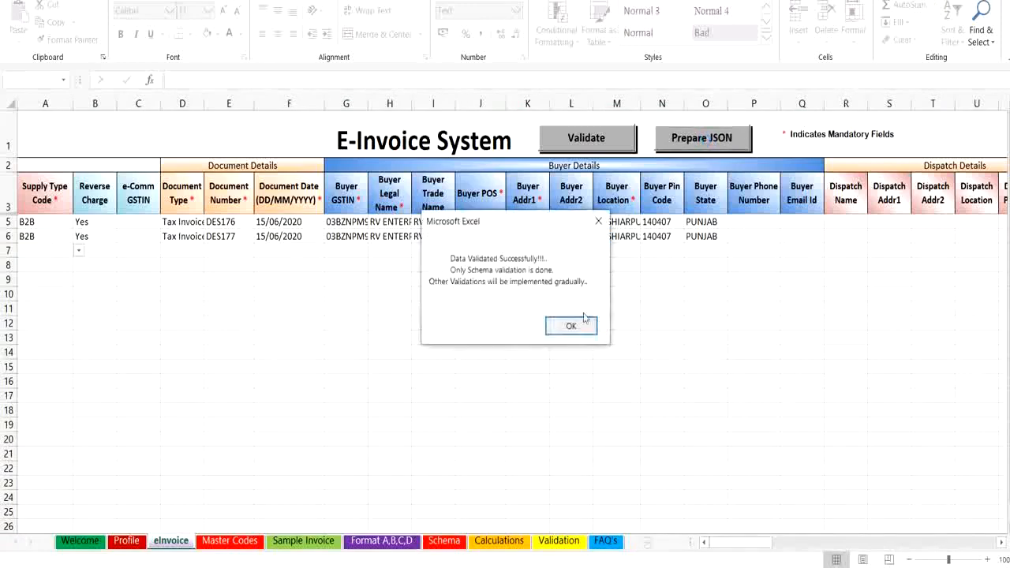
click(571, 325)
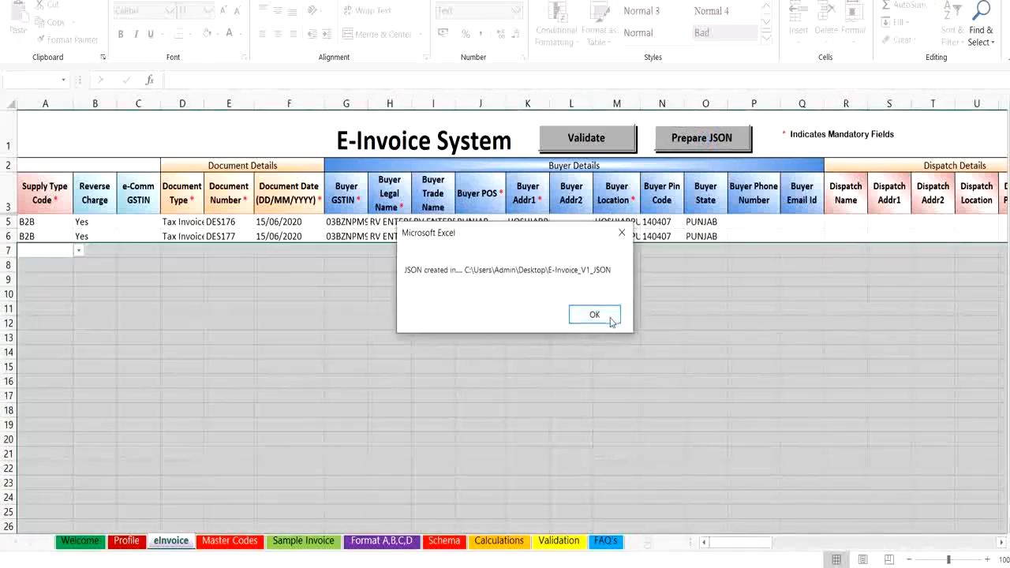
click(594, 316)
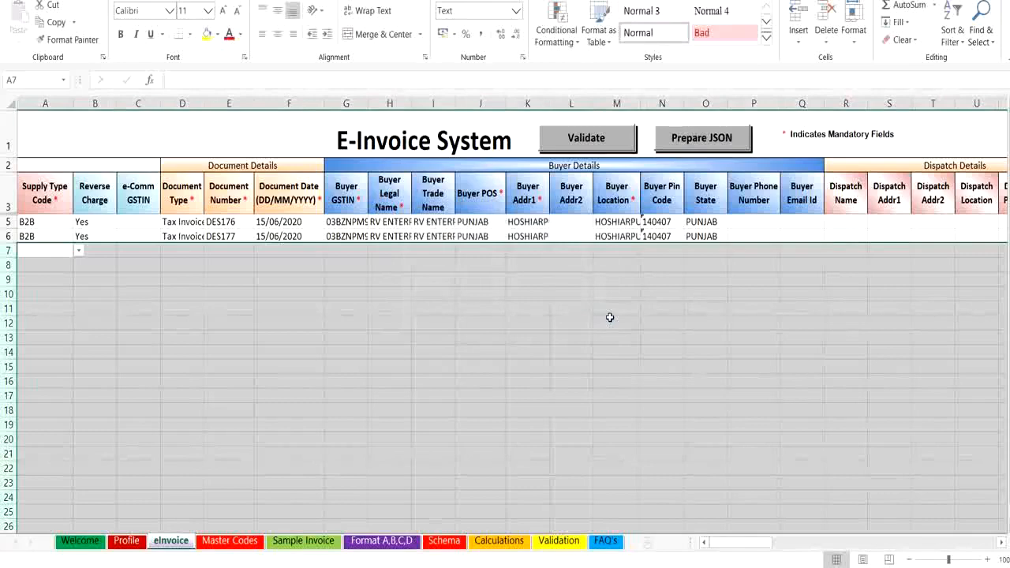
mouse_move(602, 320)
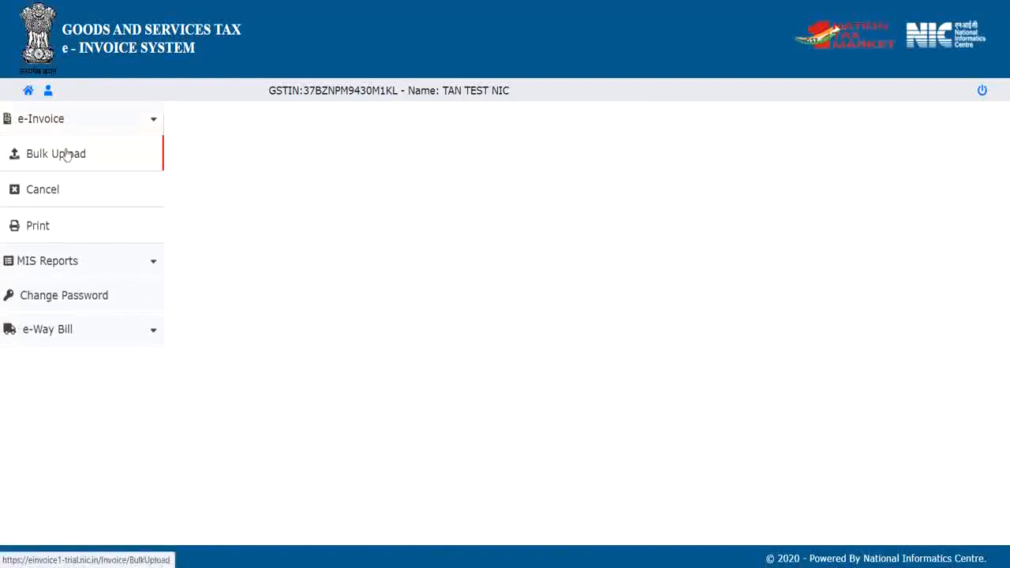
- Go to the e-Invoice Bulk Upload page from the left menu
click(56, 155)
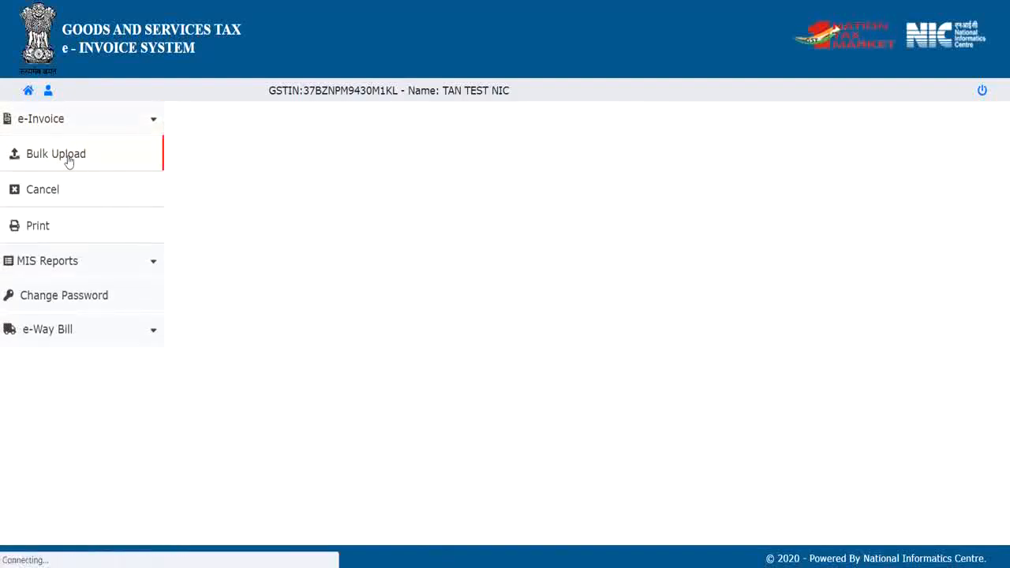
click(57, 153)
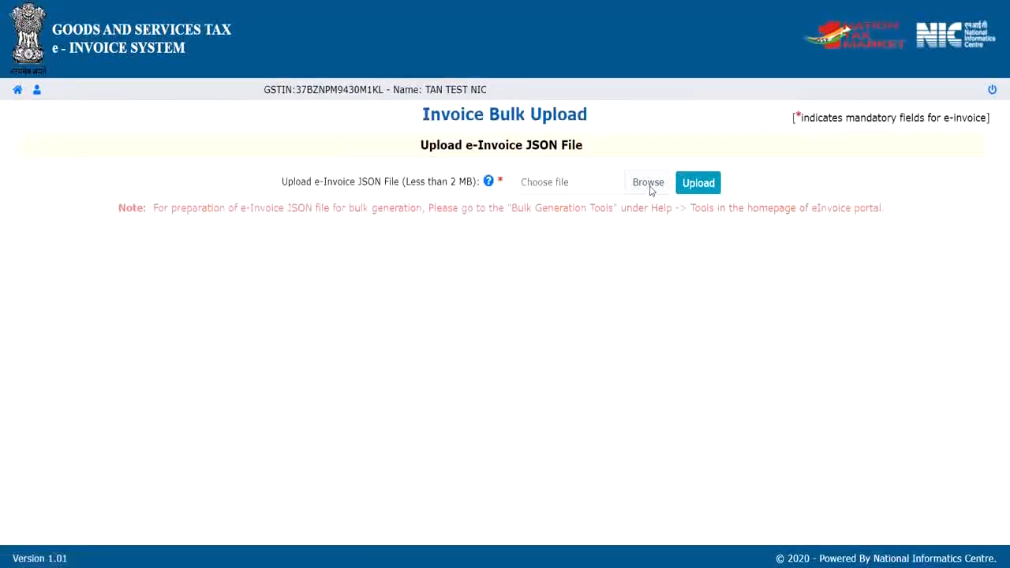
click(647, 184)
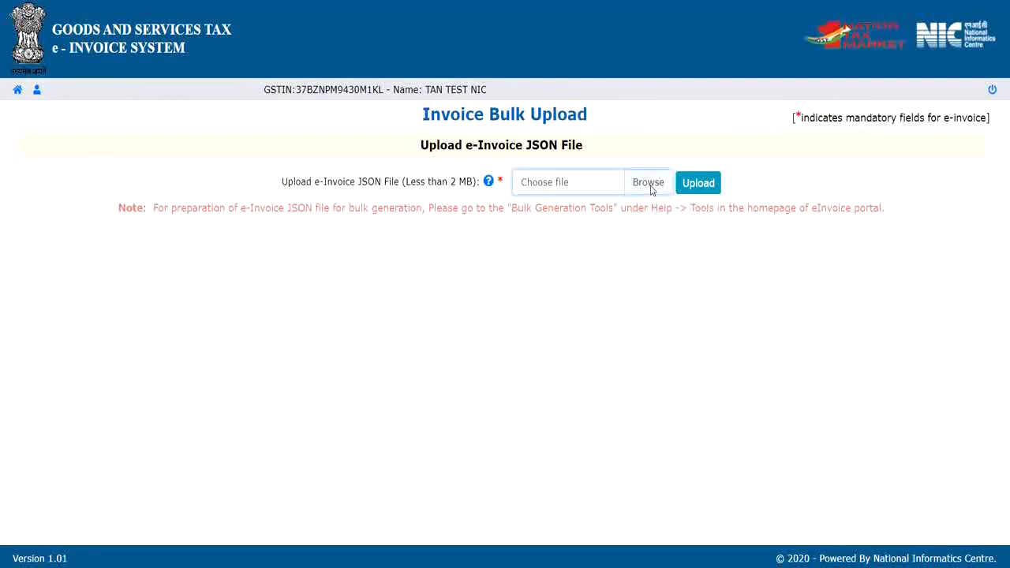
- Browse to Desktop and choose E-INVOICE_V1_JSON.json as the upload file
click(647, 183)
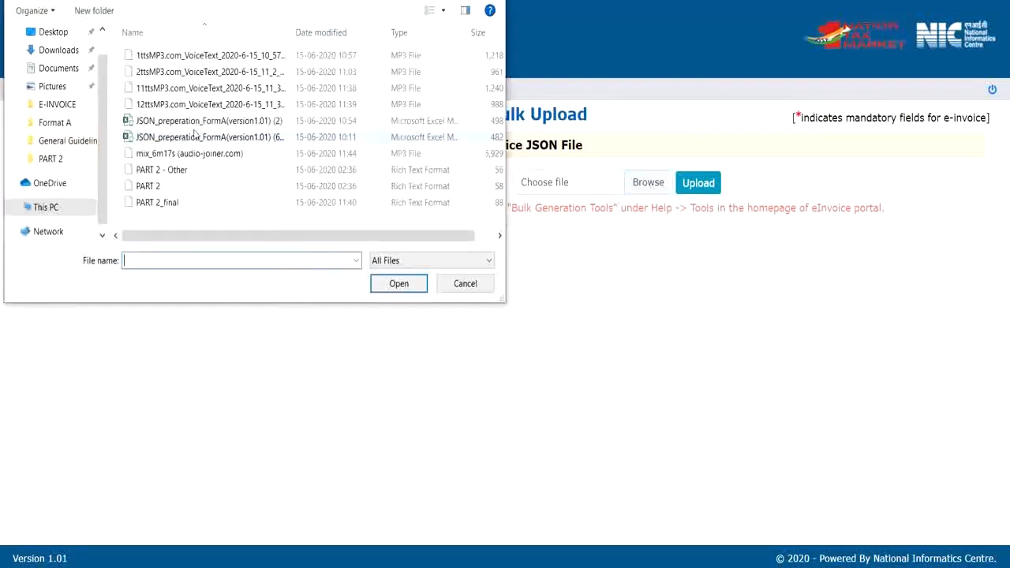
click(47, 32)
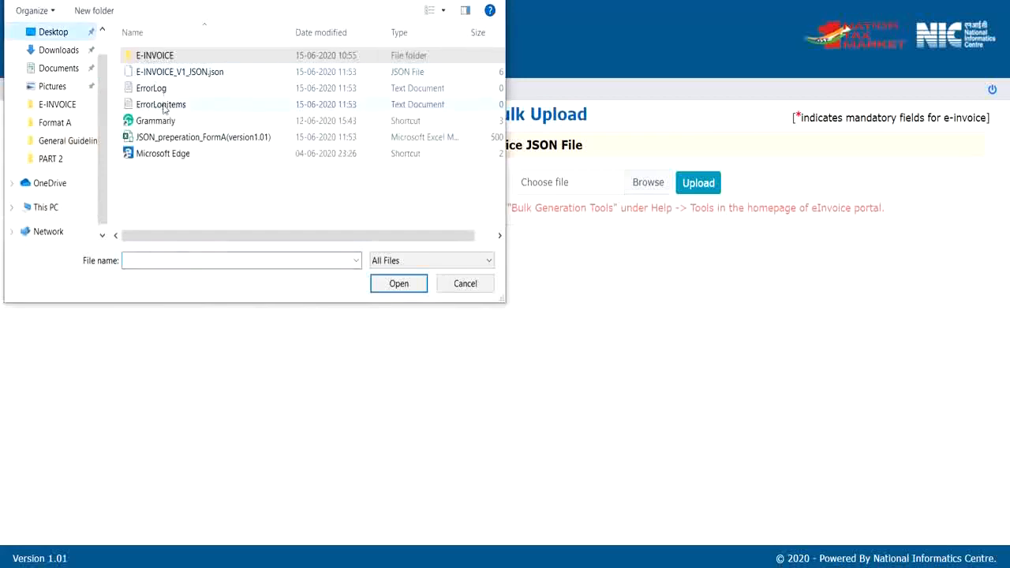
click(397, 284)
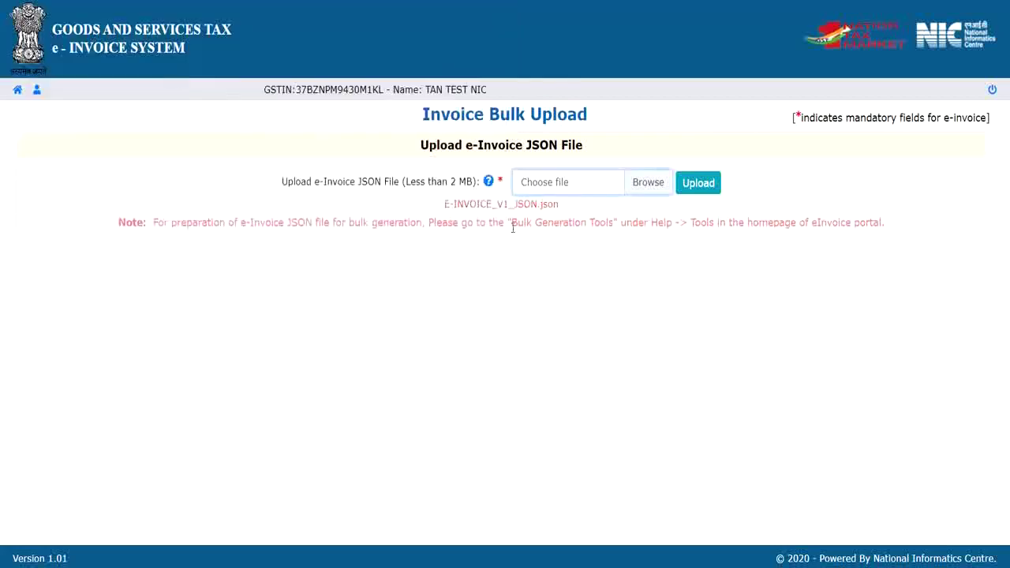
mouse_move(552, 215)
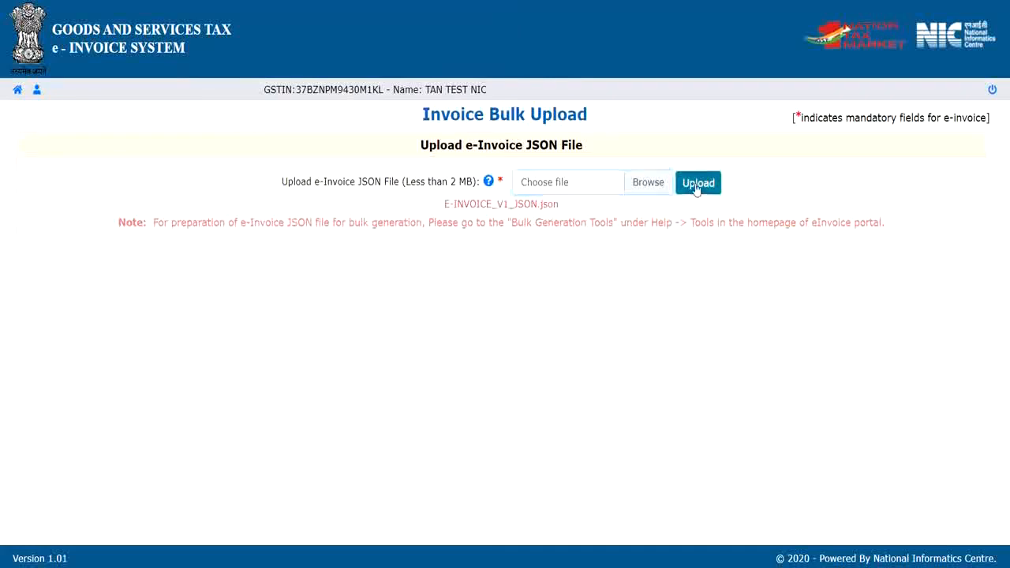
- Upload the JSON so invoices DES176 and DES177 succeed with Ack Nos and IRNs listed
click(697, 183)
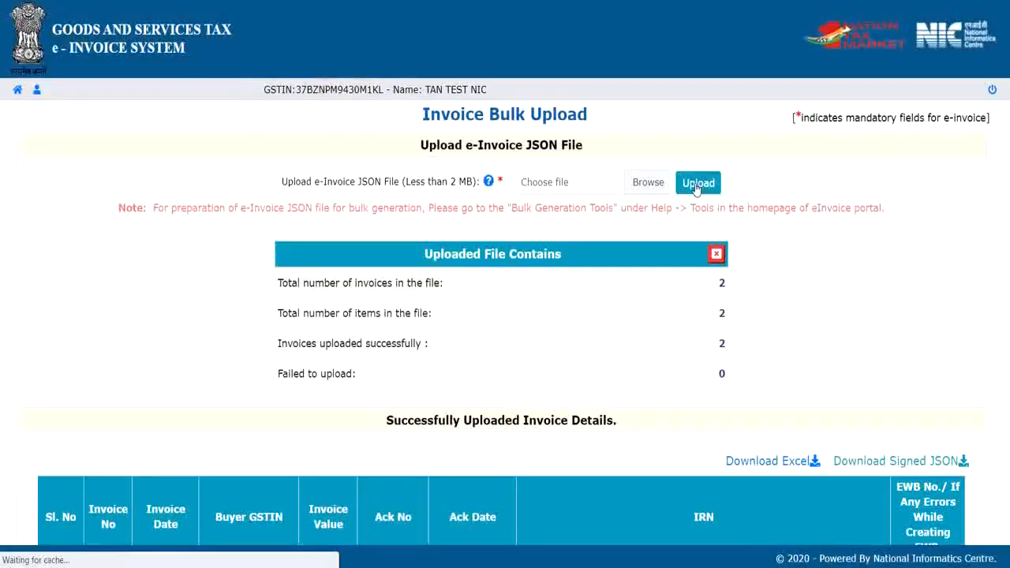
scroll(down, 3)
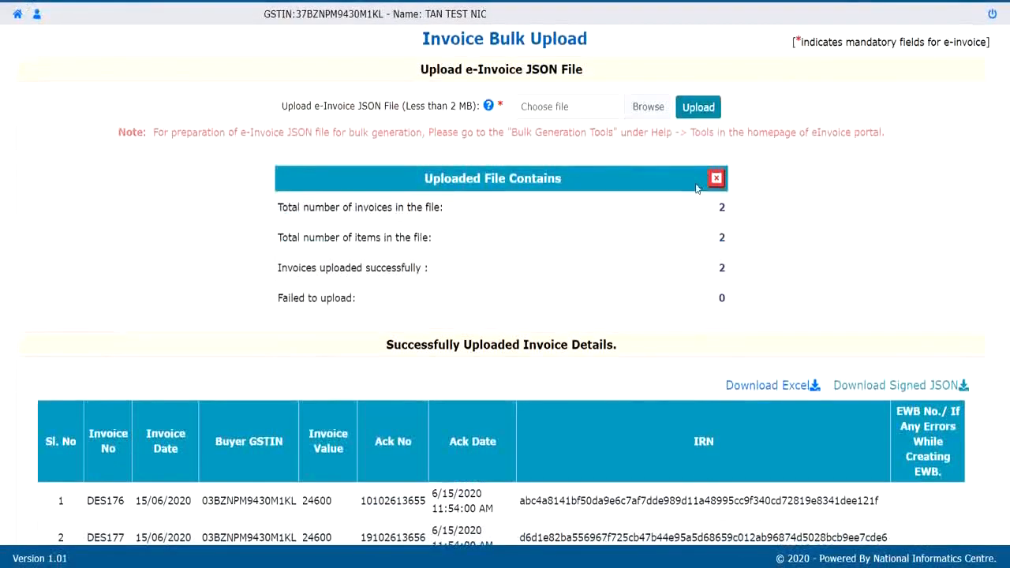
scroll(down, 3)
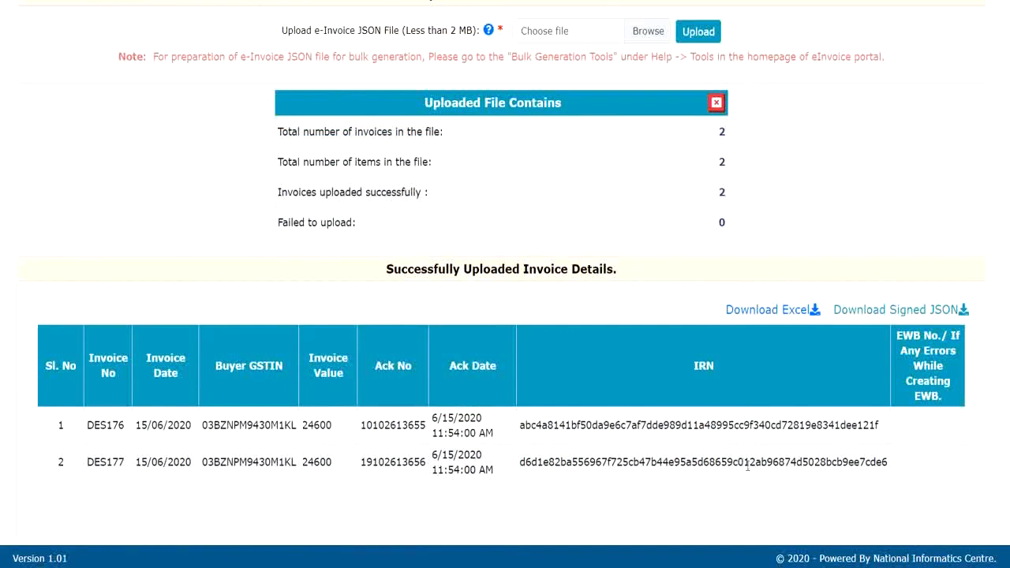
mouse_move(530, 373)
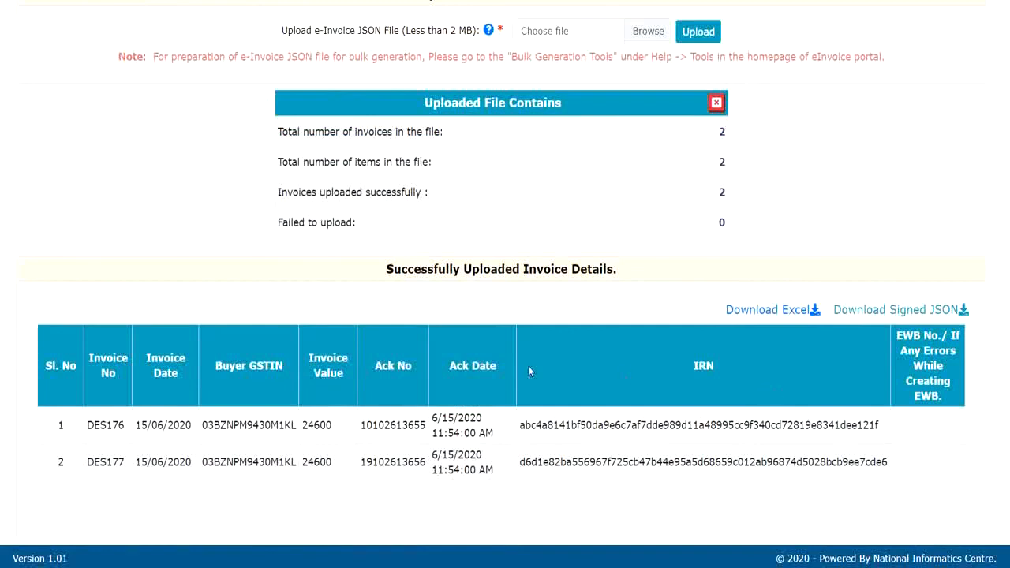
mouse_move(603, 488)
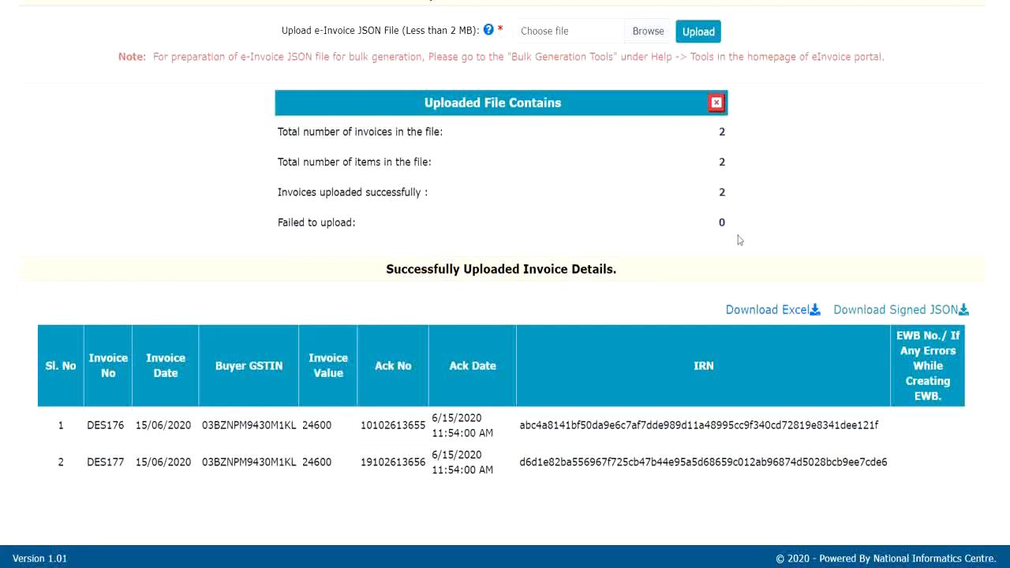
mouse_move(773, 322)
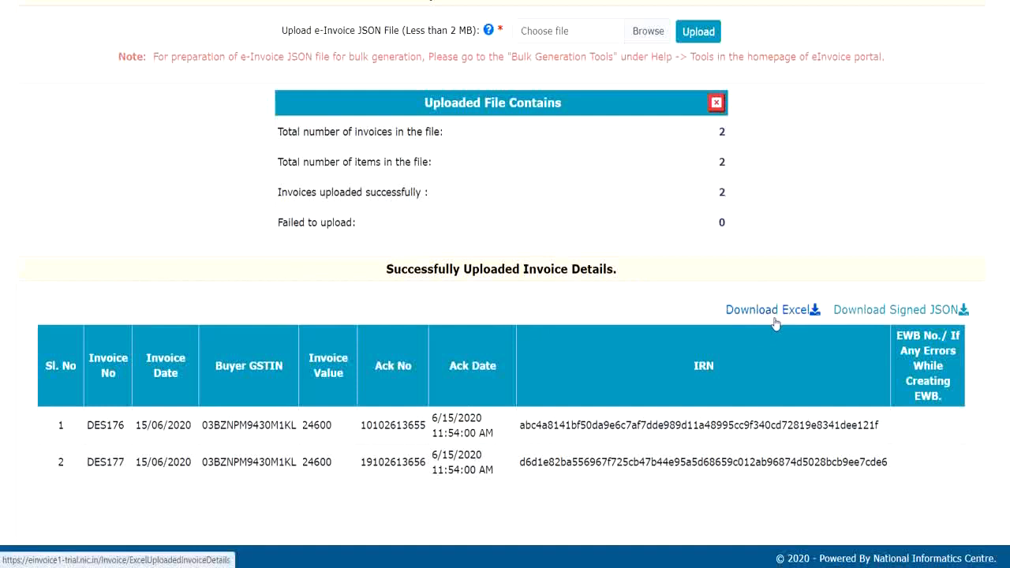
mouse_move(775, 322)
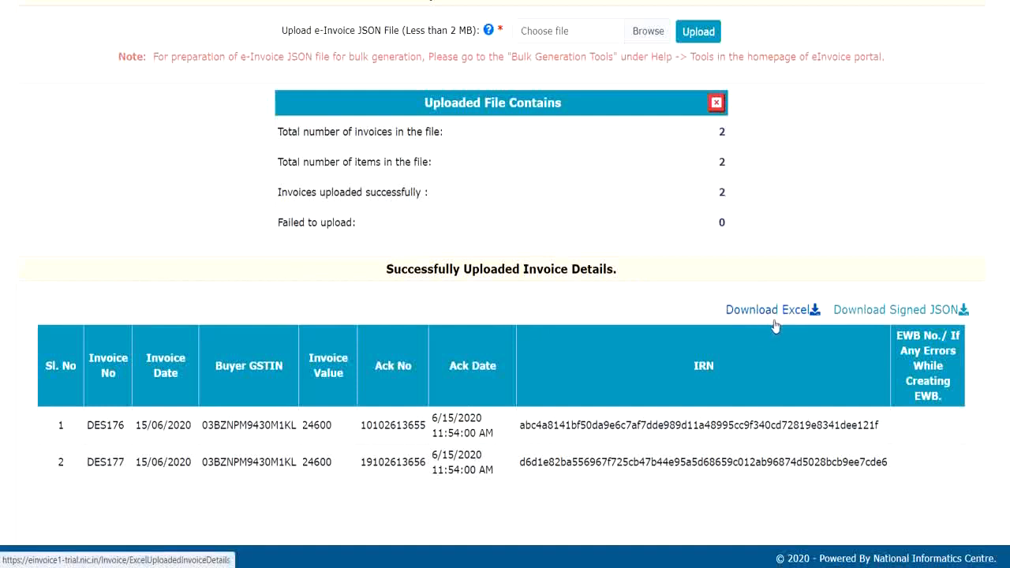